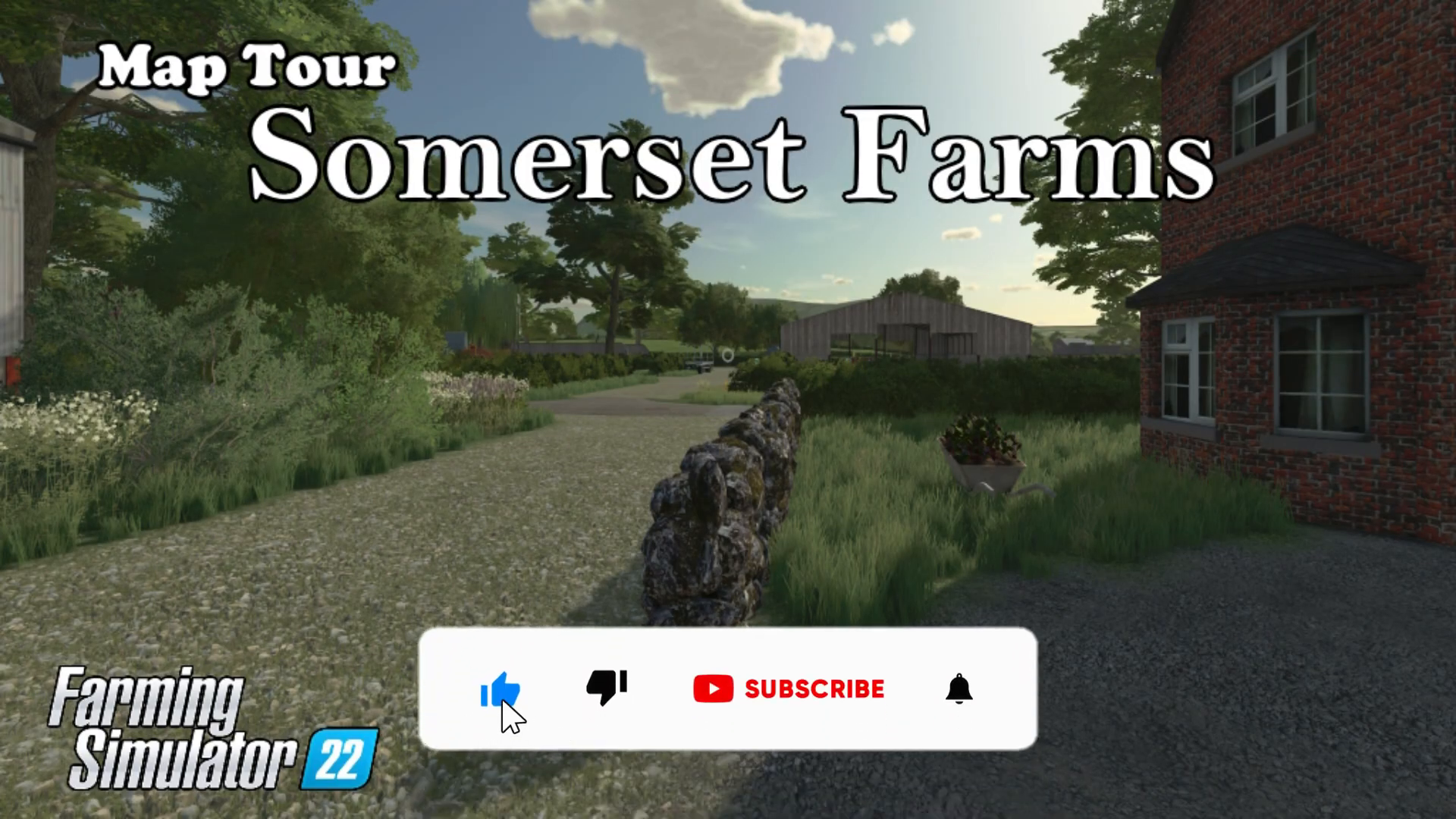
# Step: Walk around the farmyard by the brick farmhouse and bring up the in-game prices list
pyautogui.click(787, 689)
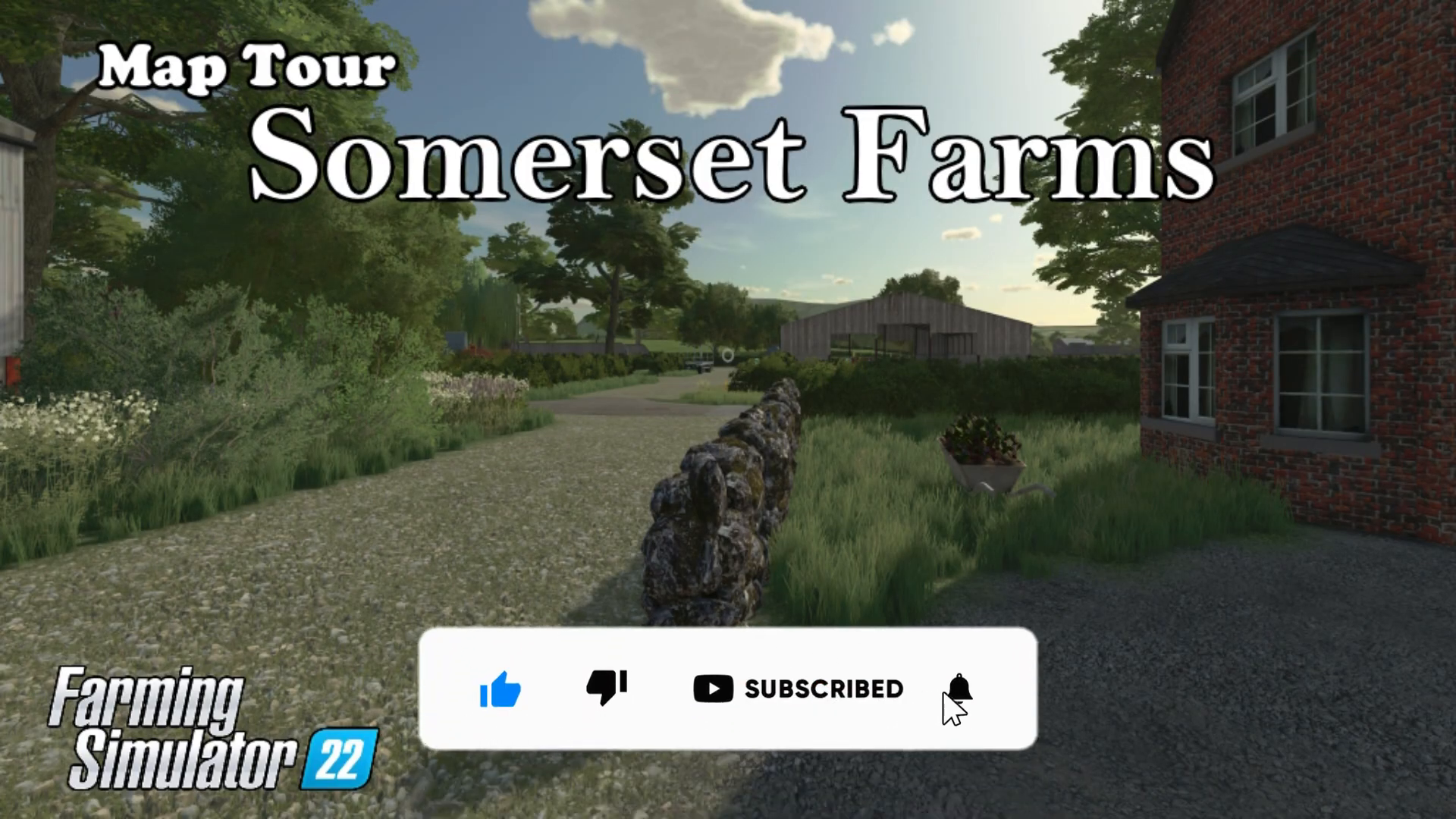
pyautogui.click(952, 689)
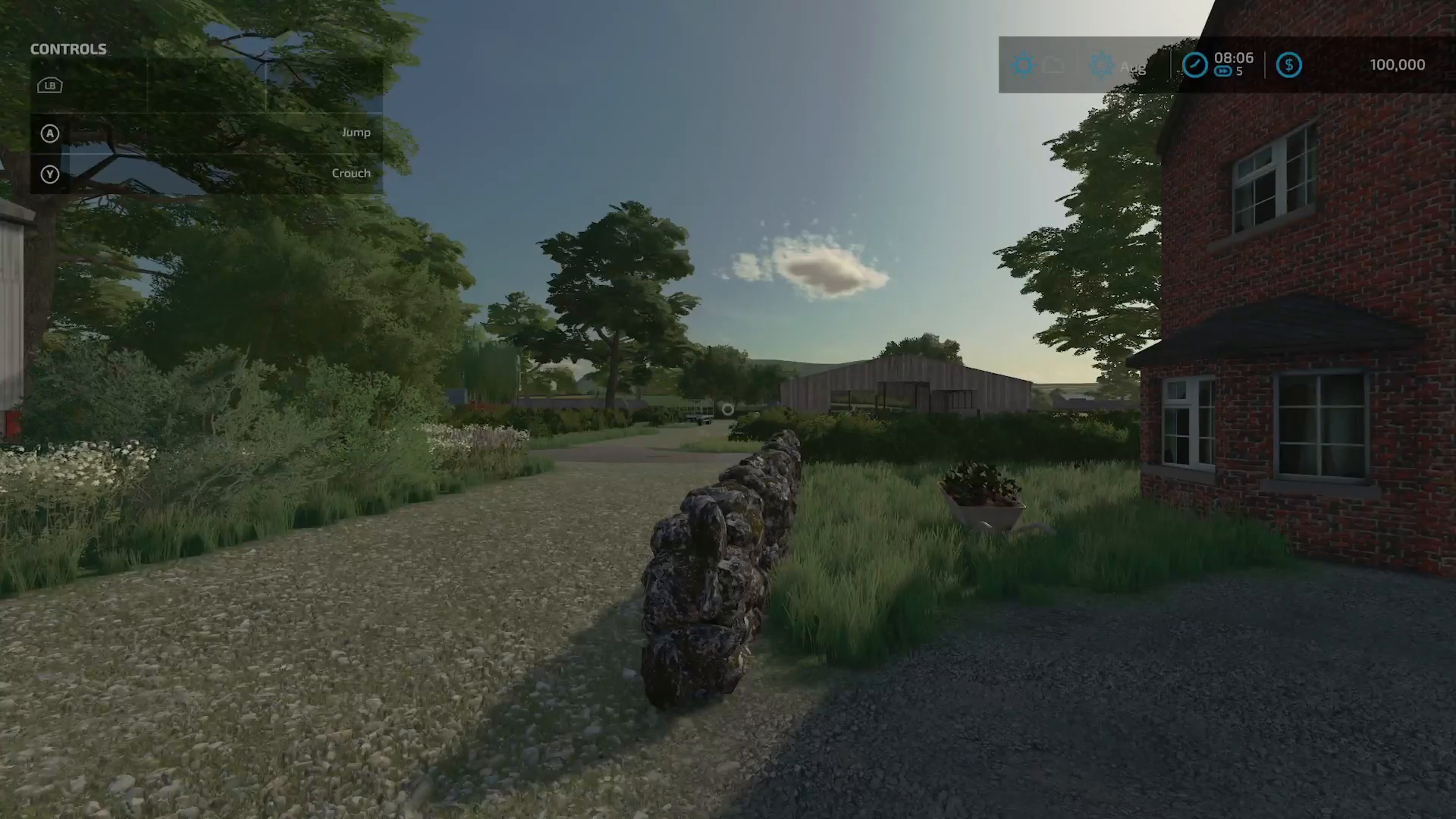
pyautogui.moveTo(728, 410)
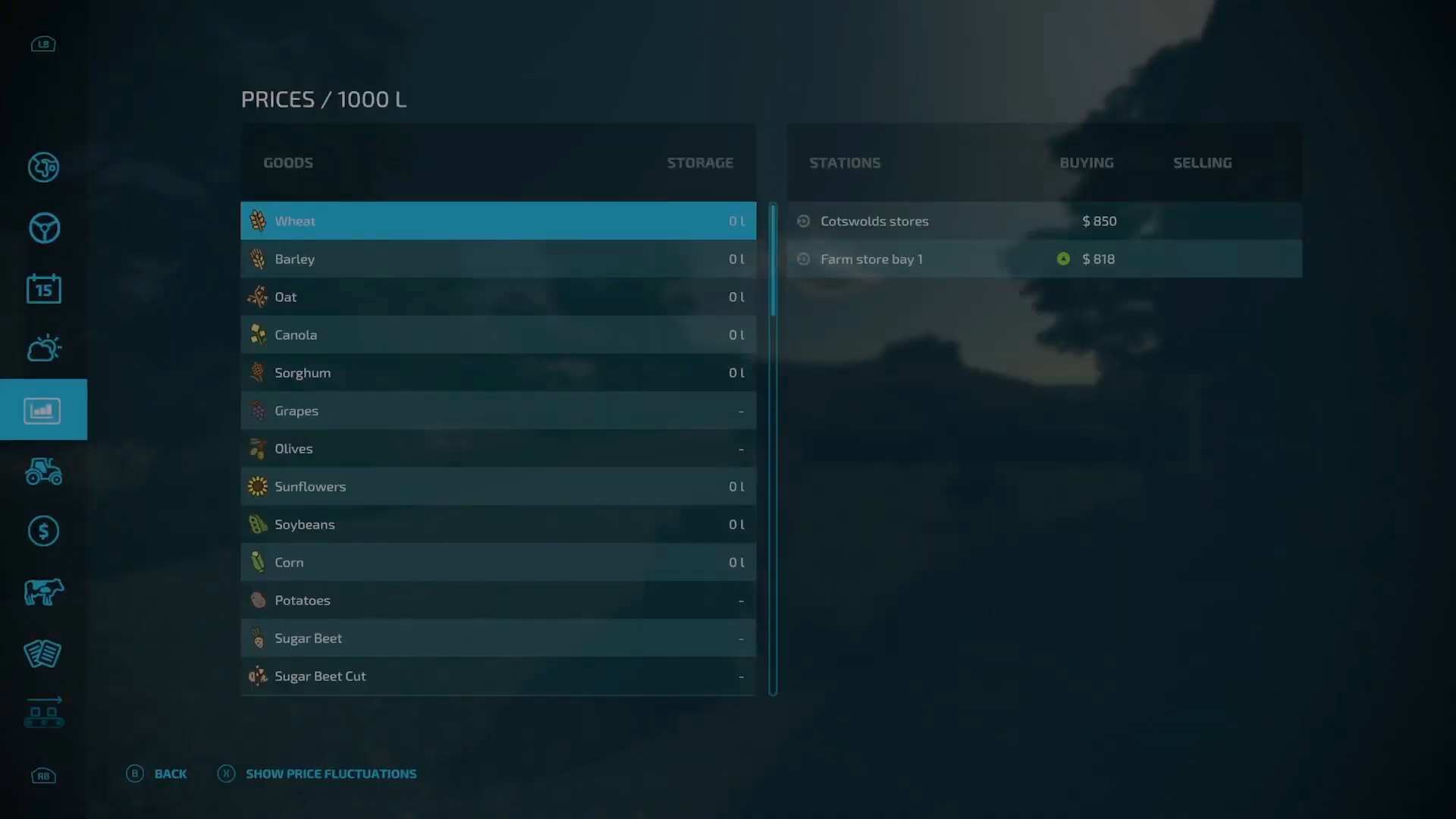
# Step: Page past the Animals overview and enter construction mode over the farmyard showing buildable sheds
pyautogui.click(42, 592)
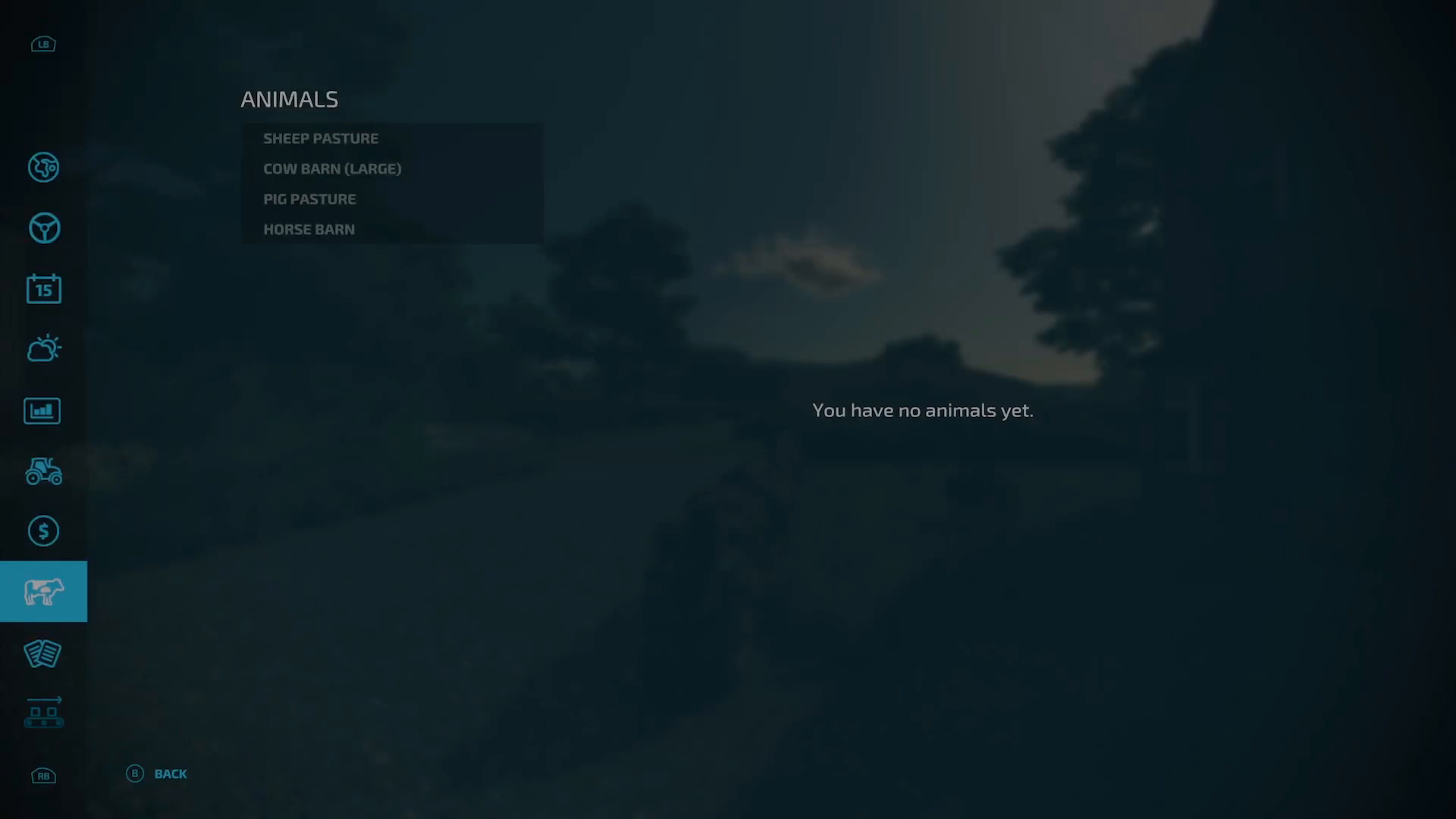
pyautogui.click(43, 653)
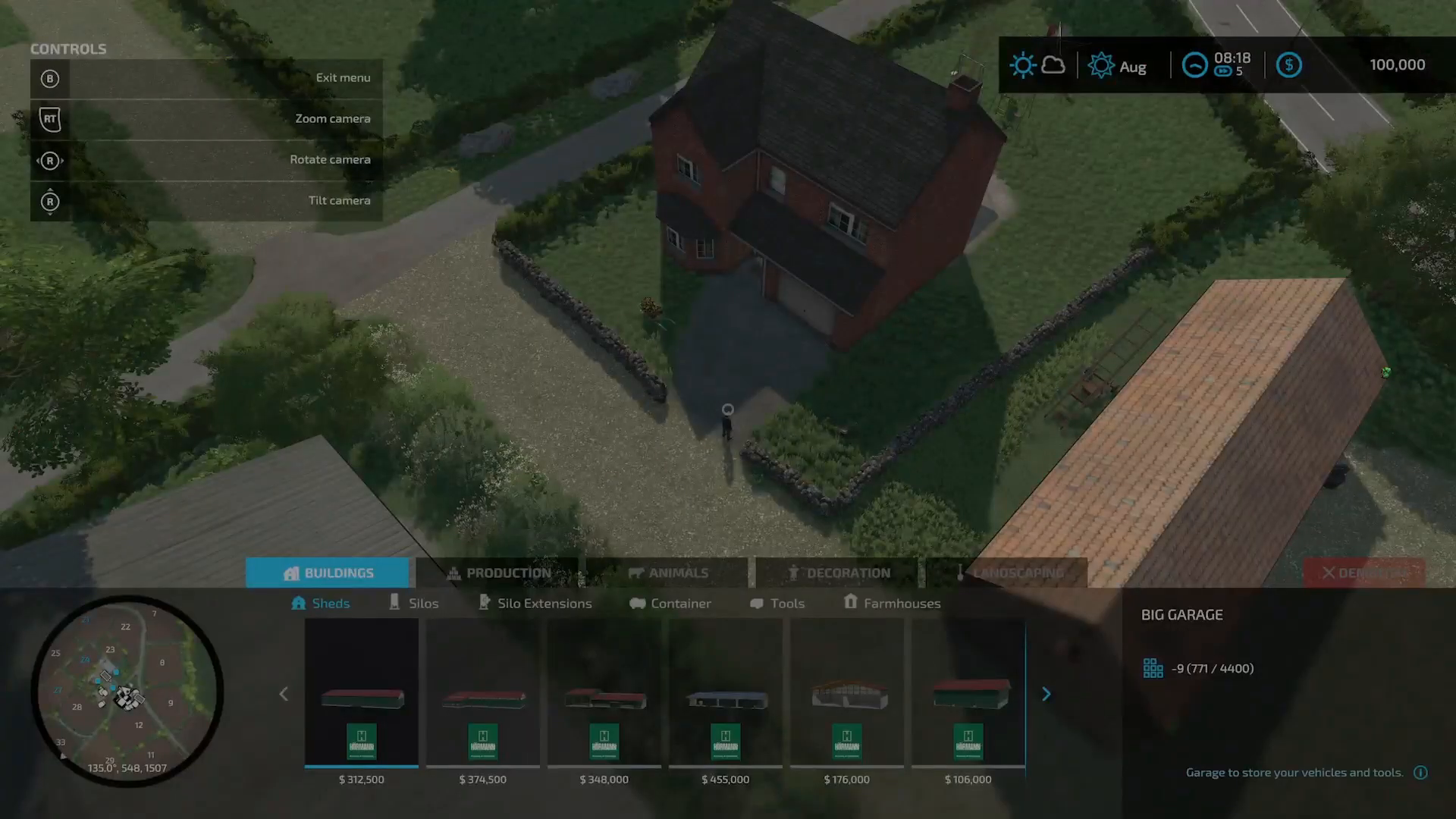
# Step: Browse the building categories: sheds, silos, storage containers, tool buildings and farmhouses
pyautogui.click(1045, 693)
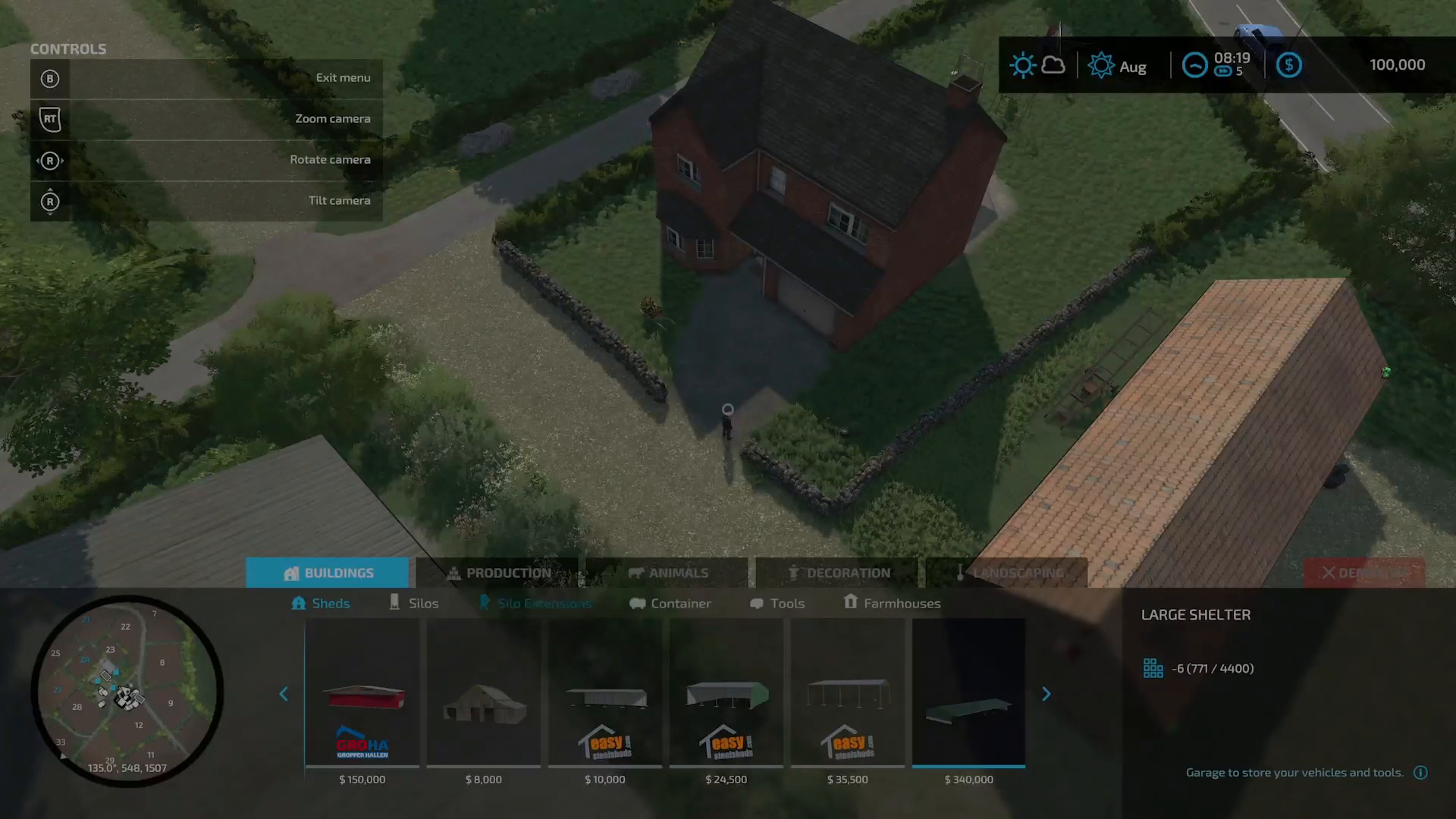
pyautogui.click(423, 604)
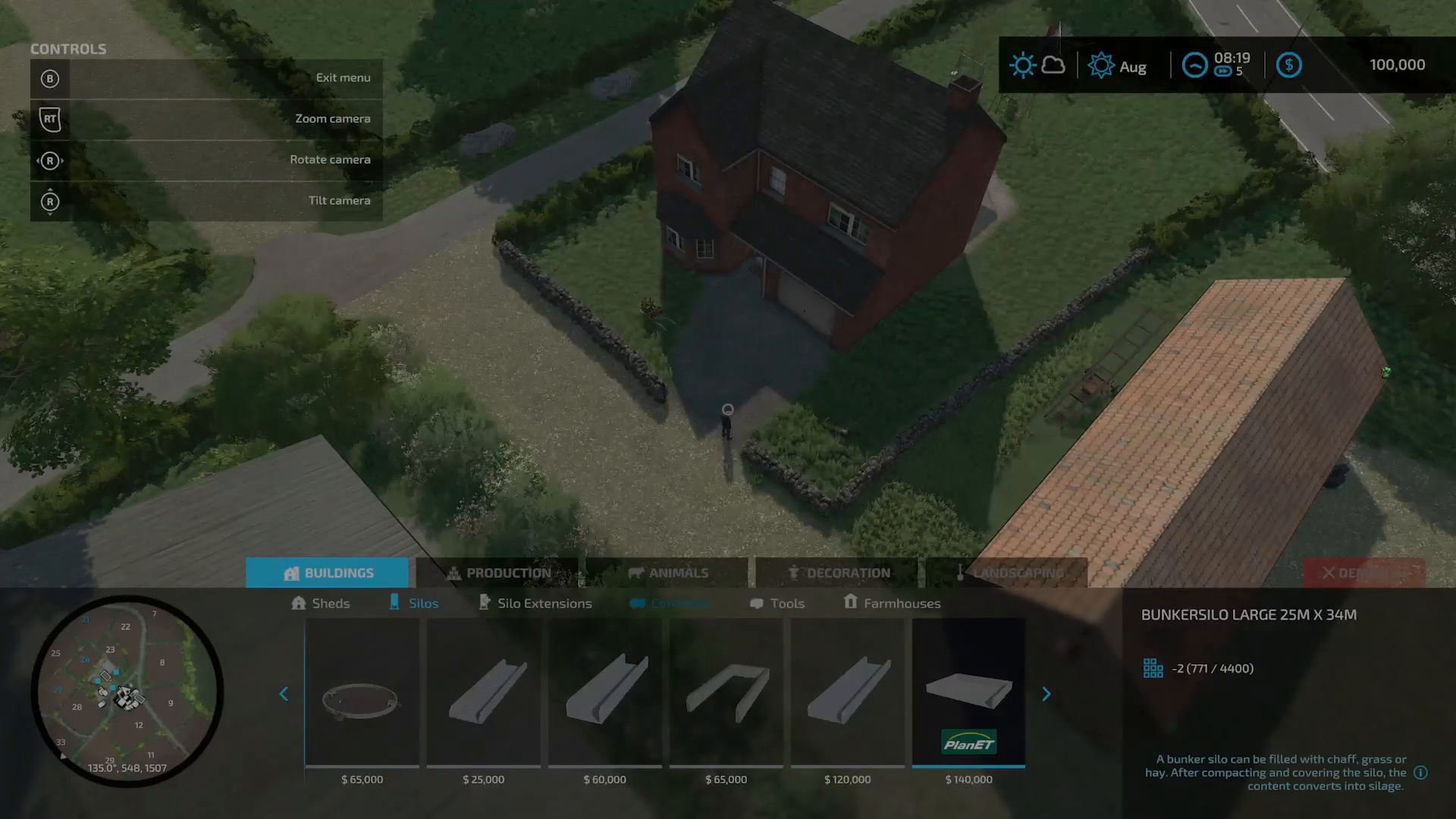
pyautogui.click(679, 602)
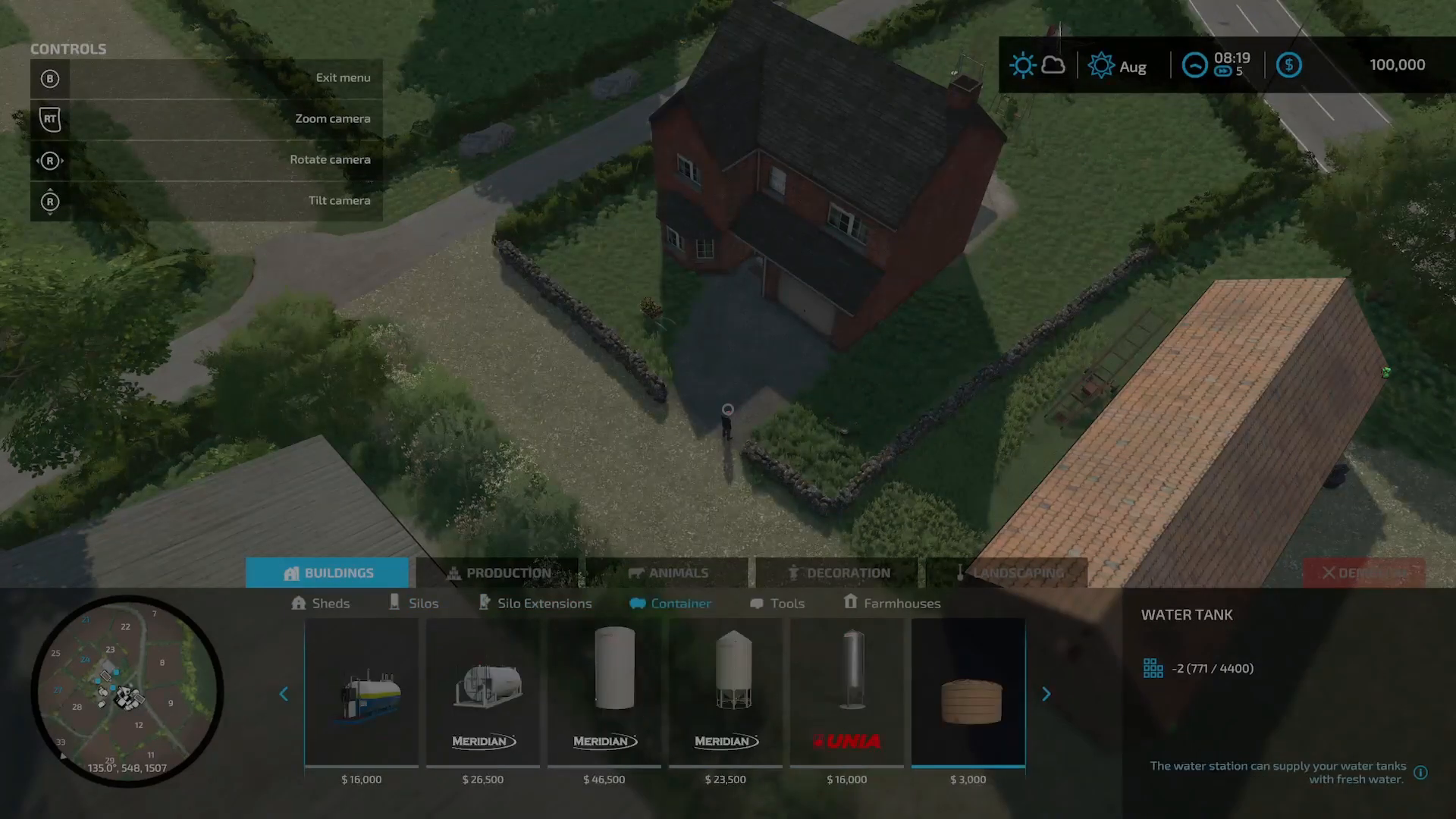
pyautogui.click(1045, 693)
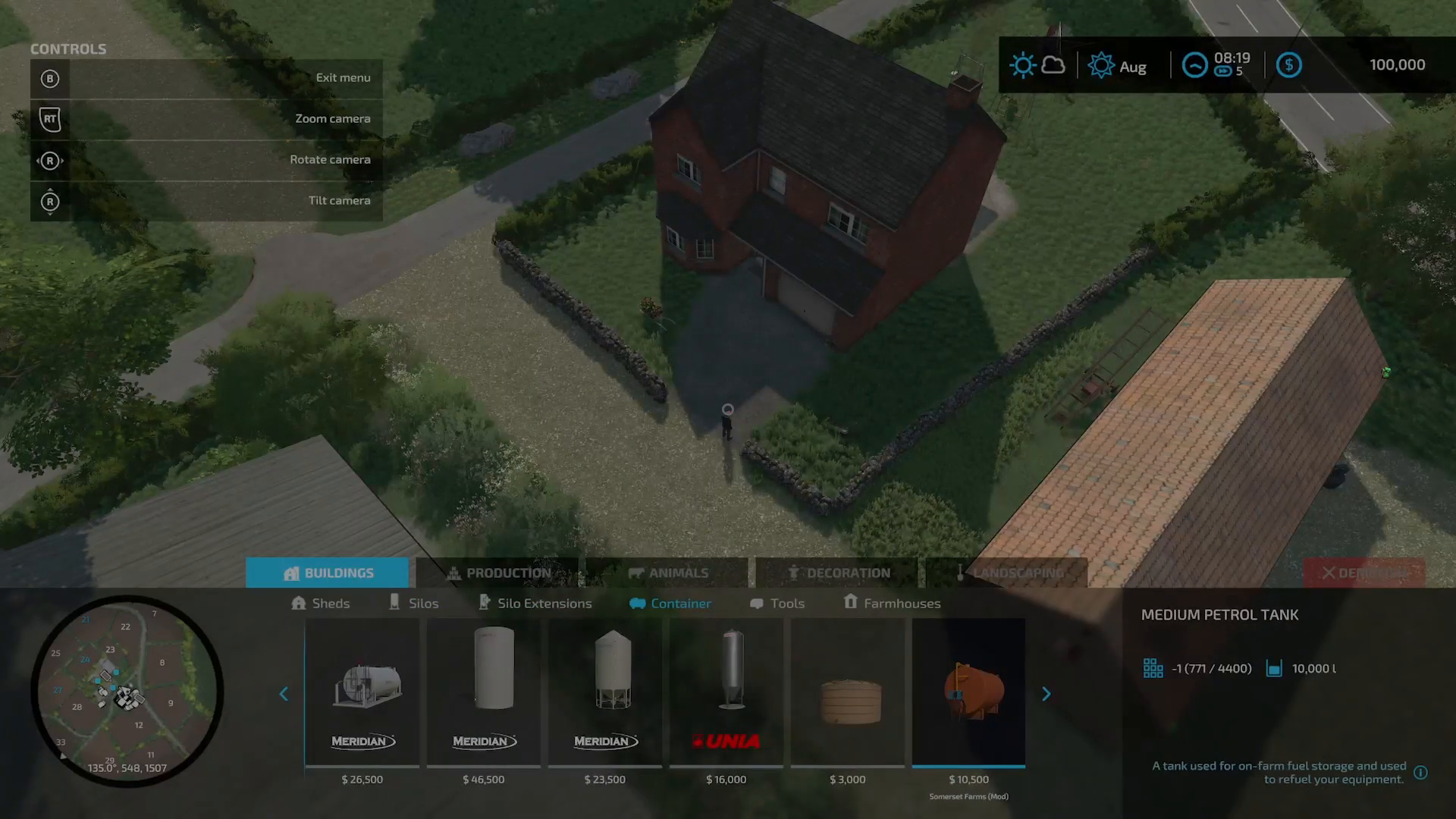
pyautogui.click(788, 603)
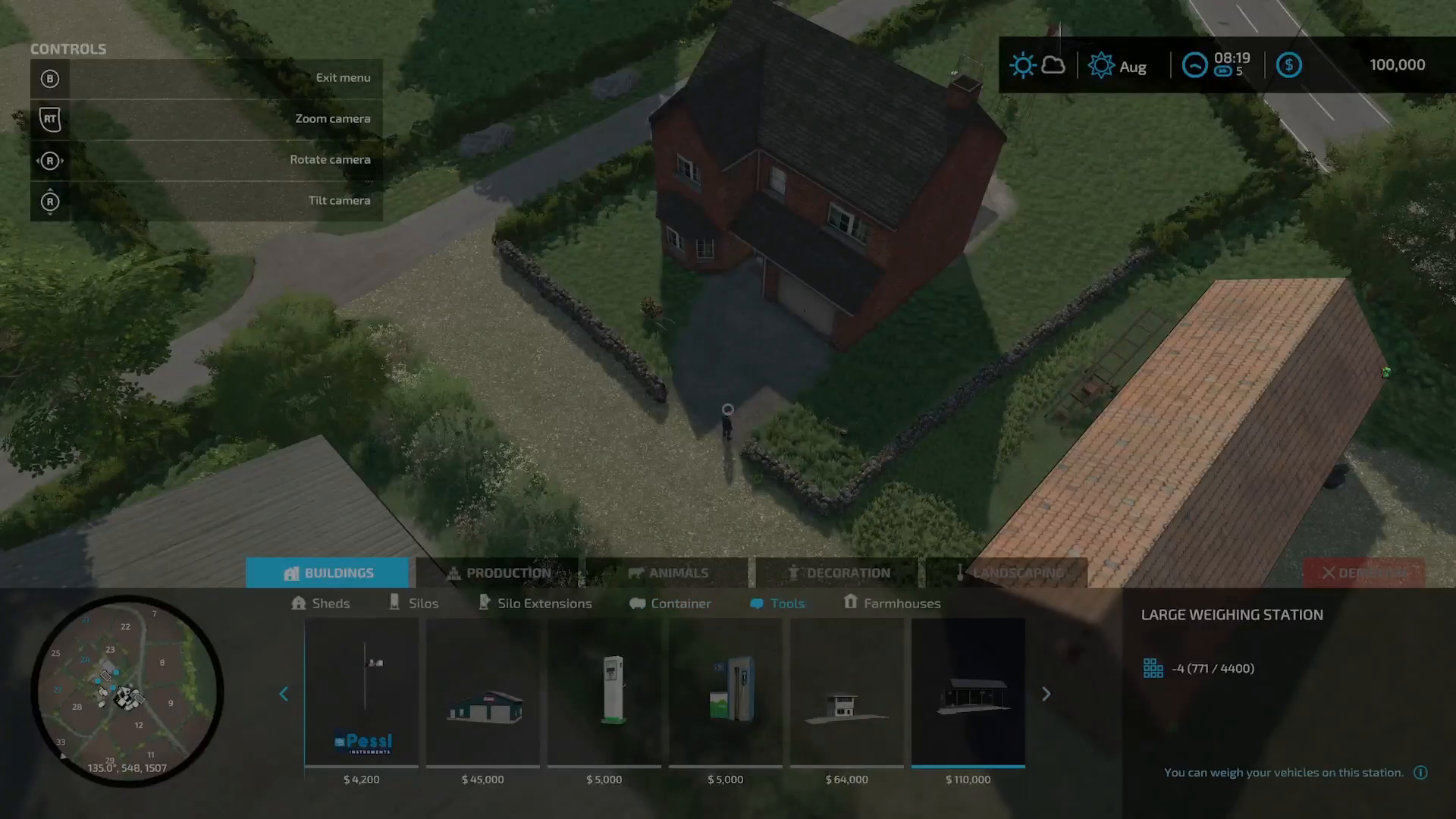
pyautogui.click(899, 602)
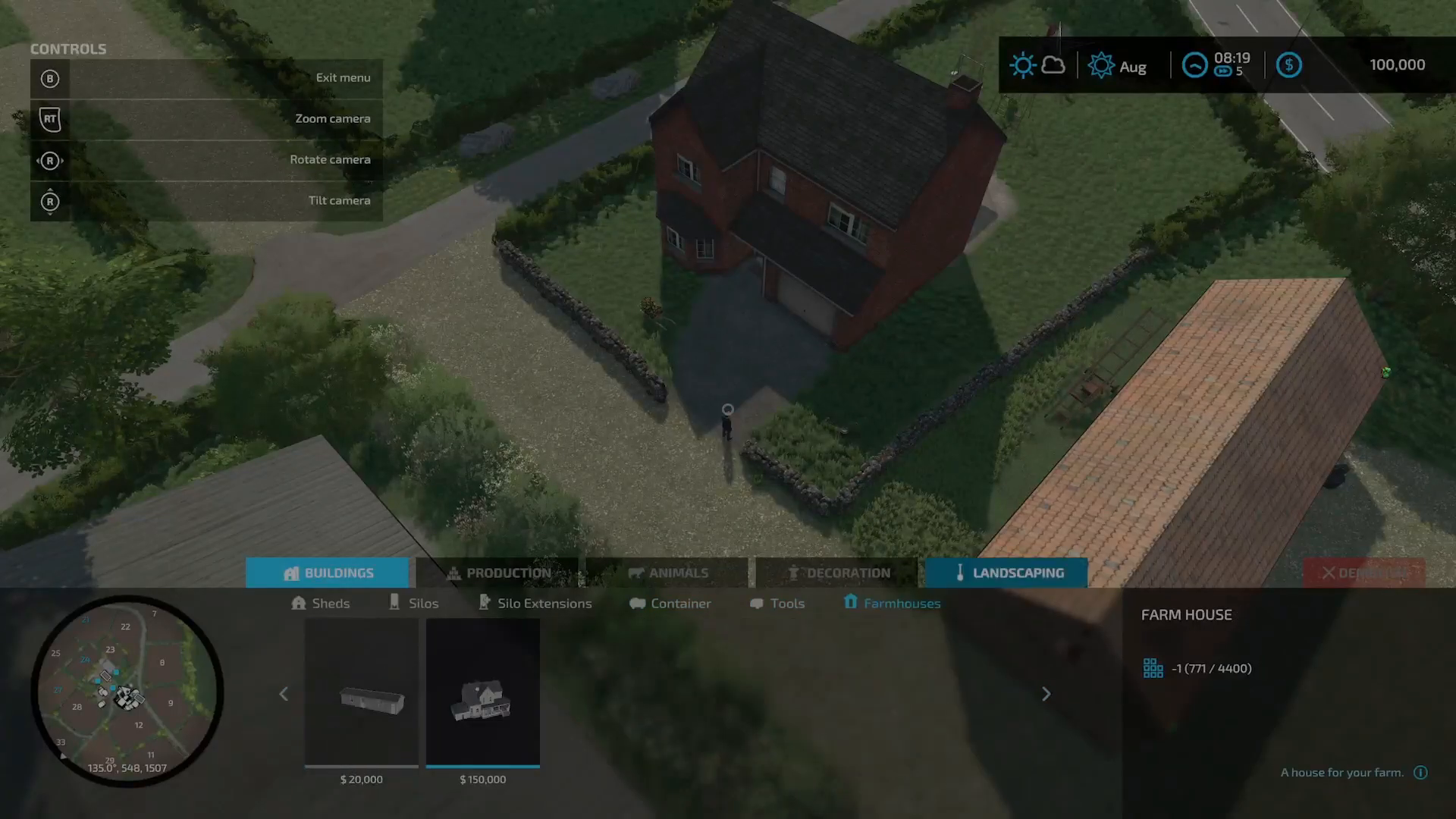
# Step: Look through production buildings (selling points, greenhouses, generators) and animal buildings (cow barns, pigsties, chicken coops)
pyautogui.click(497, 571)
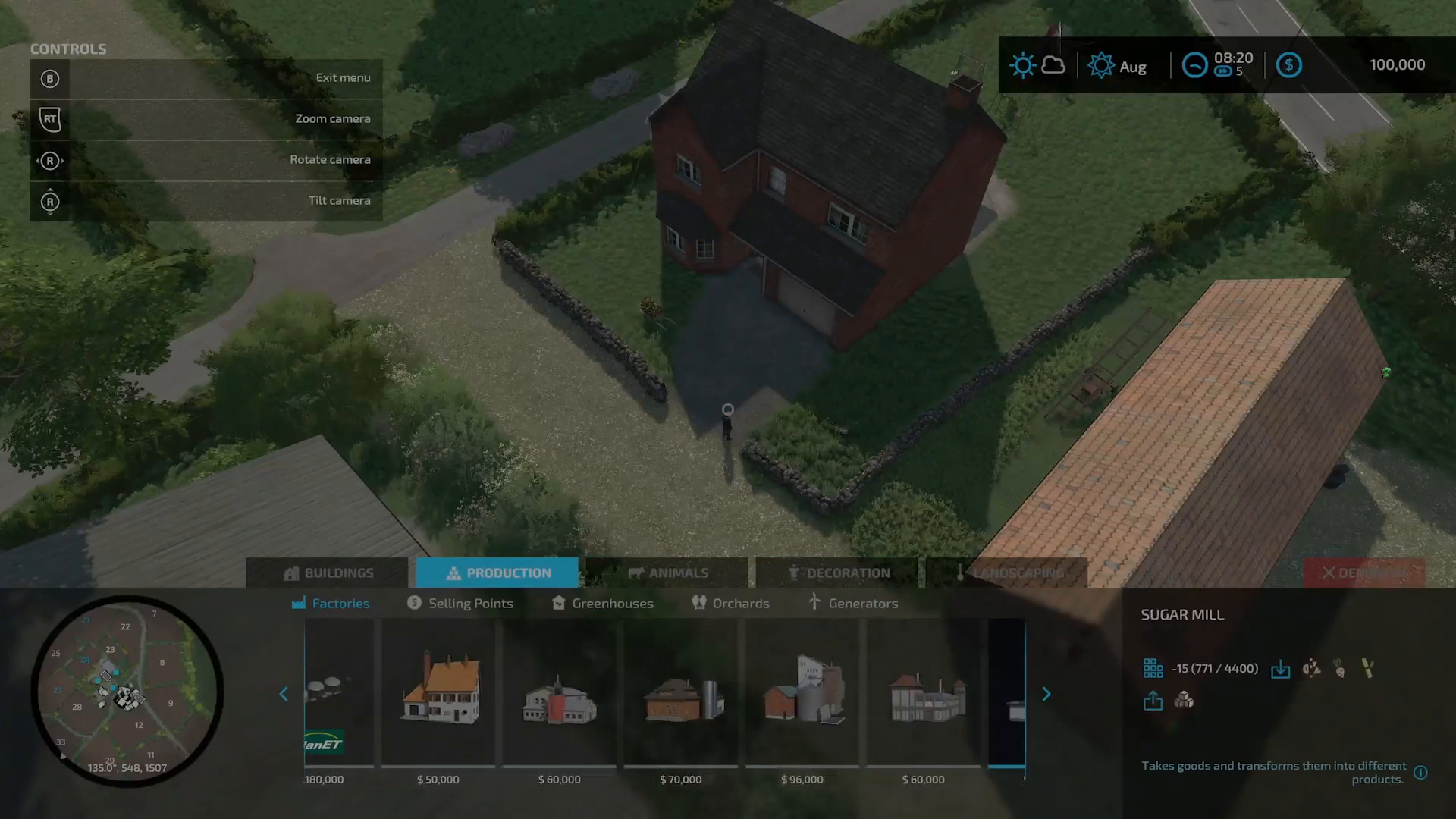
pyautogui.click(469, 602)
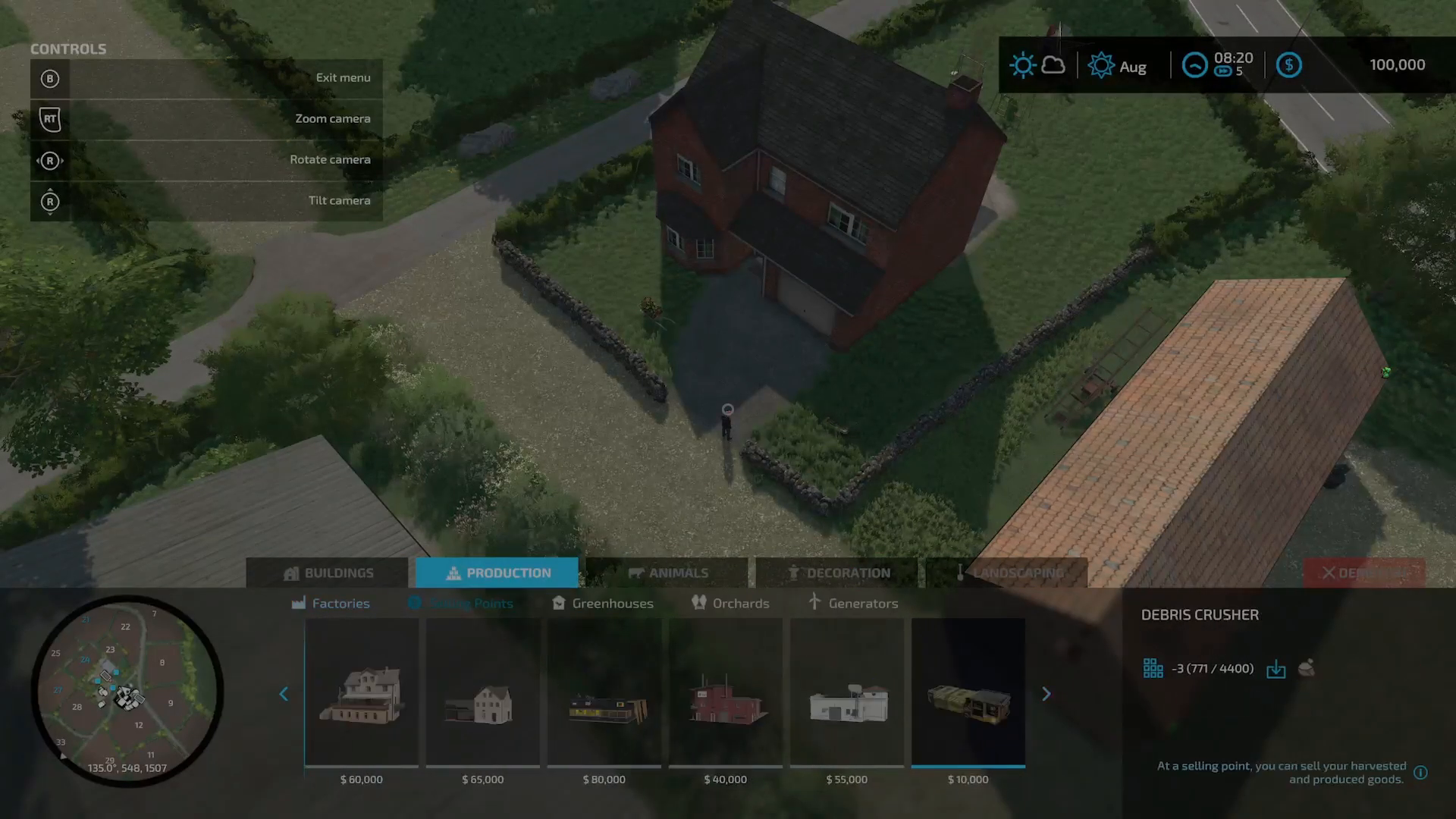
pyautogui.click(611, 603)
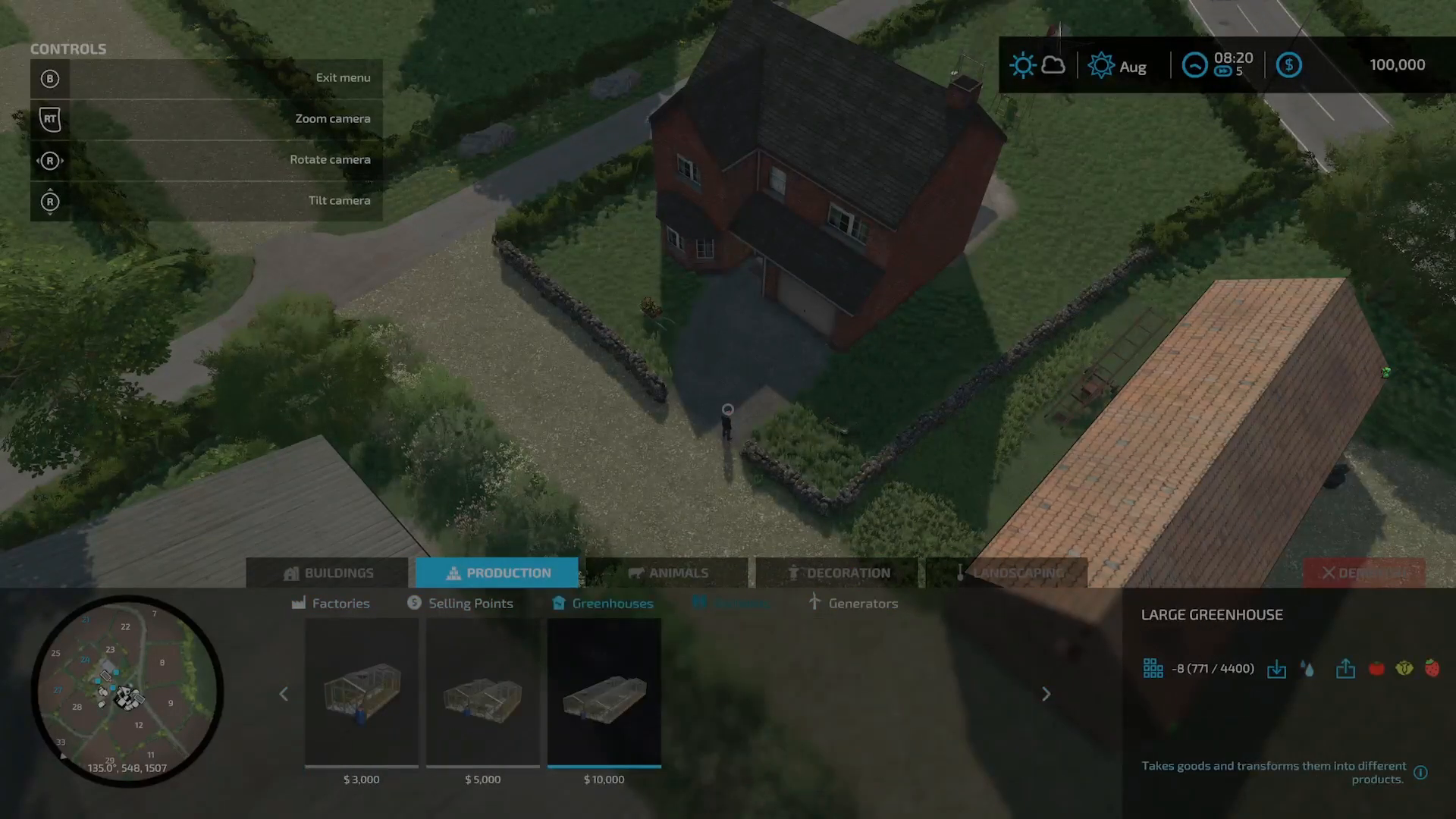
pyautogui.click(862, 602)
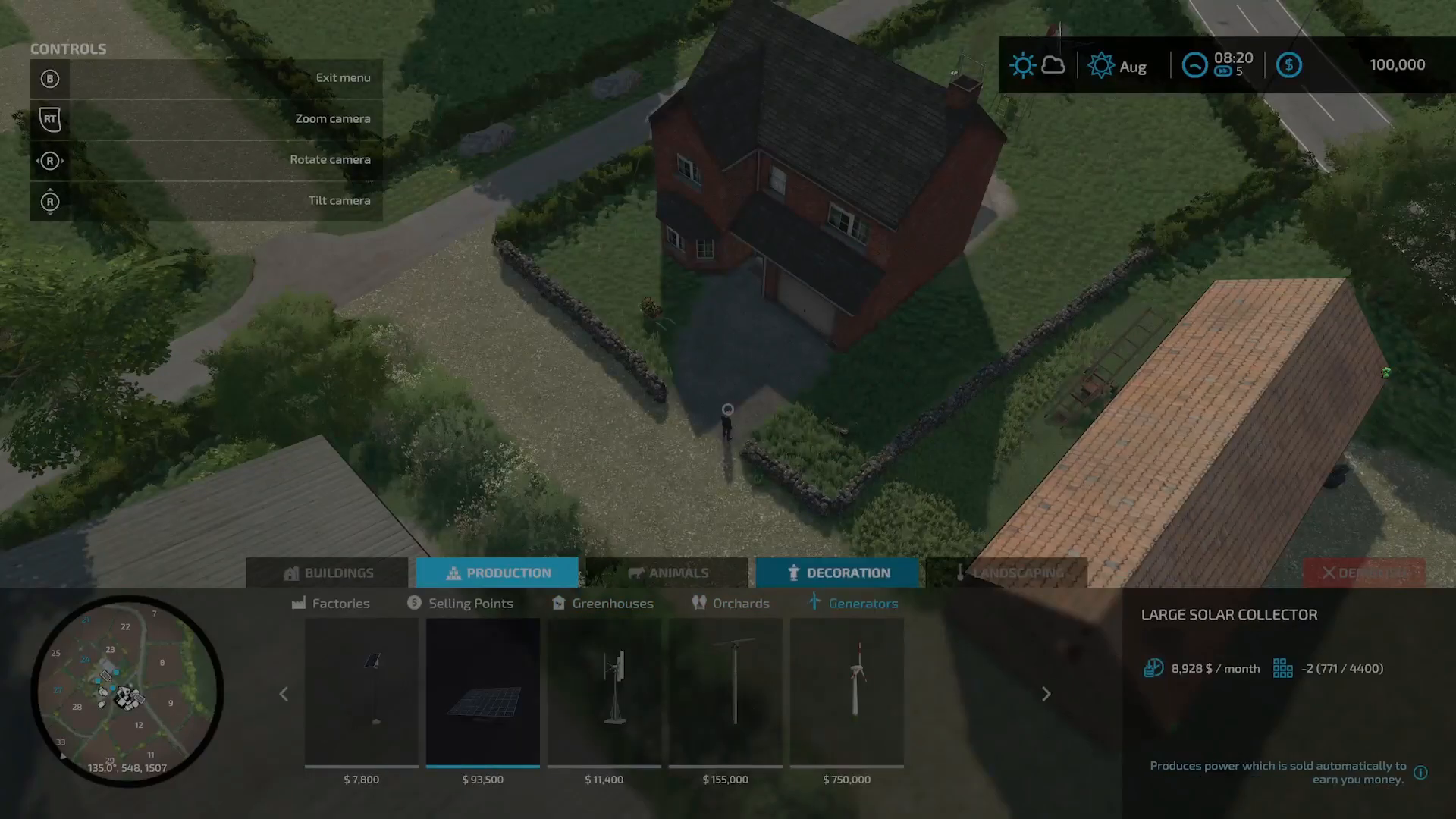
pyautogui.click(666, 572)
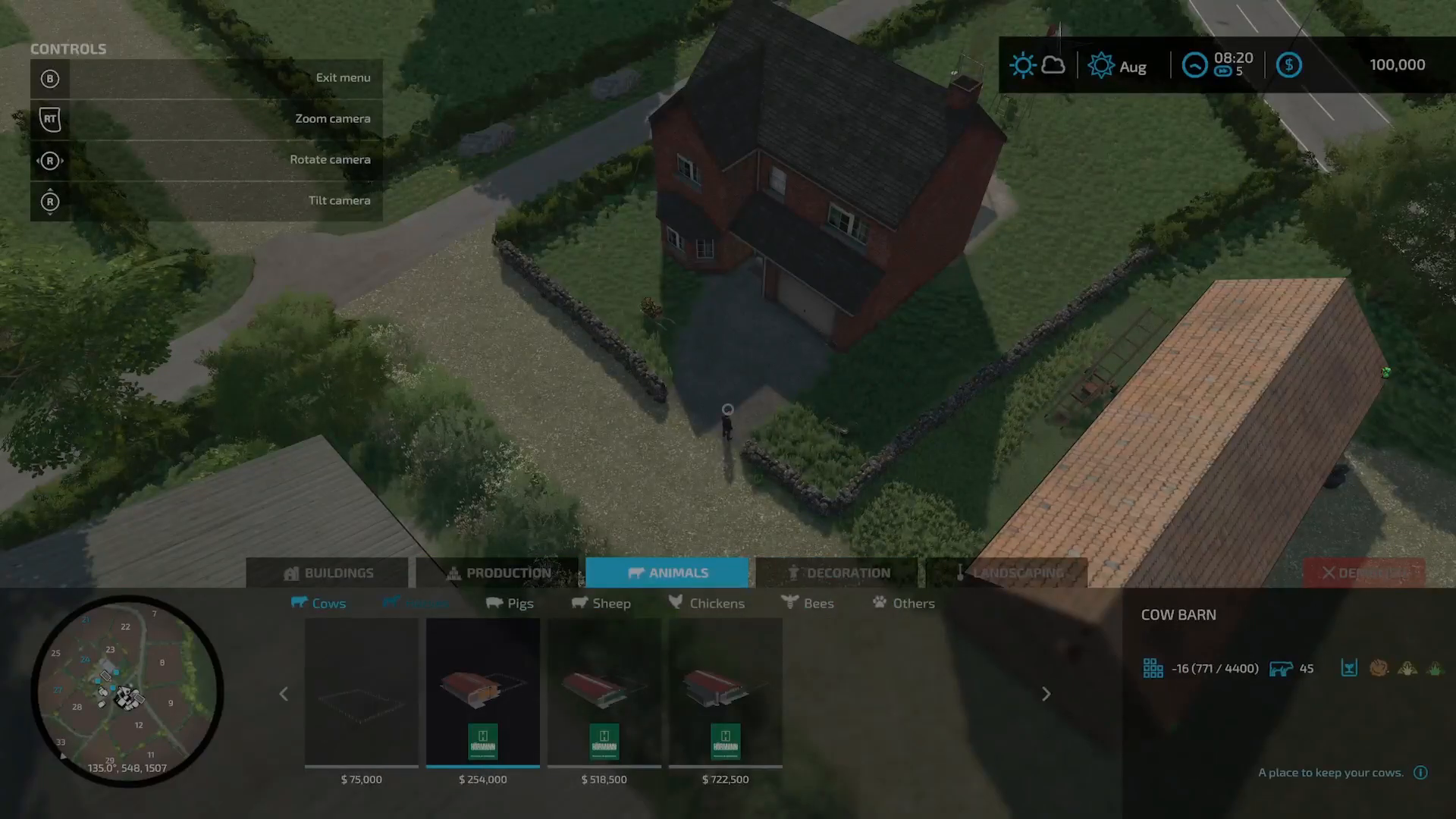
pyautogui.click(519, 604)
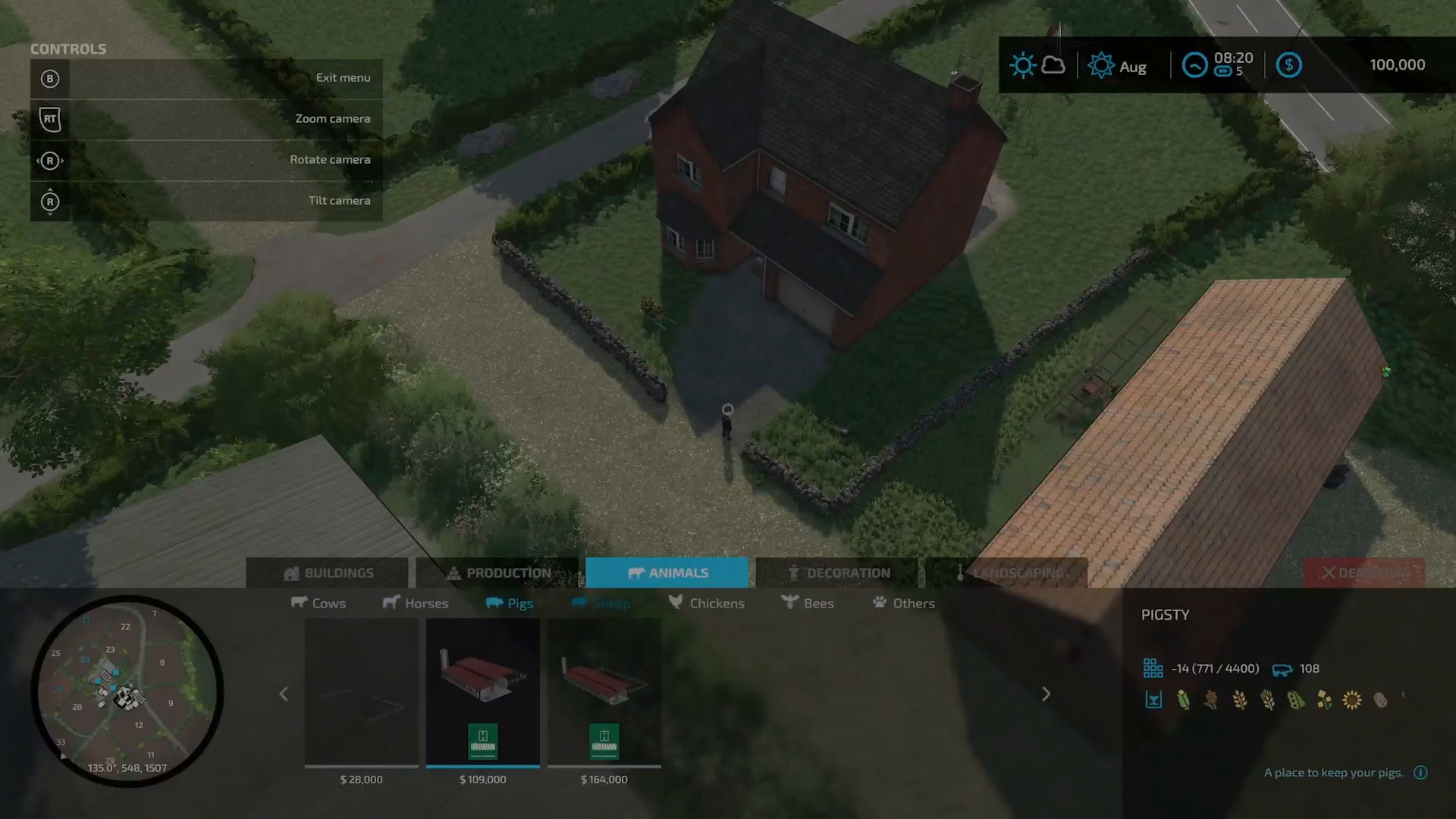
pyautogui.click(718, 602)
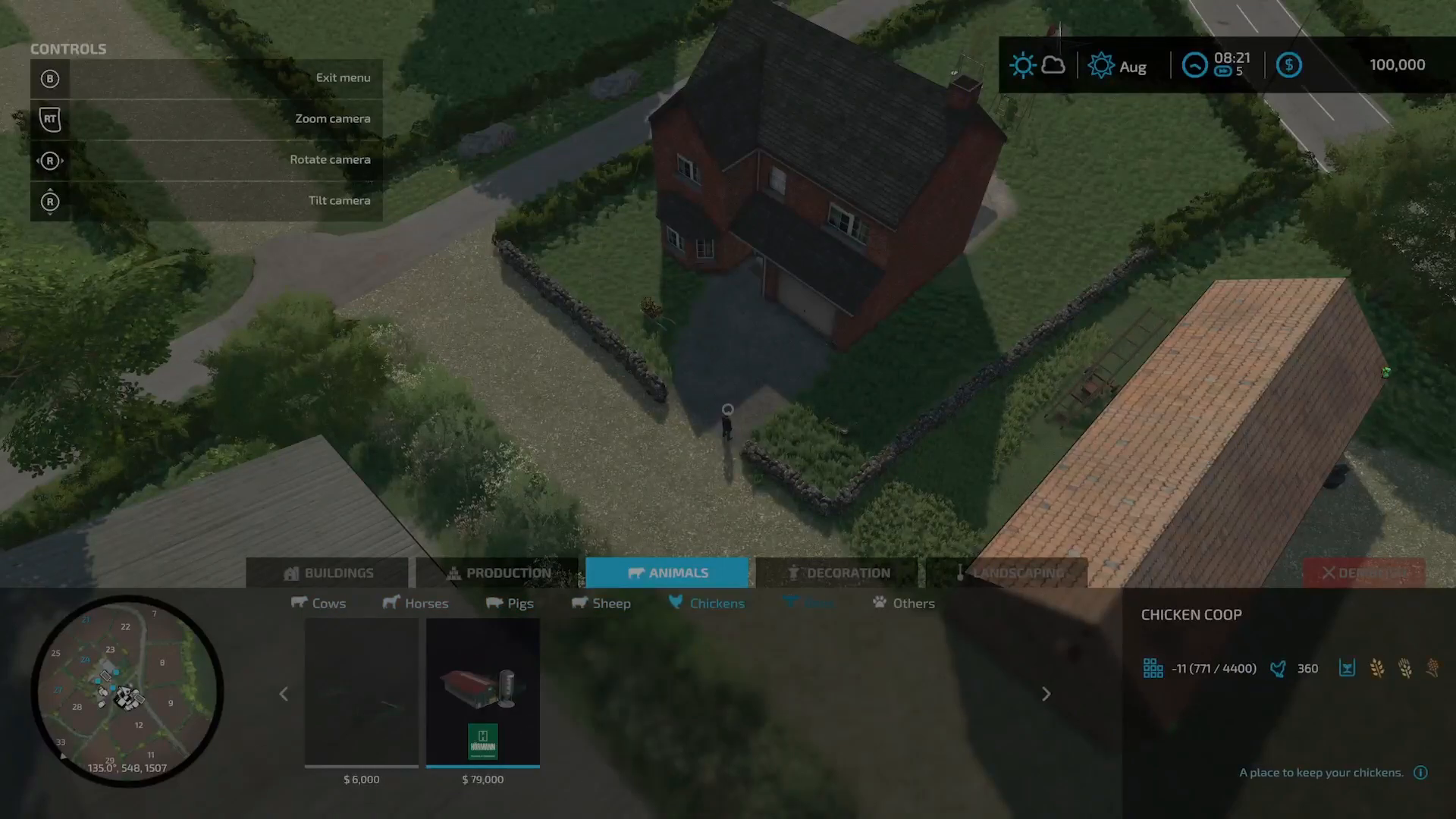
# Step: Browse the decorative objects: fences and hedges, lights and garden sheds
pyautogui.click(835, 572)
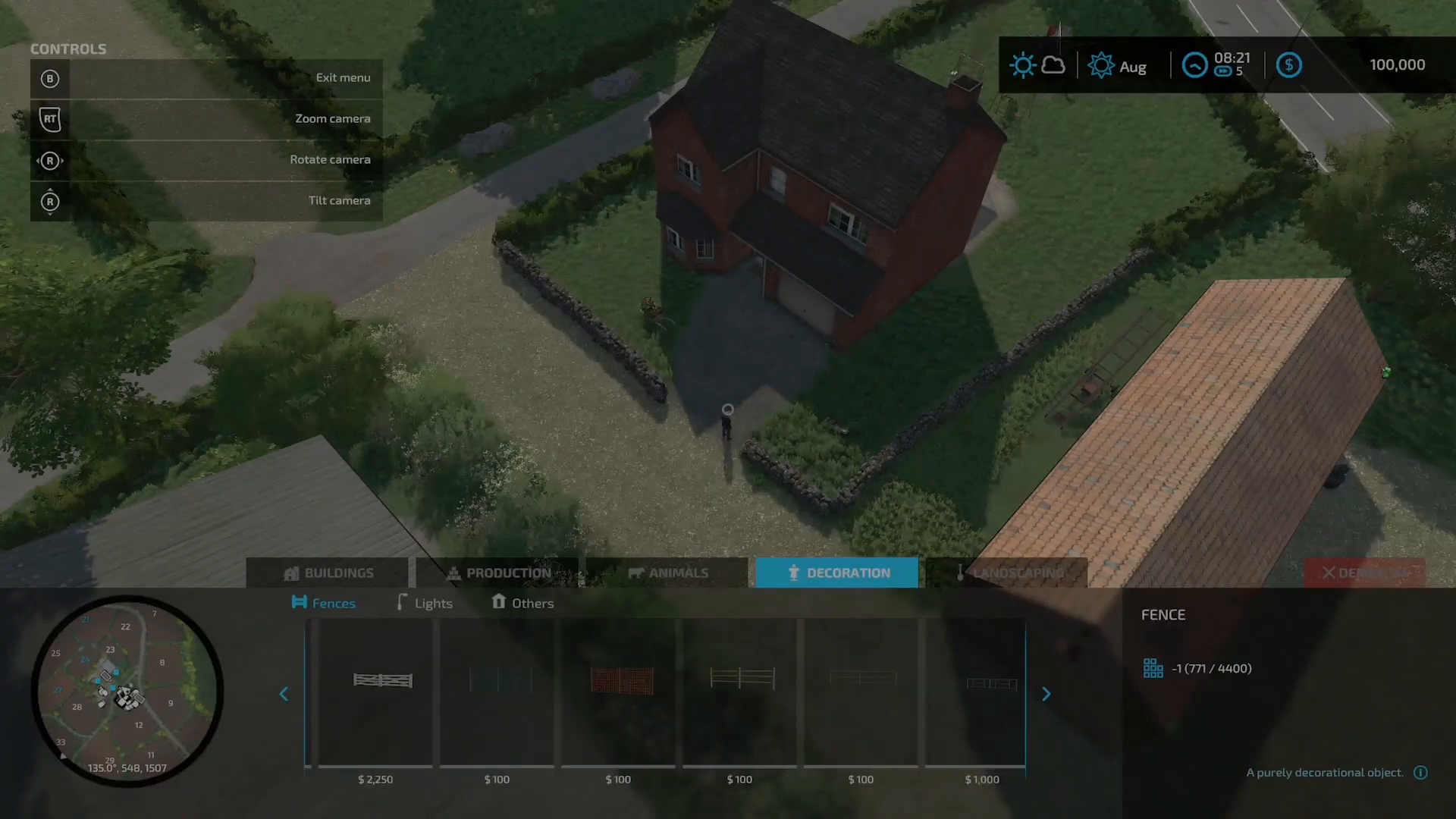
pyautogui.click(1045, 694)
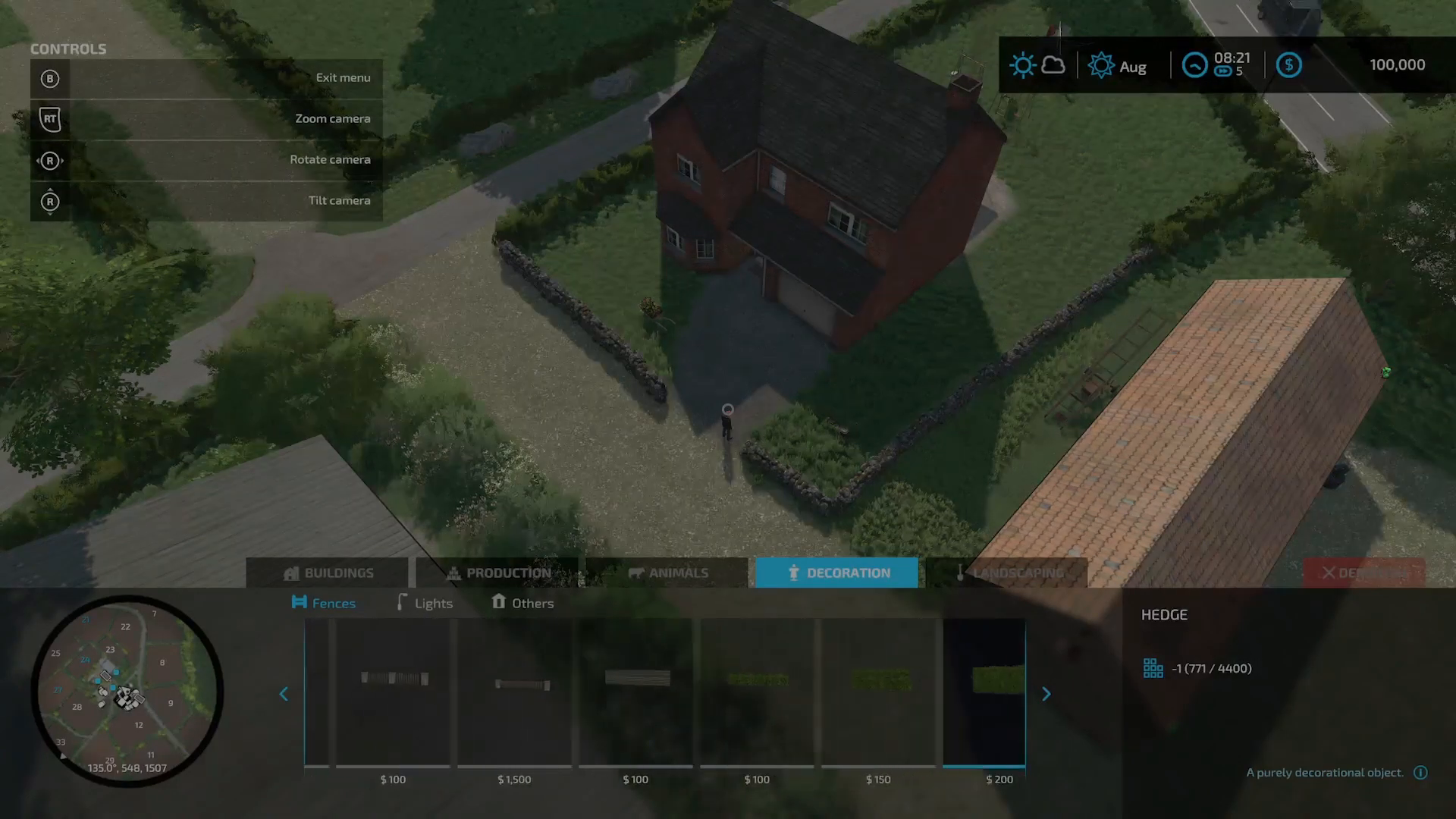
pyautogui.click(434, 602)
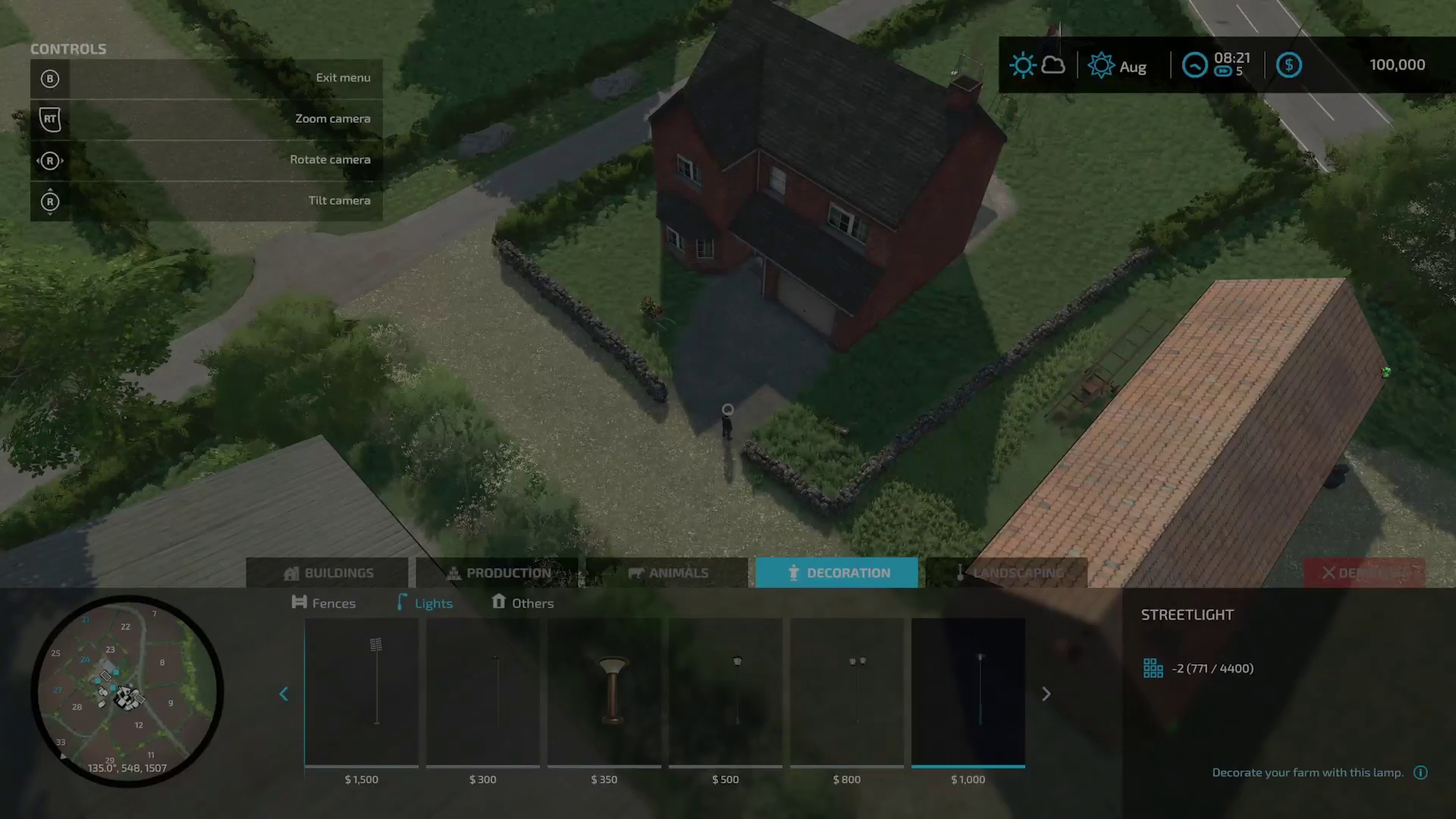
pyautogui.click(532, 603)
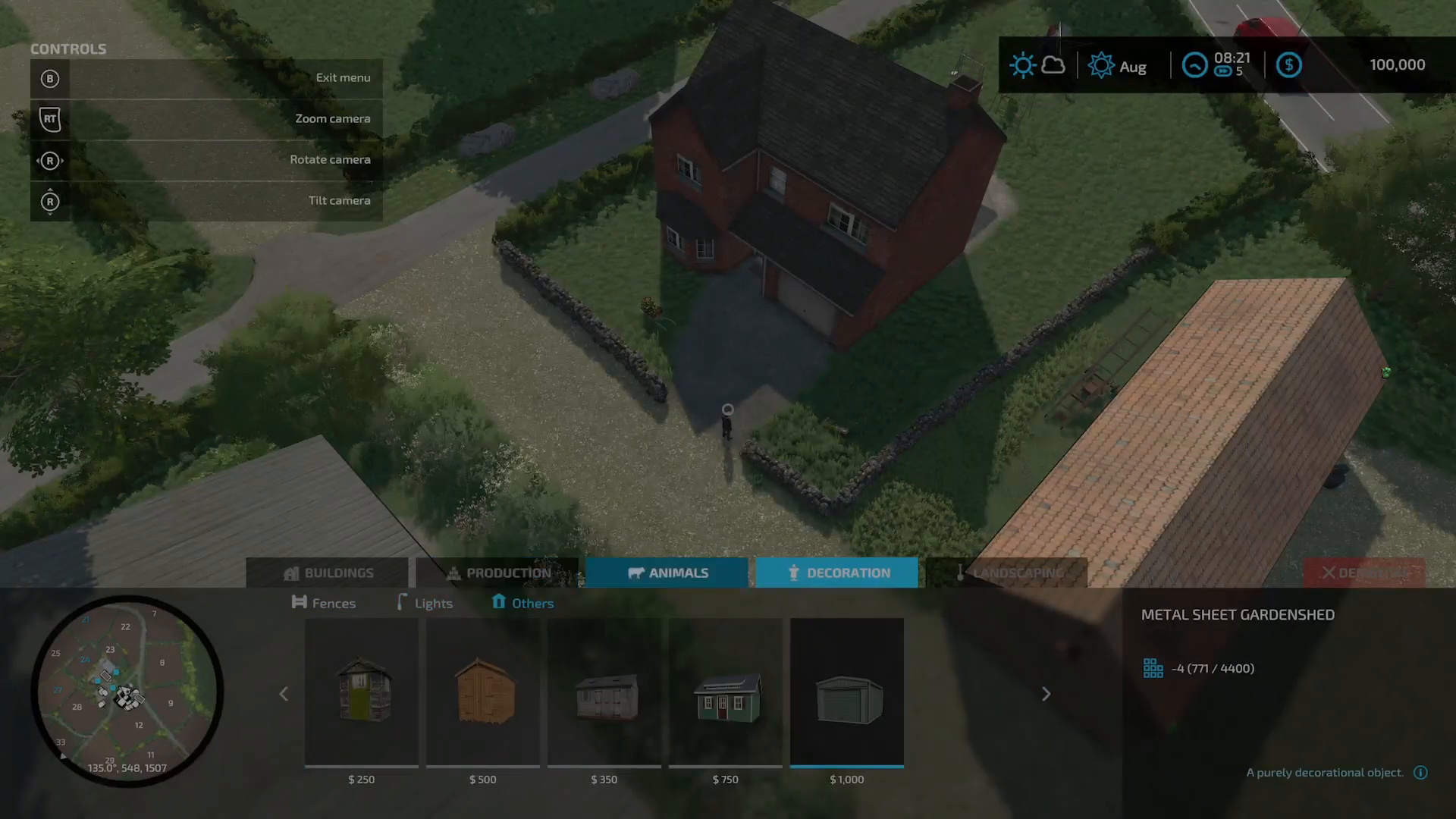
# Step: Check the Landscaping painting textures, then browse decorative trees such as the Old Pine
pyautogui.click(1006, 572)
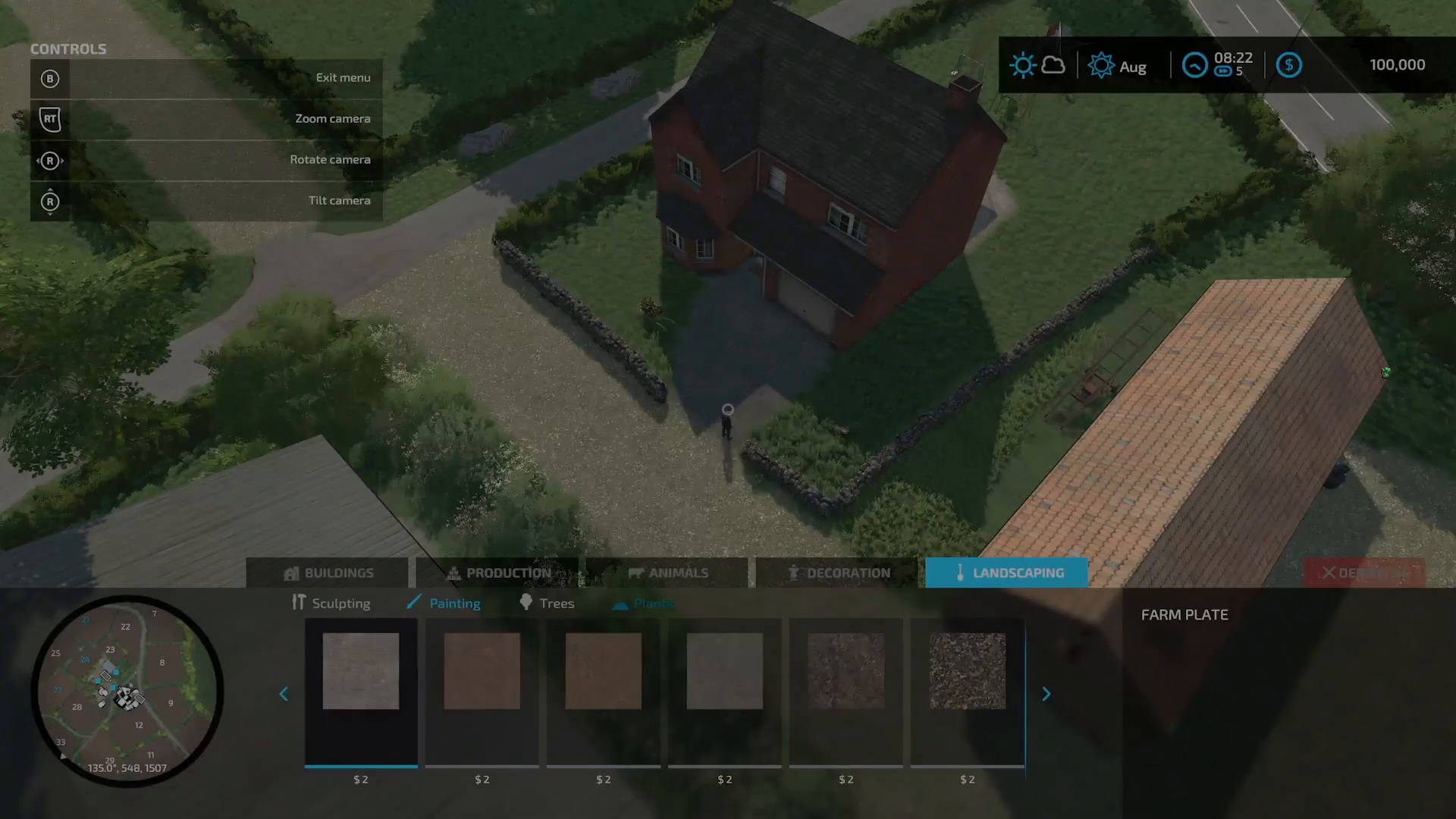
pyautogui.click(557, 602)
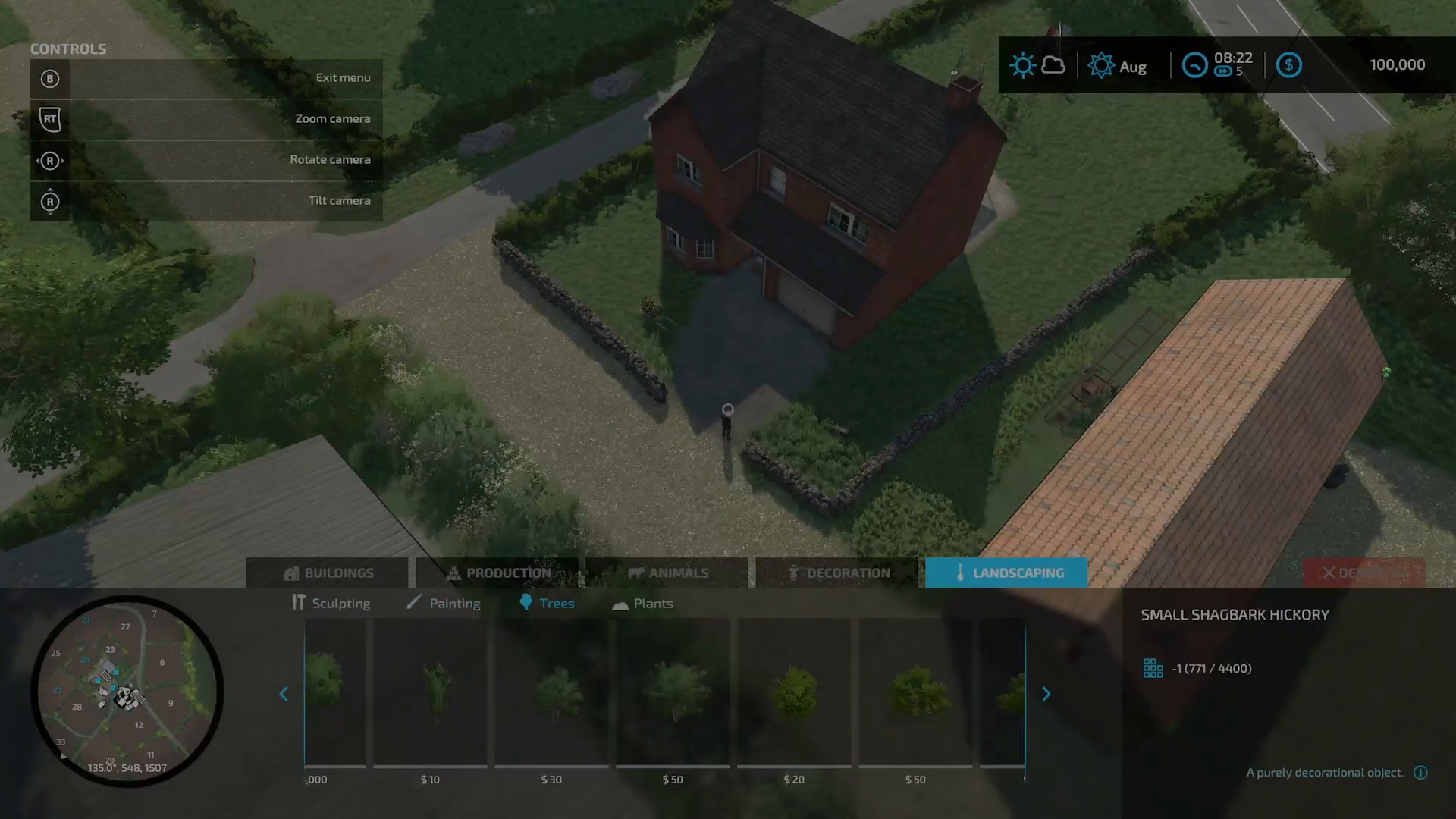
pyautogui.click(1045, 693)
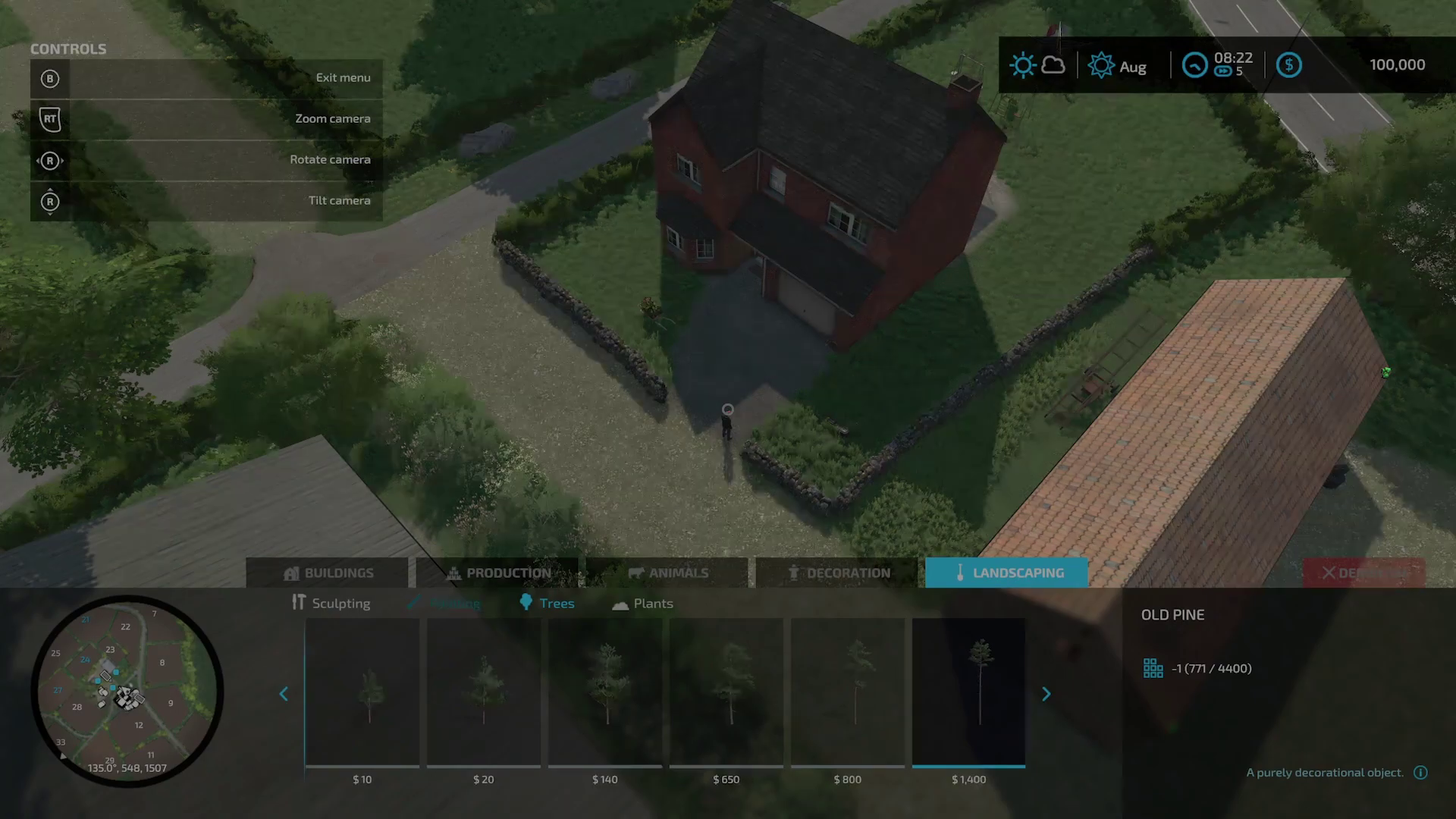
pyautogui.click(654, 604)
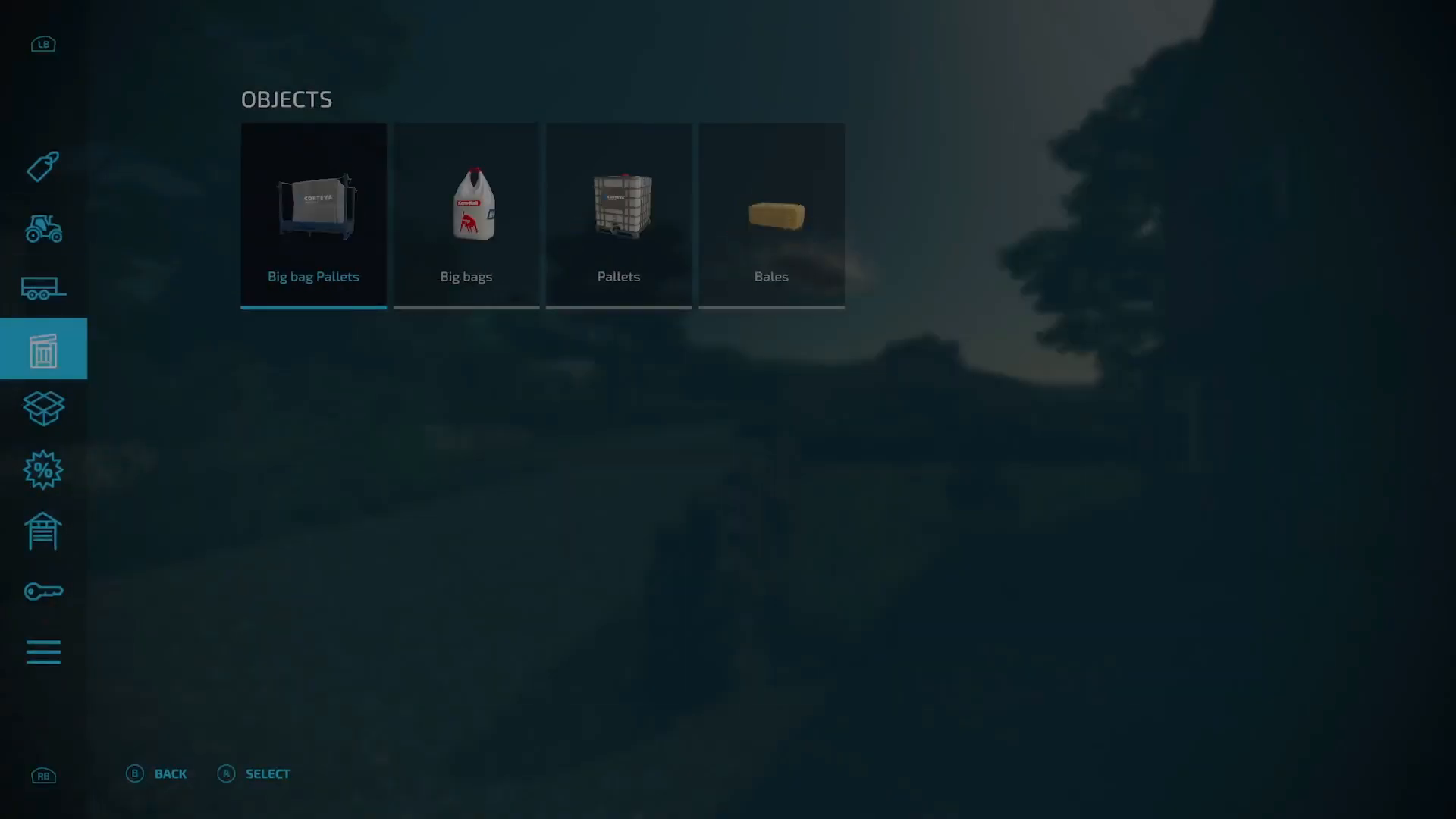
# Step: Review the owned trailers and plow in the shop's Owned Items page
pyautogui.click(43, 531)
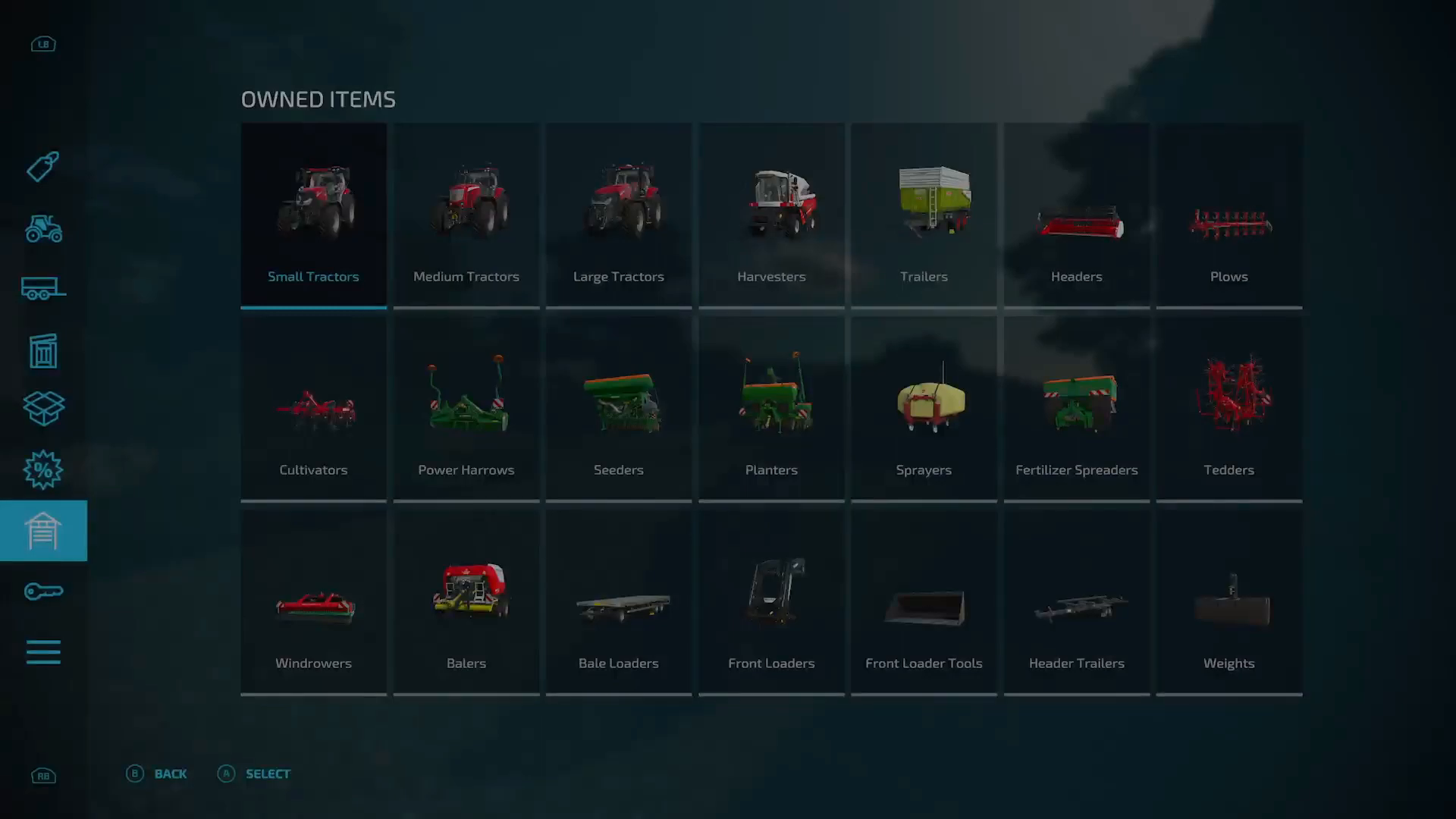
pyautogui.click(312, 214)
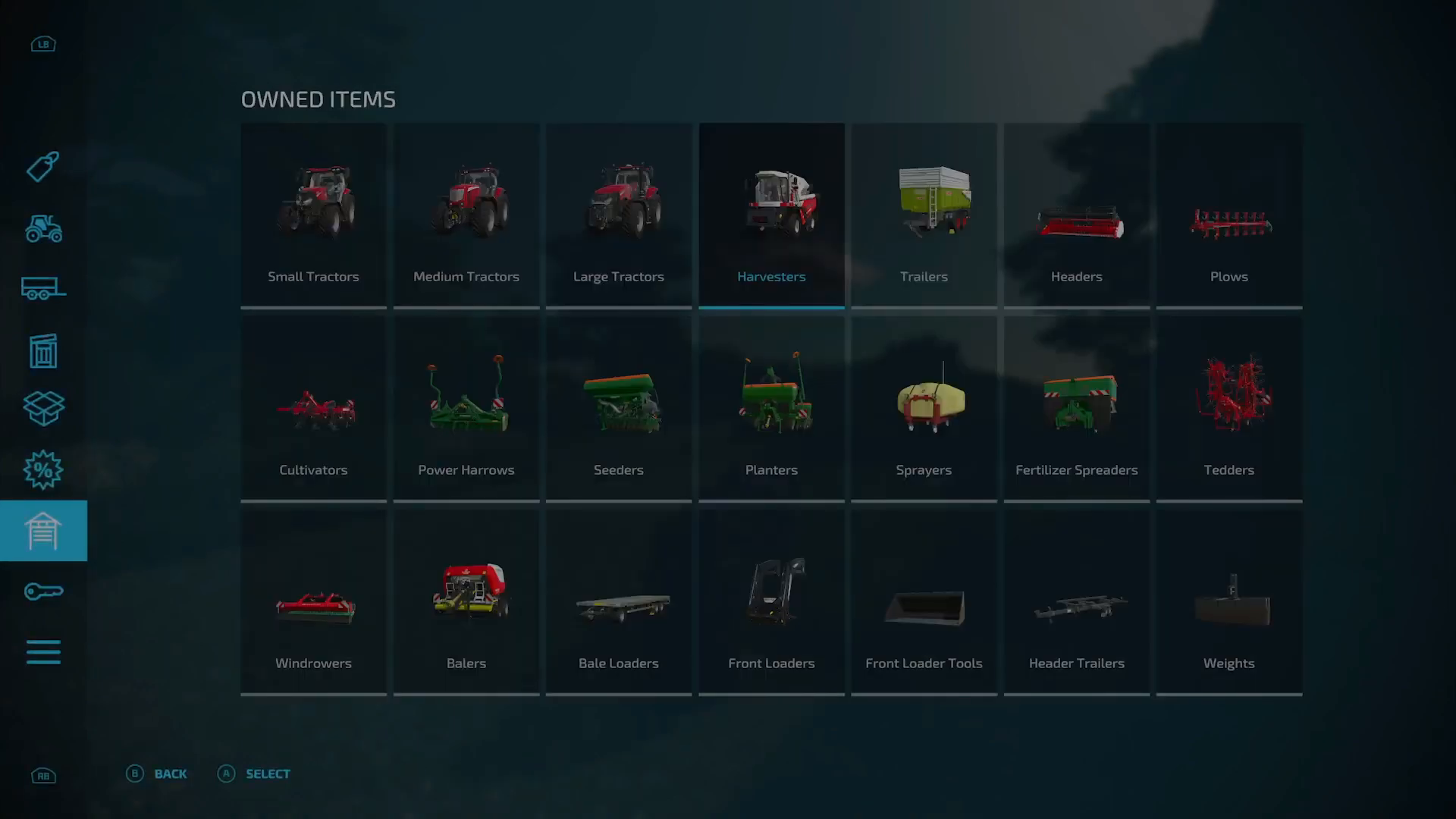
pyautogui.click(923, 214)
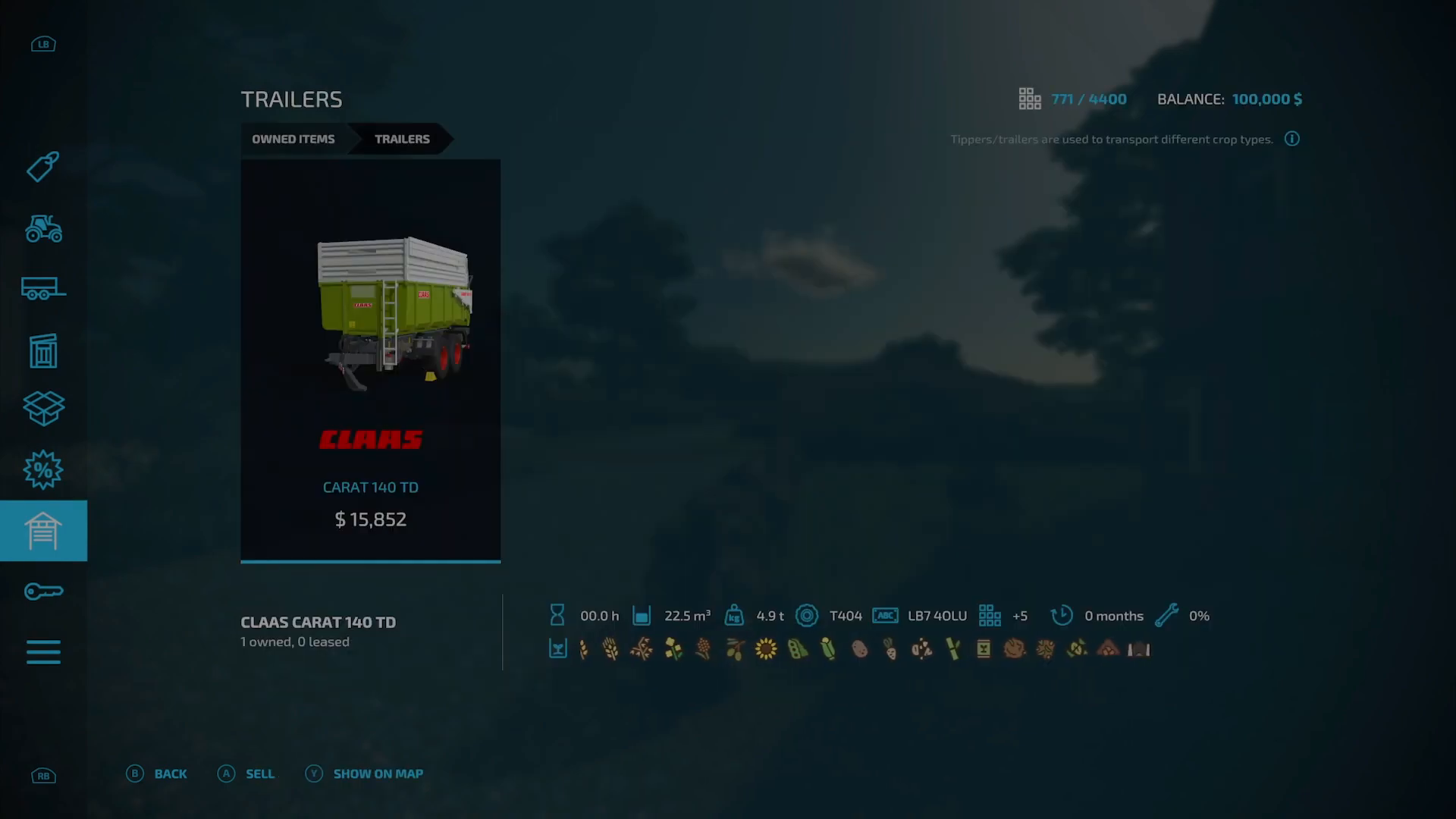
pyautogui.click(42, 410)
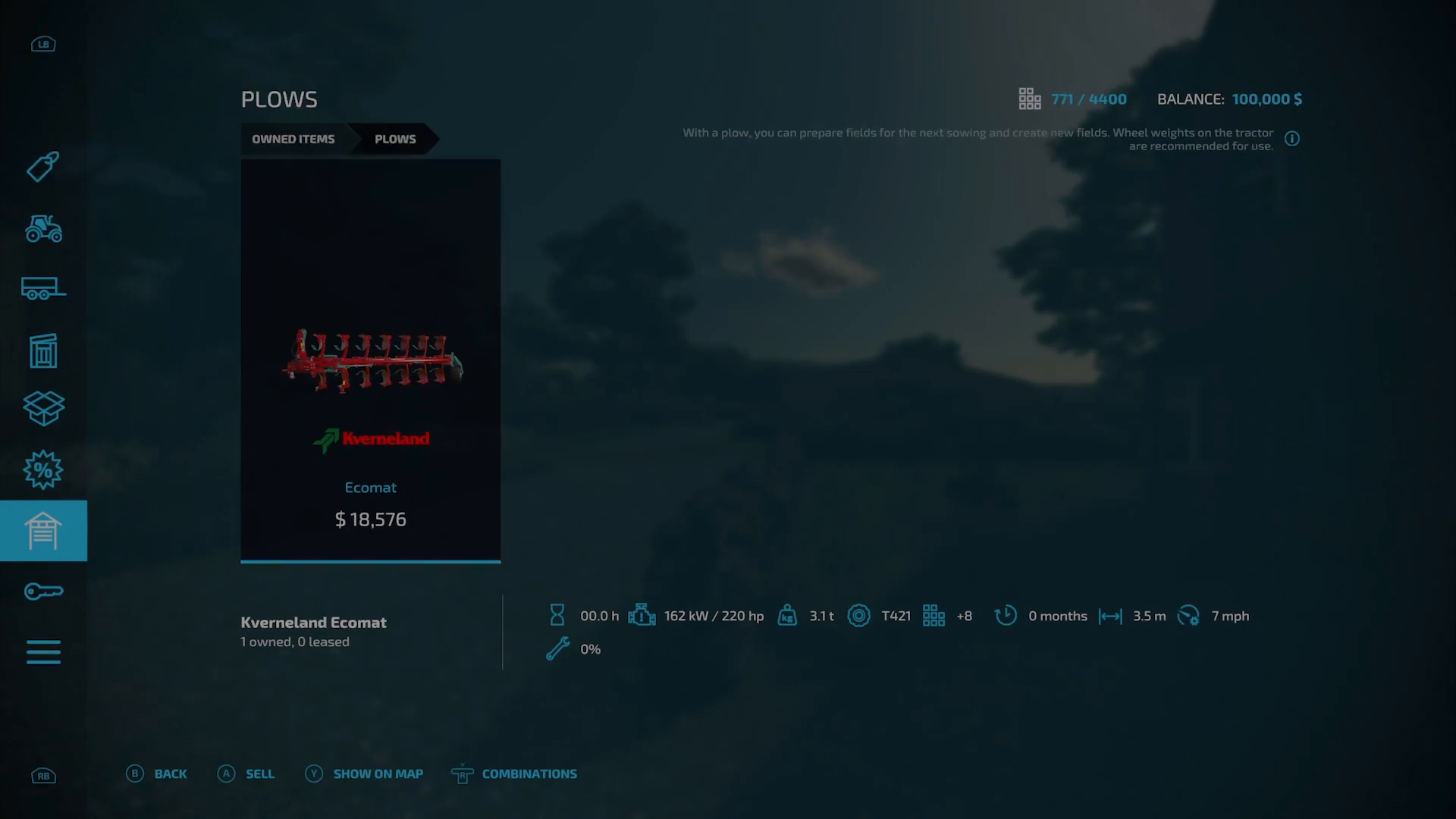
pyautogui.click(156, 773)
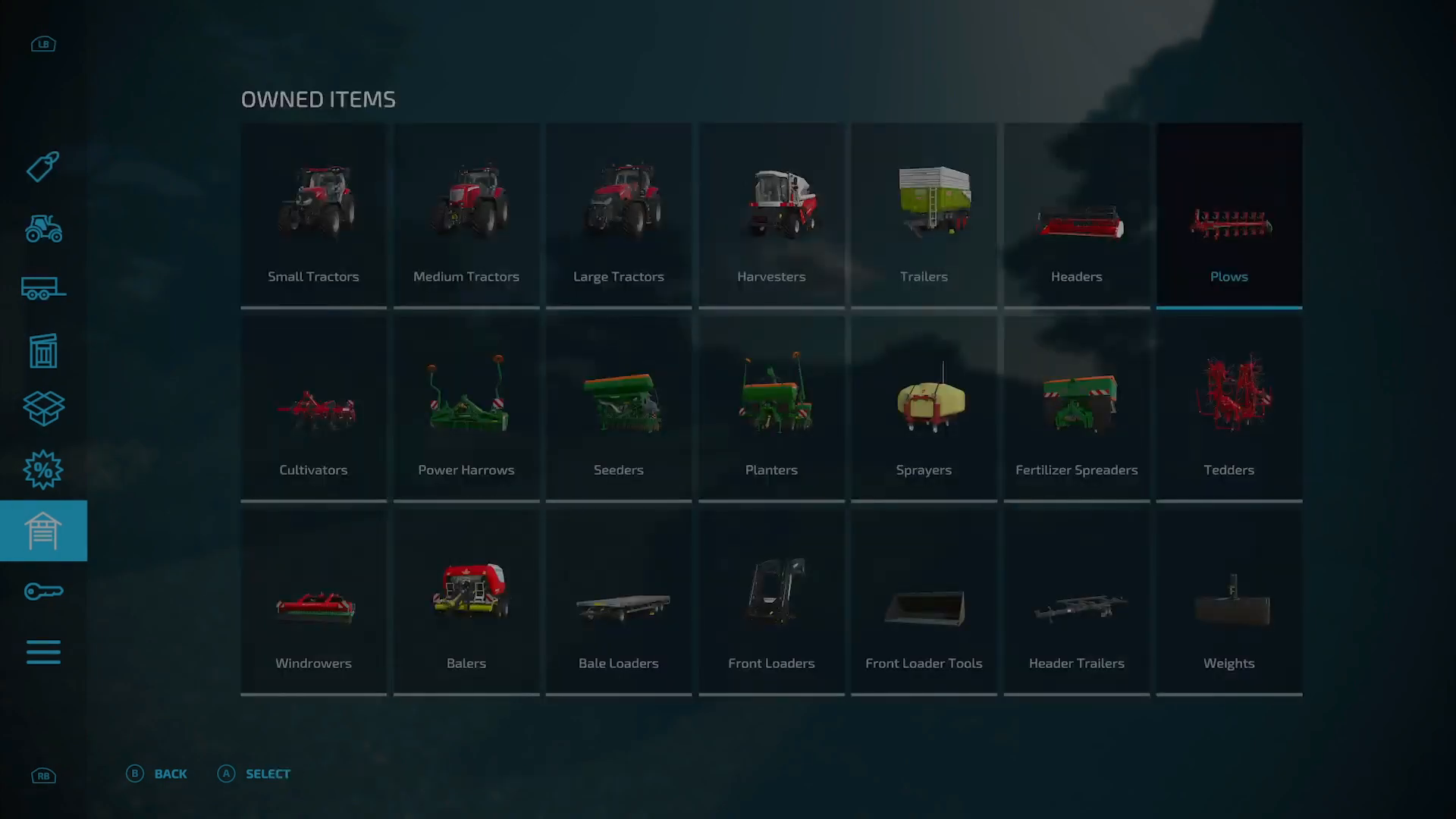
# Step: Move through power harrows, seeders and planters to review the owned Hardi sprayers
pyautogui.click(313, 406)
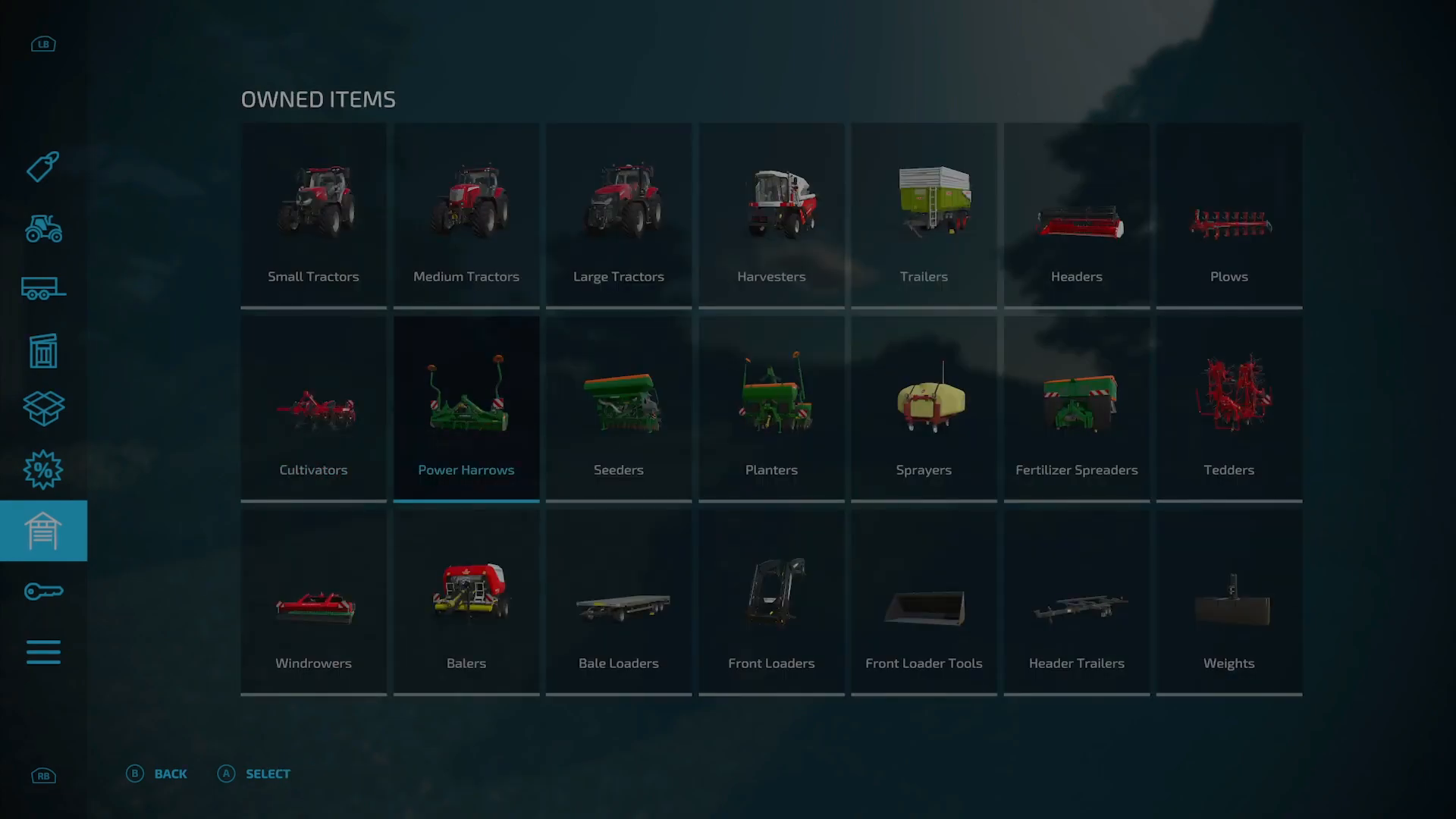
pyautogui.click(466, 406)
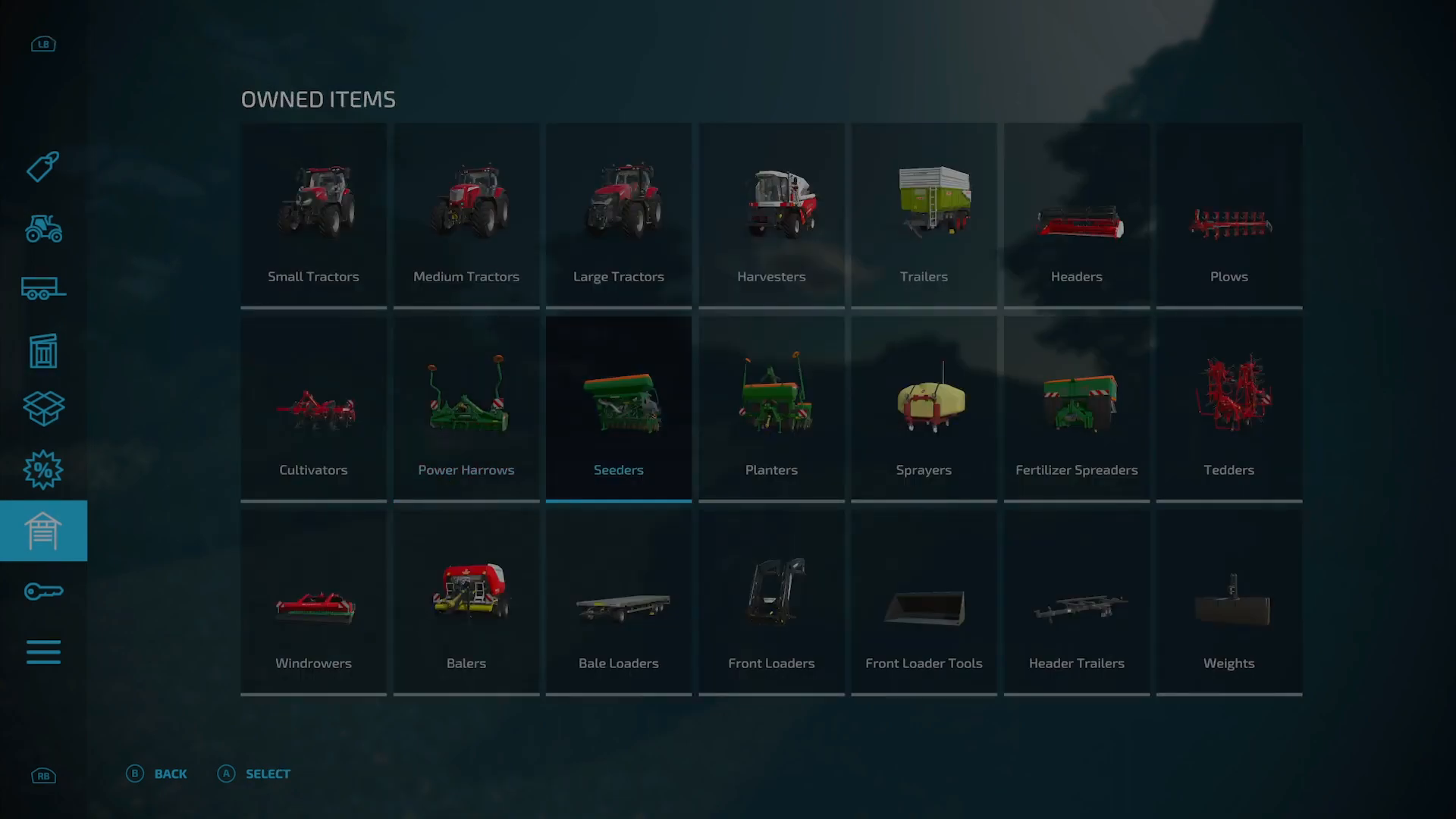
pyautogui.click(619, 406)
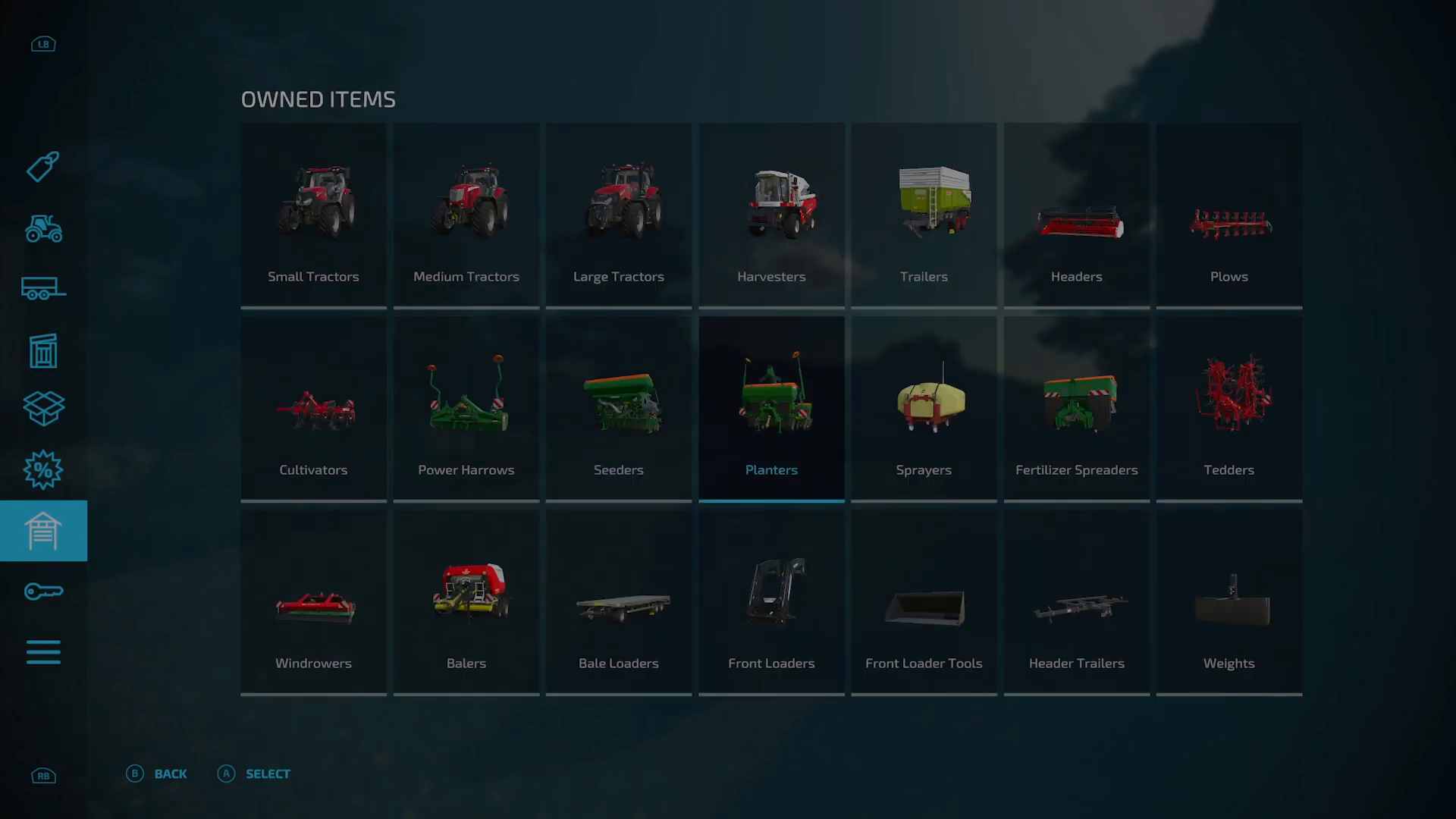
pyautogui.click(770, 408)
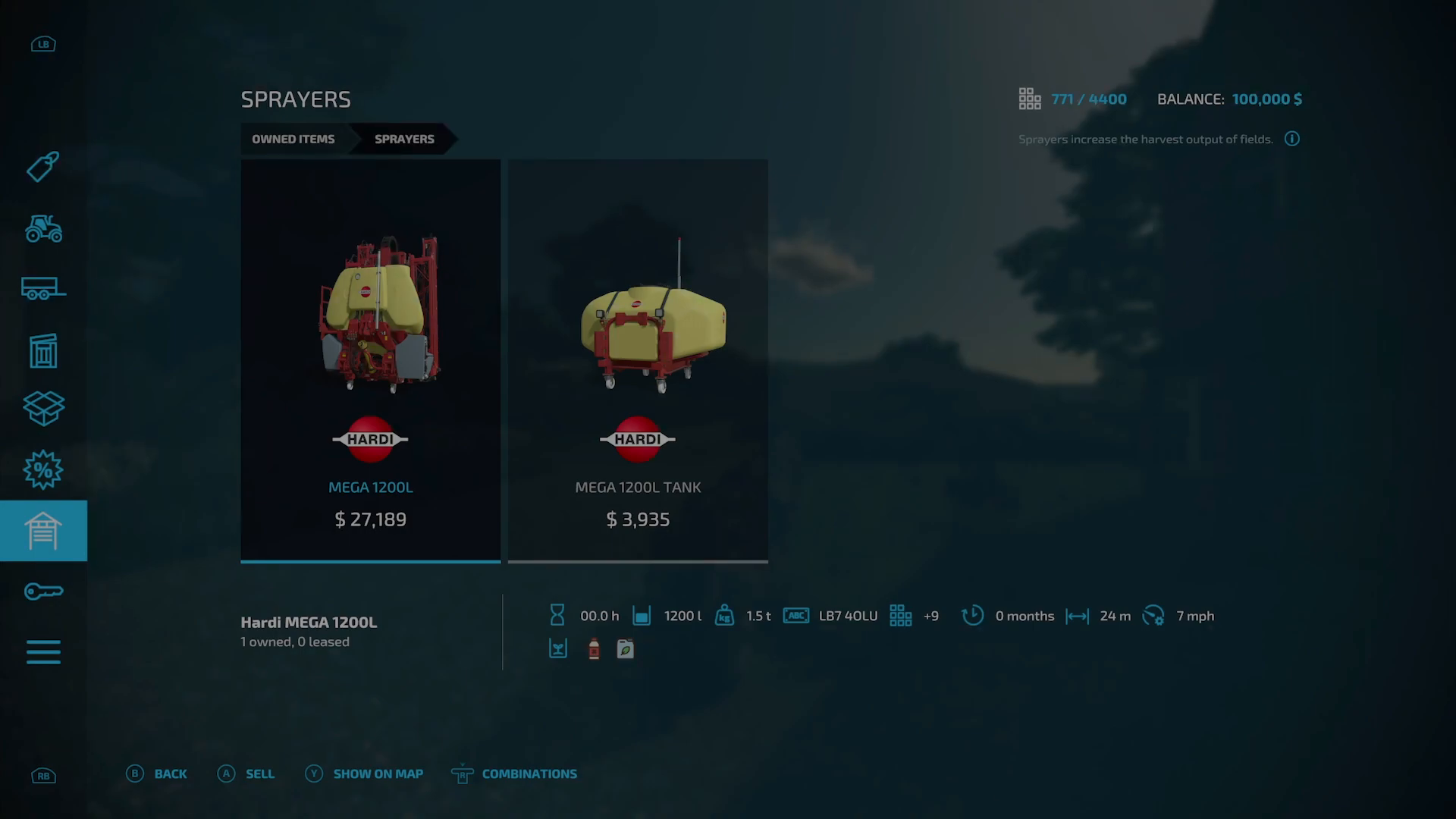
pyautogui.click(638, 362)
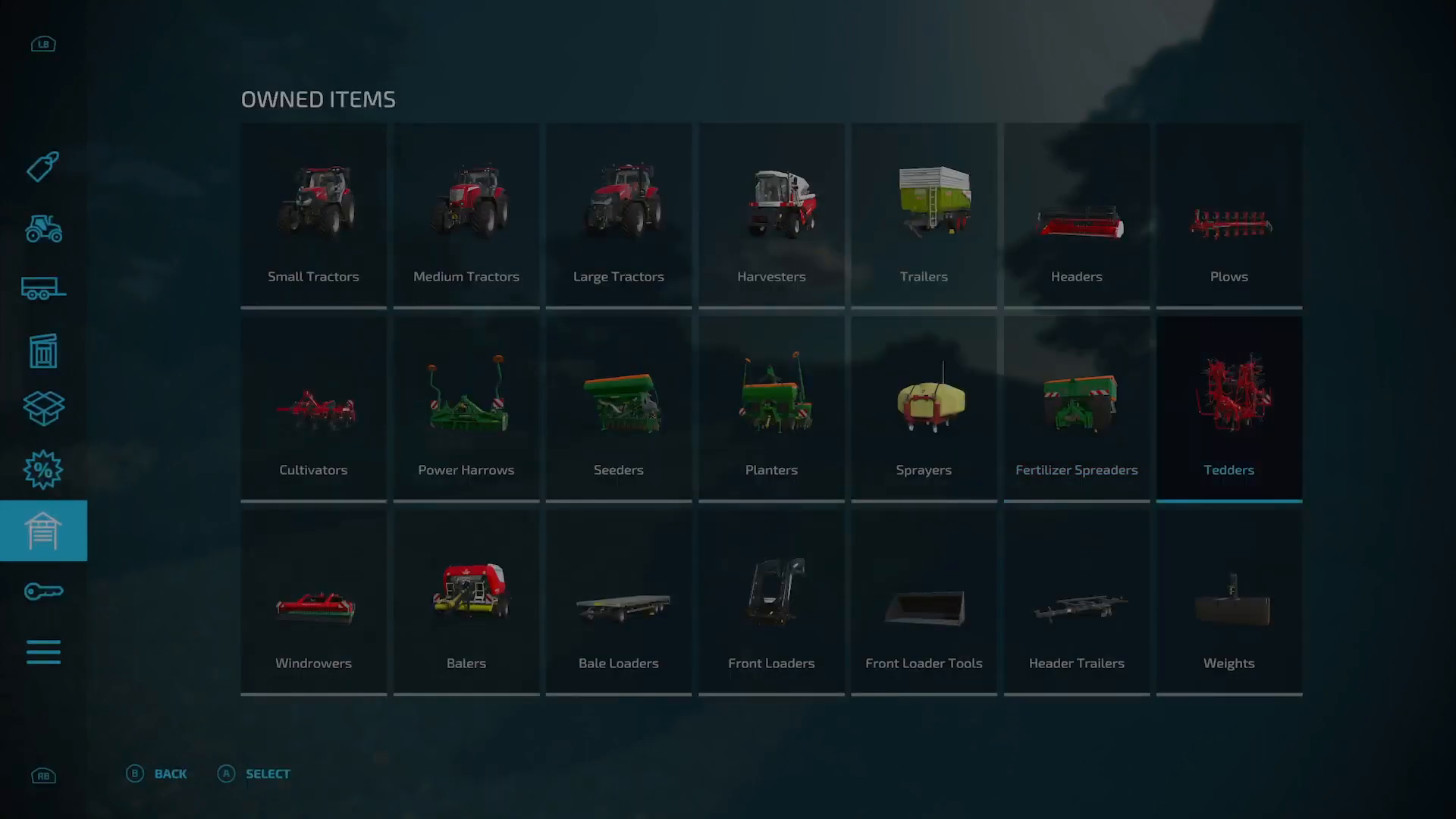
# Step: Review the owned Albutt front loader tools, then leave the shop back to the farmyard
pyautogui.click(1227, 406)
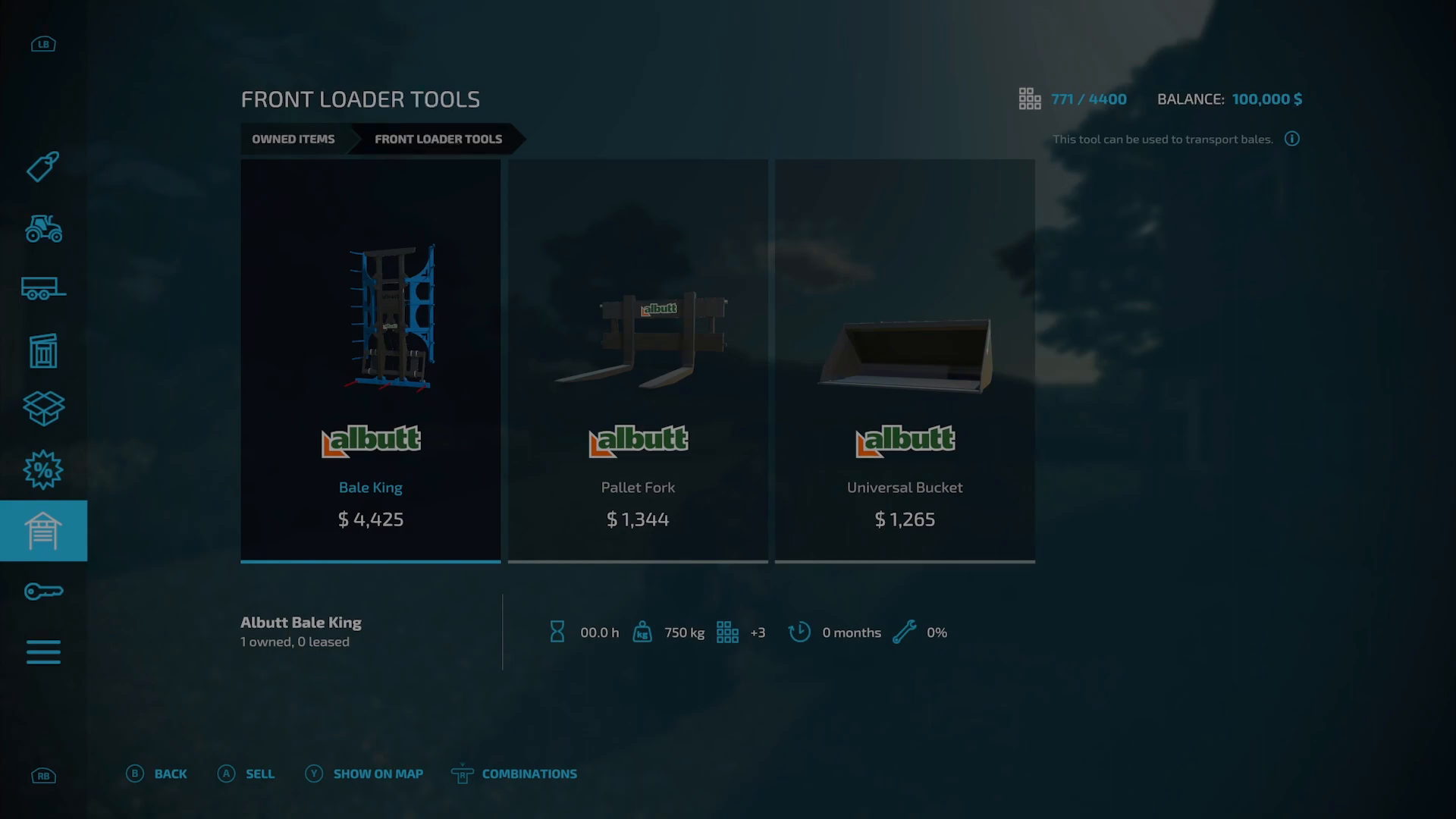
pyautogui.click(637, 363)
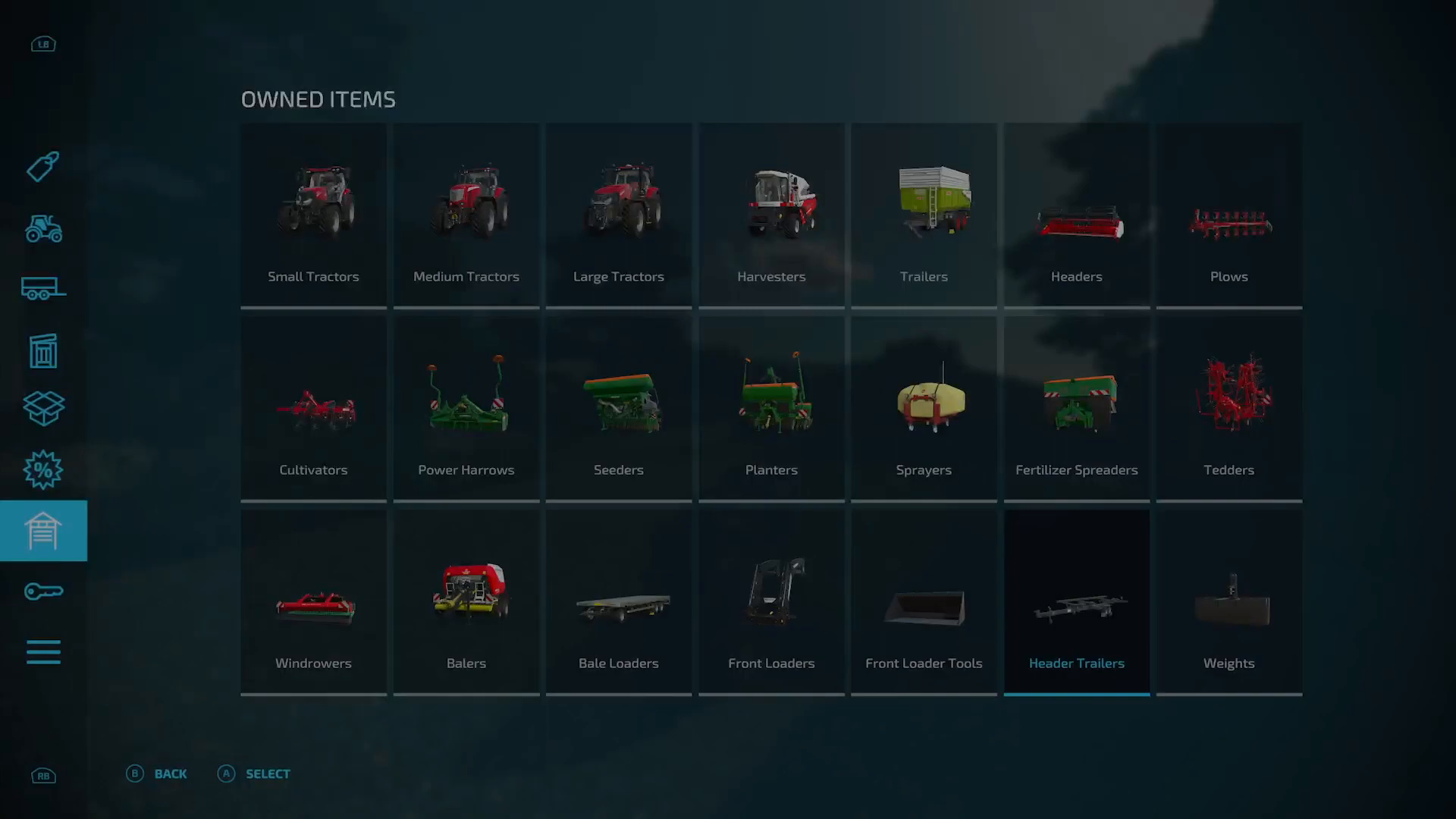
pyautogui.click(1077, 599)
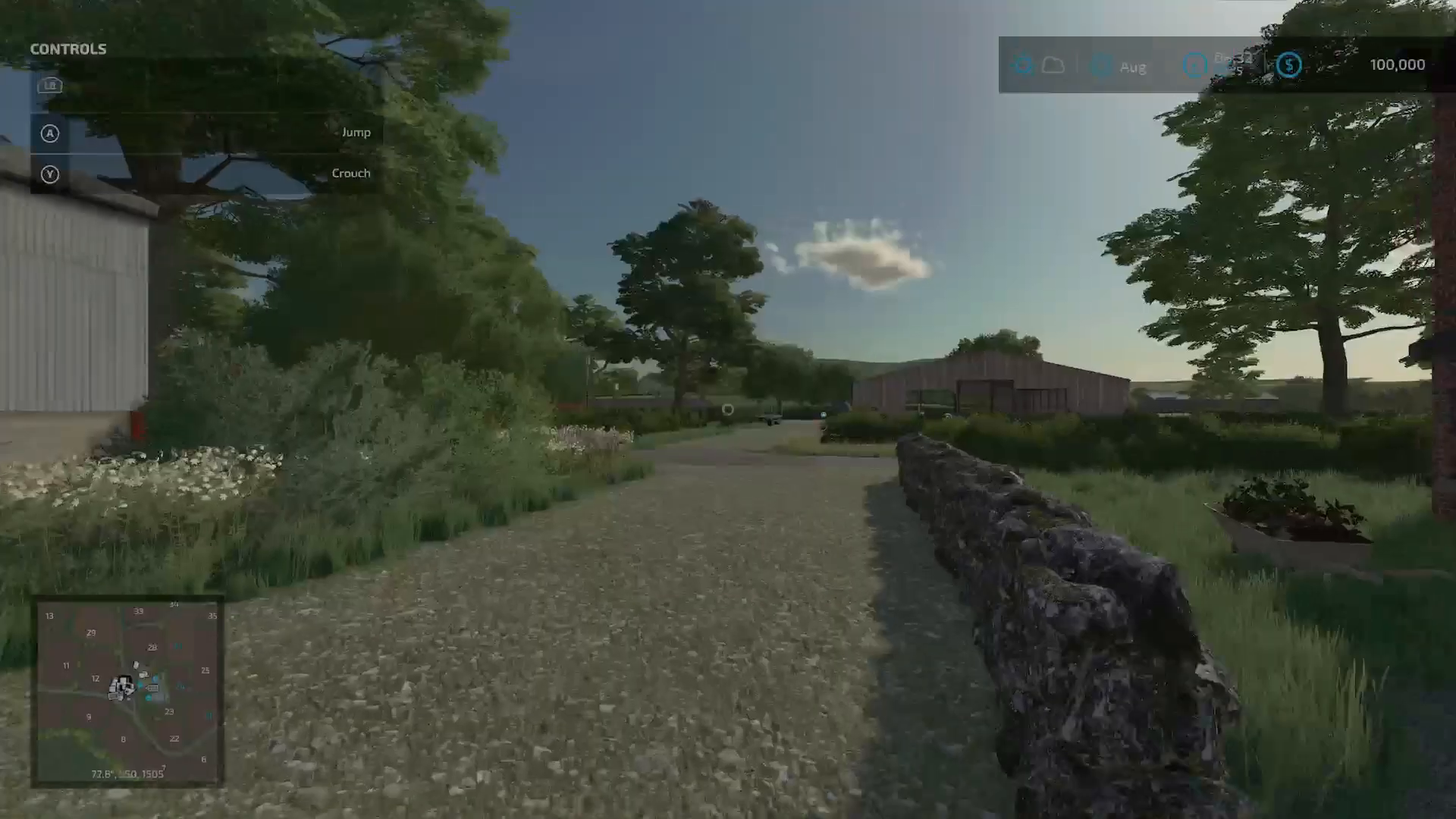
pyautogui.moveTo(728, 410)
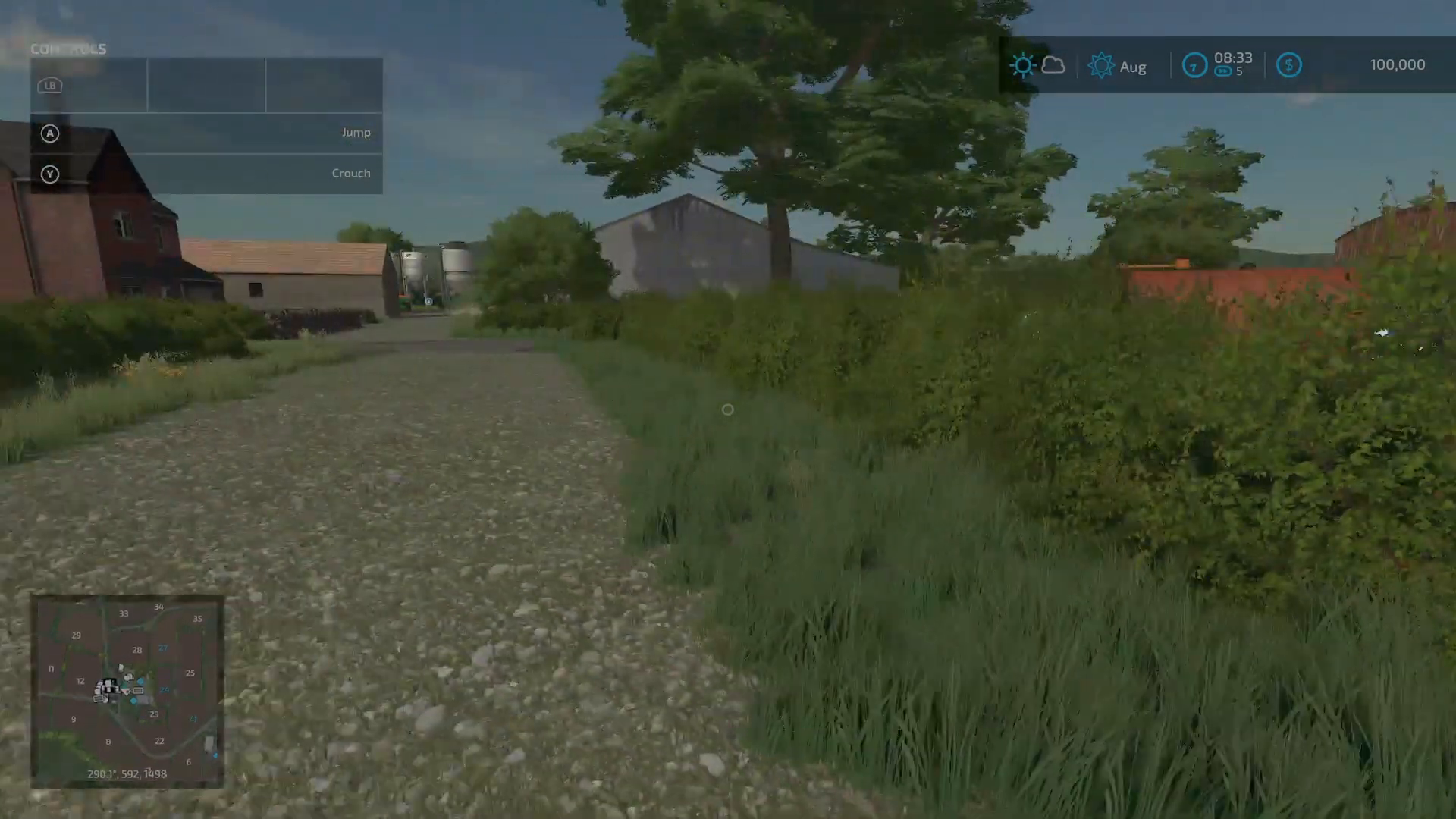
pyautogui.moveTo(728, 409)
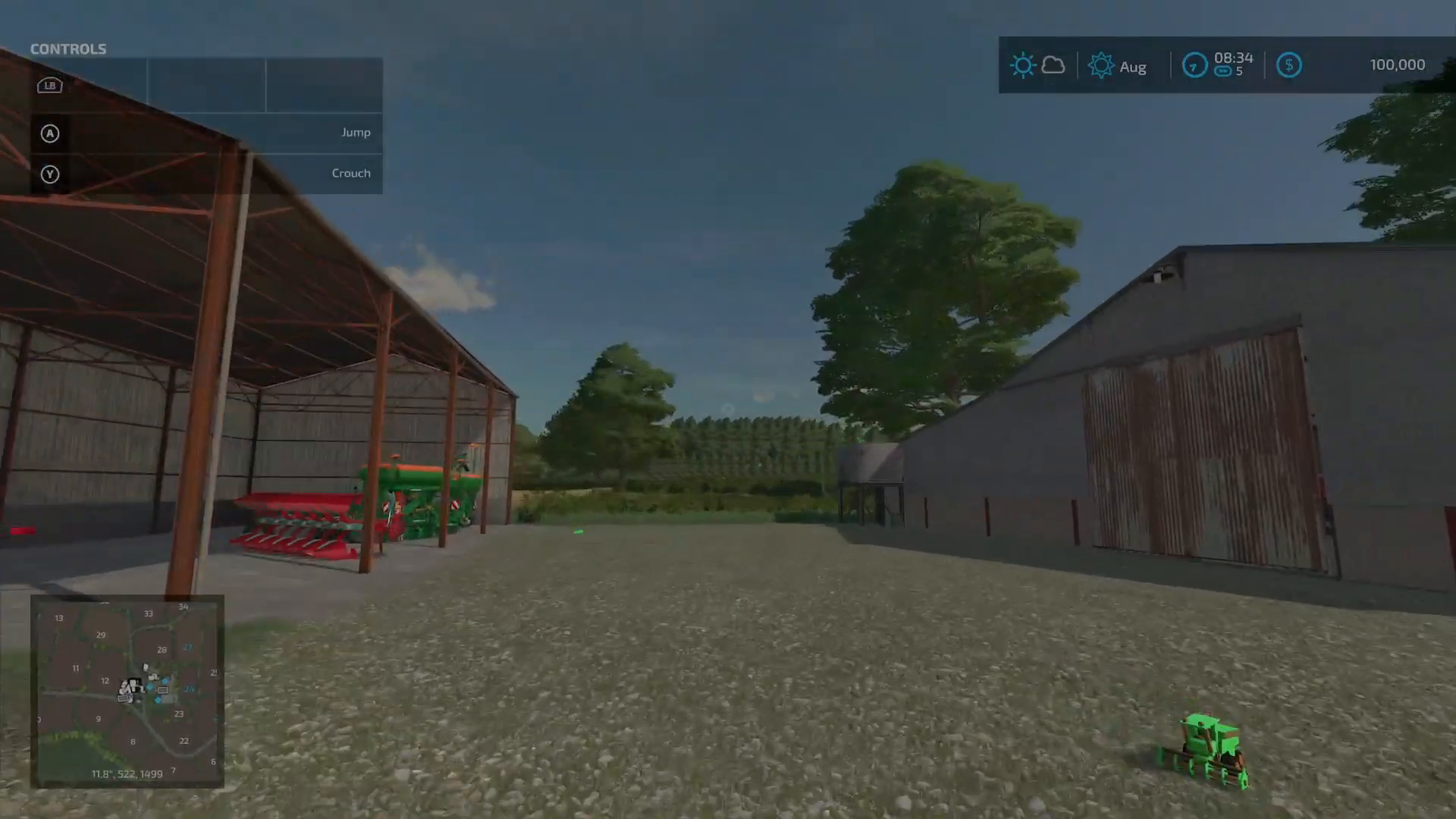
pyautogui.moveTo(729, 410)
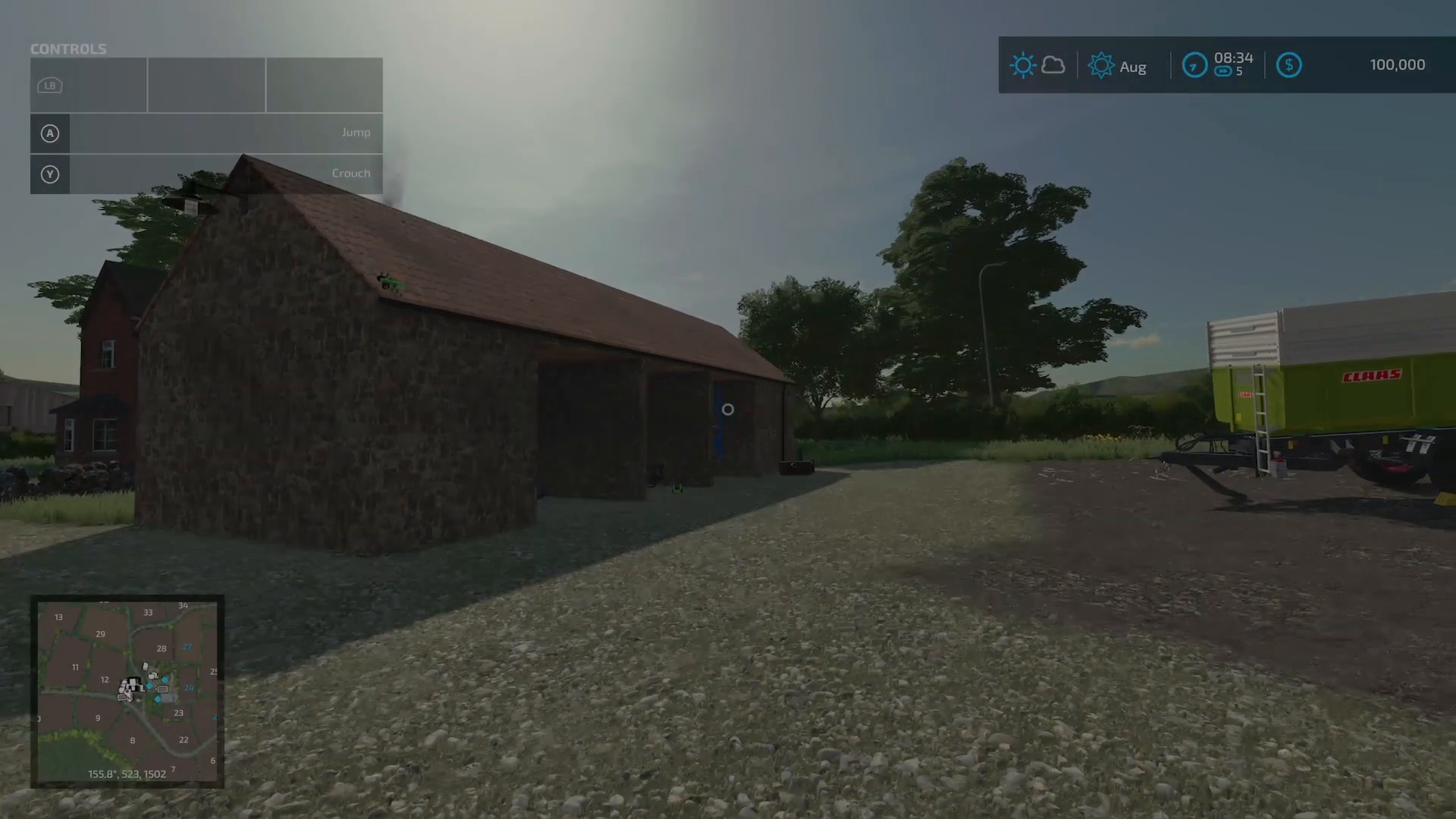
pyautogui.moveTo(728, 410)
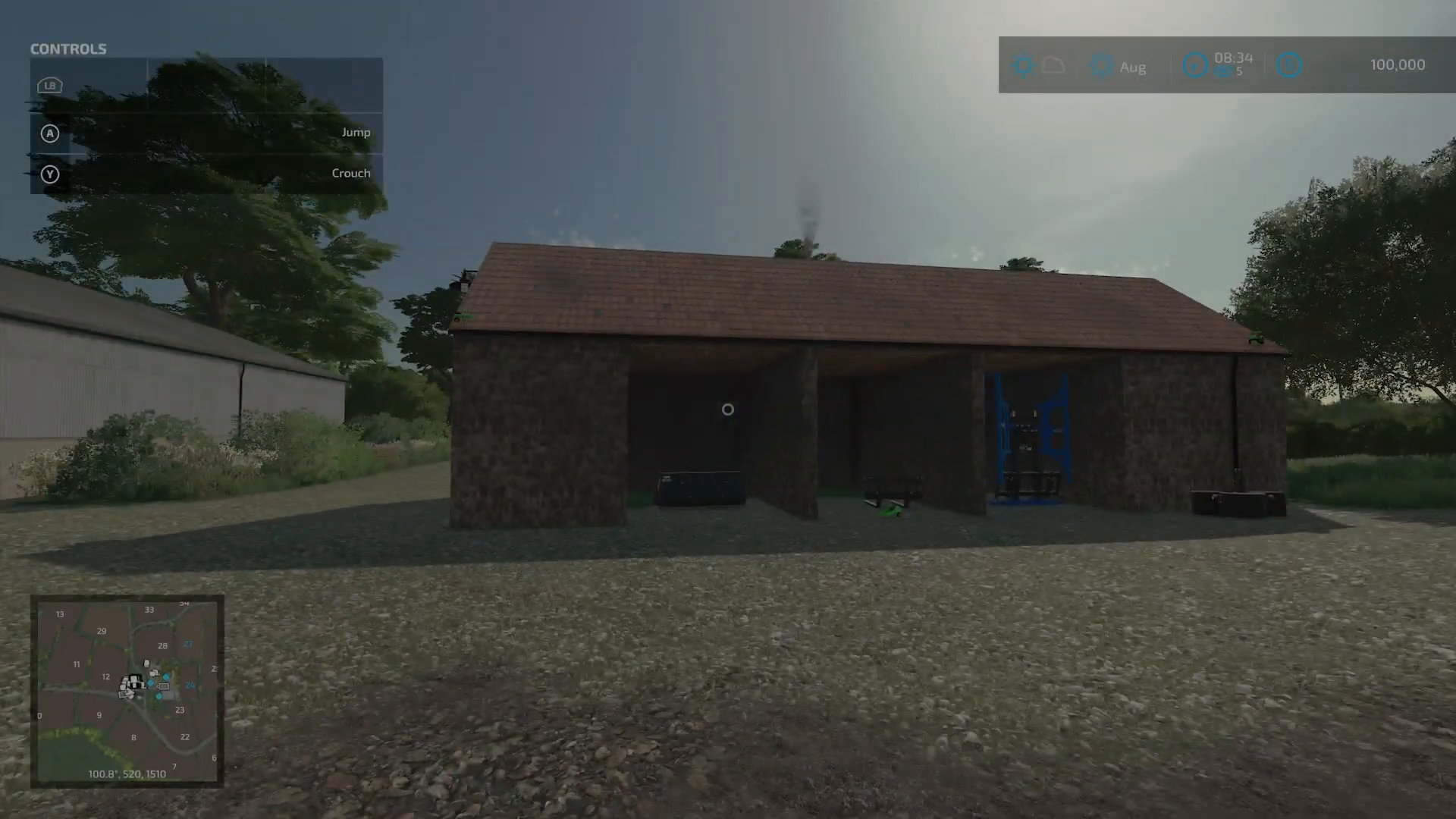
pyautogui.moveTo(728, 409)
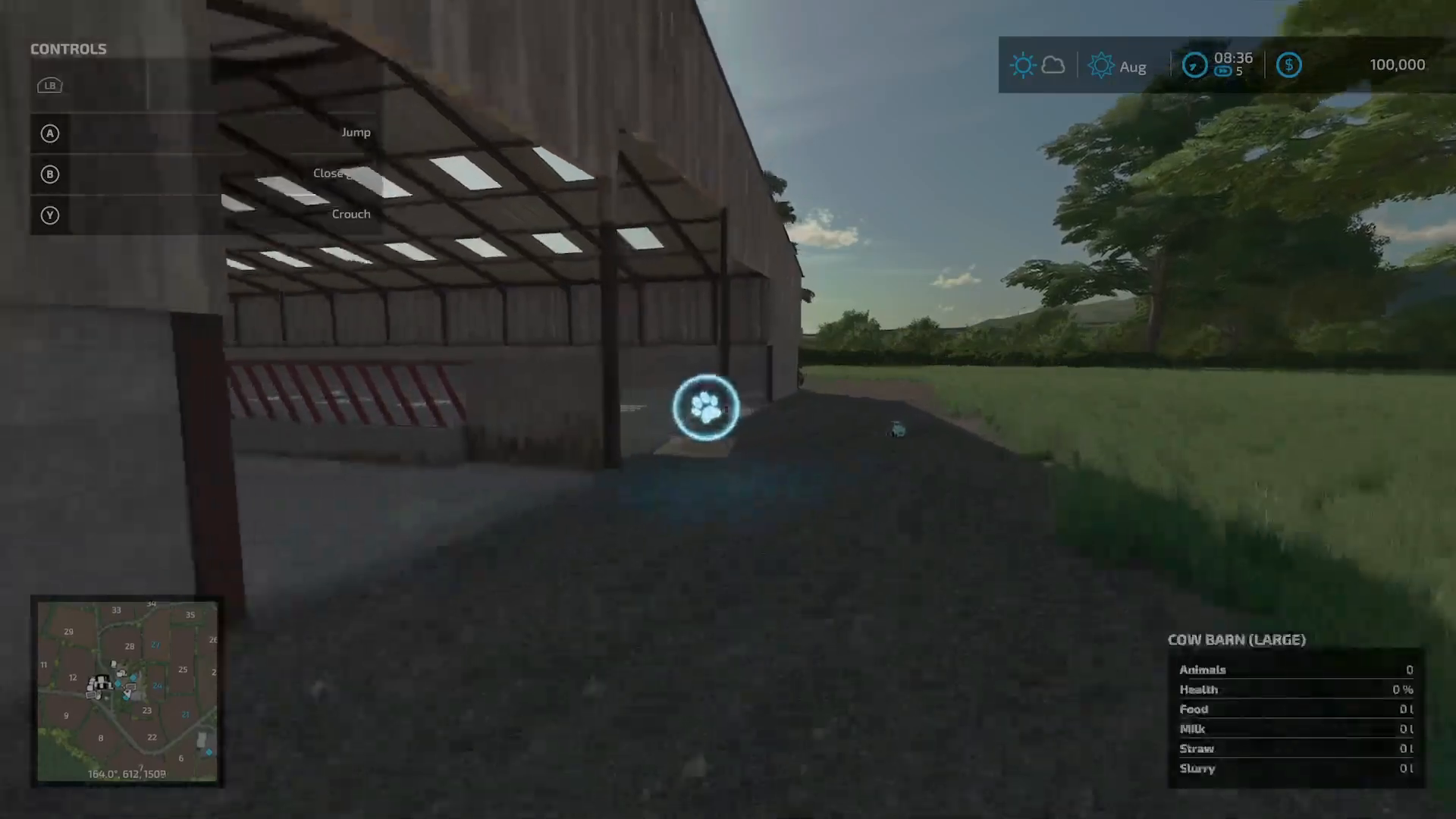
# Step: Walk out of the shed along the lane to the red-brick farmhouse and into the empty cow barn
pyautogui.click(705, 406)
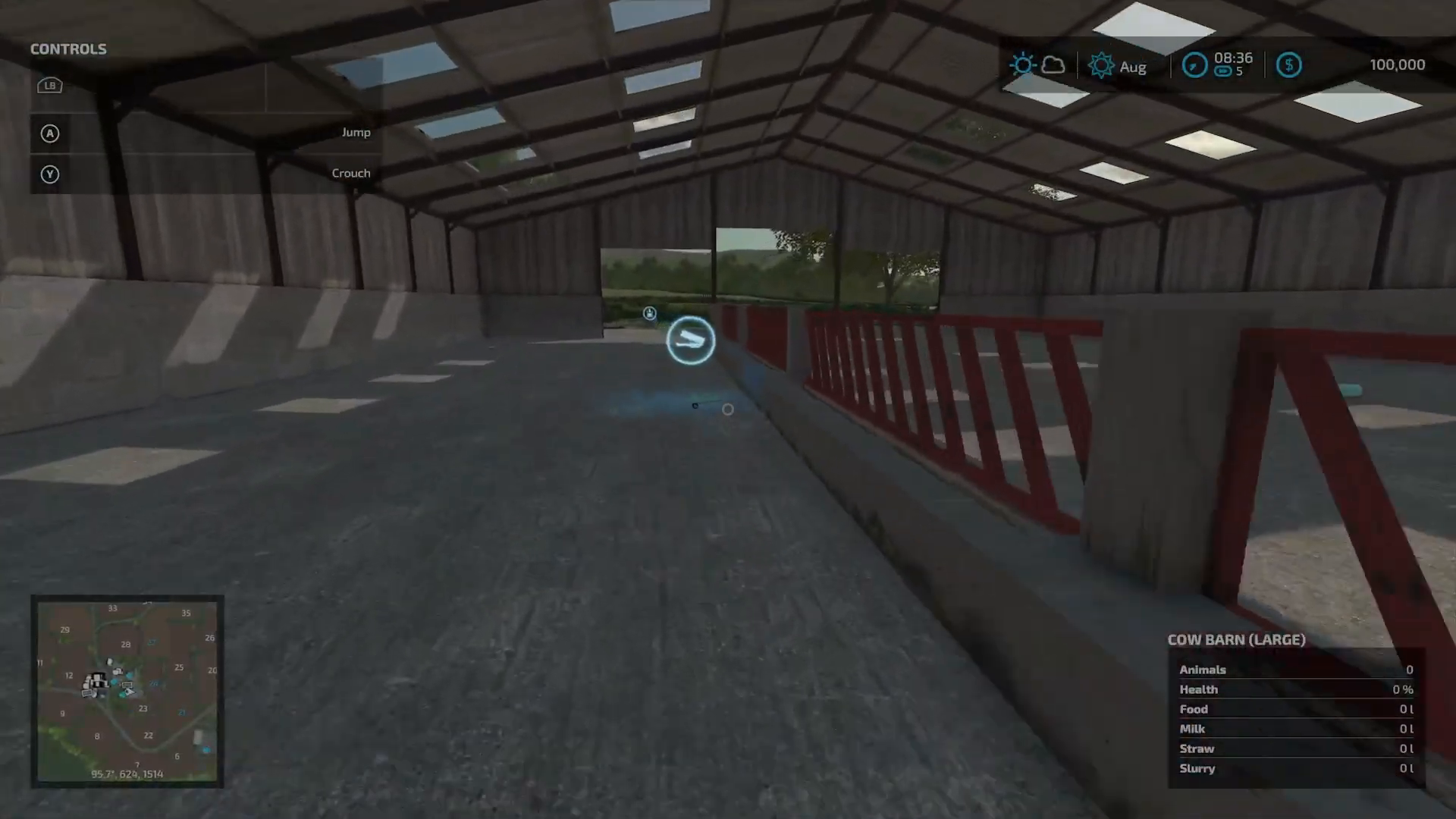
pyautogui.moveTo(728, 410)
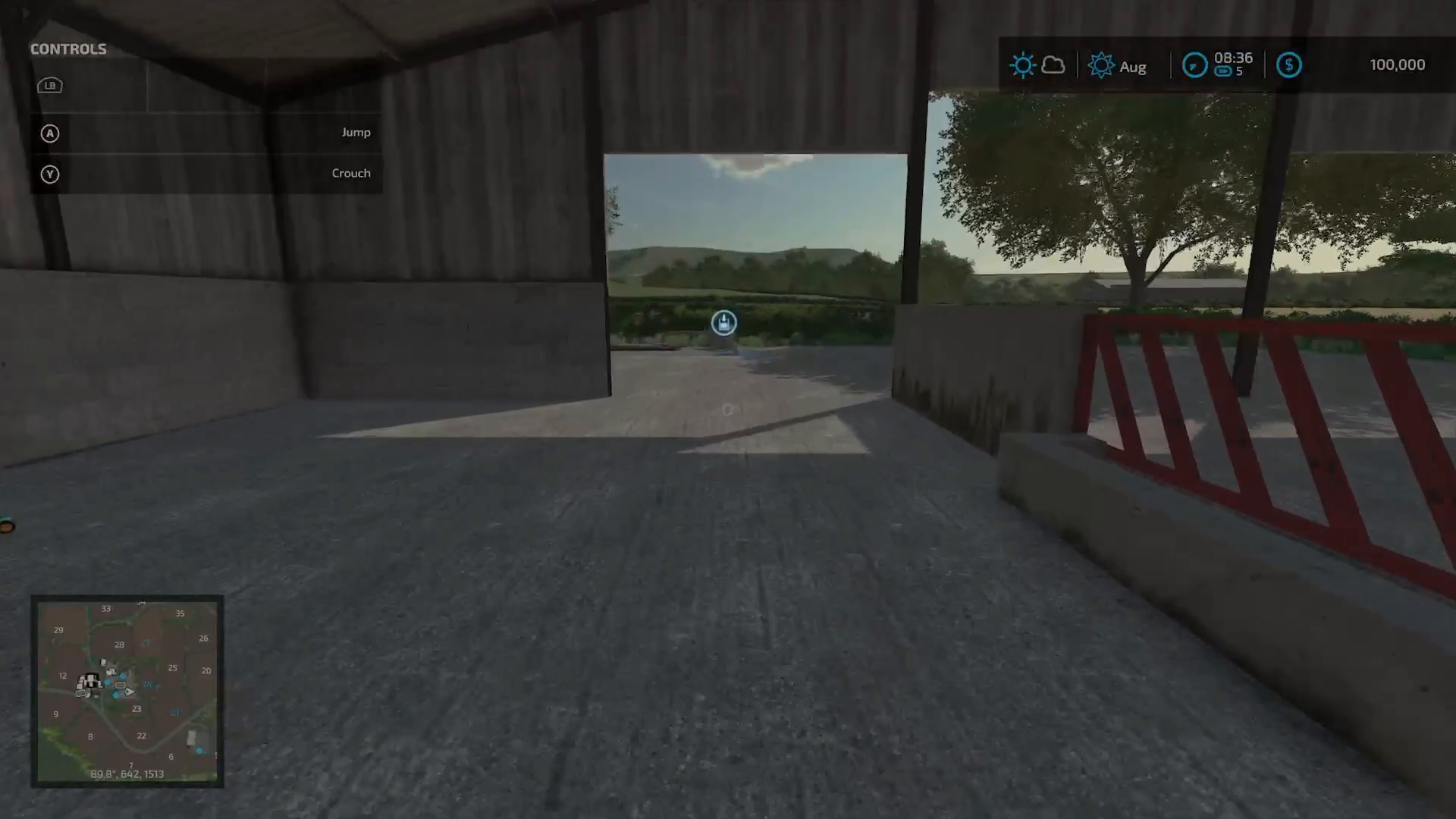
pyautogui.moveTo(728, 410)
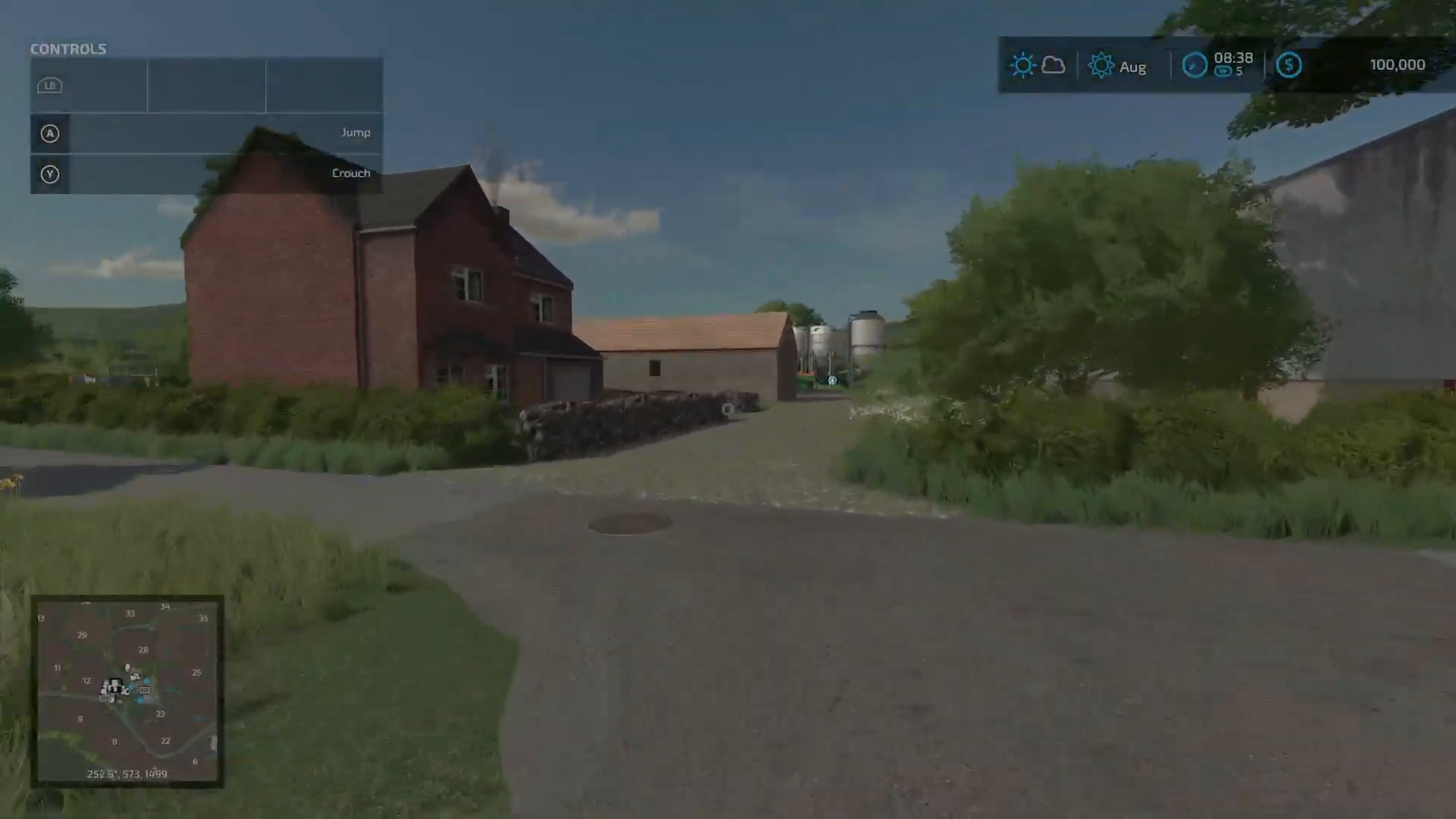
# Step: Take control of the red Case IH tractor and drive it out of the shed along the gravel track
pyautogui.press('w')
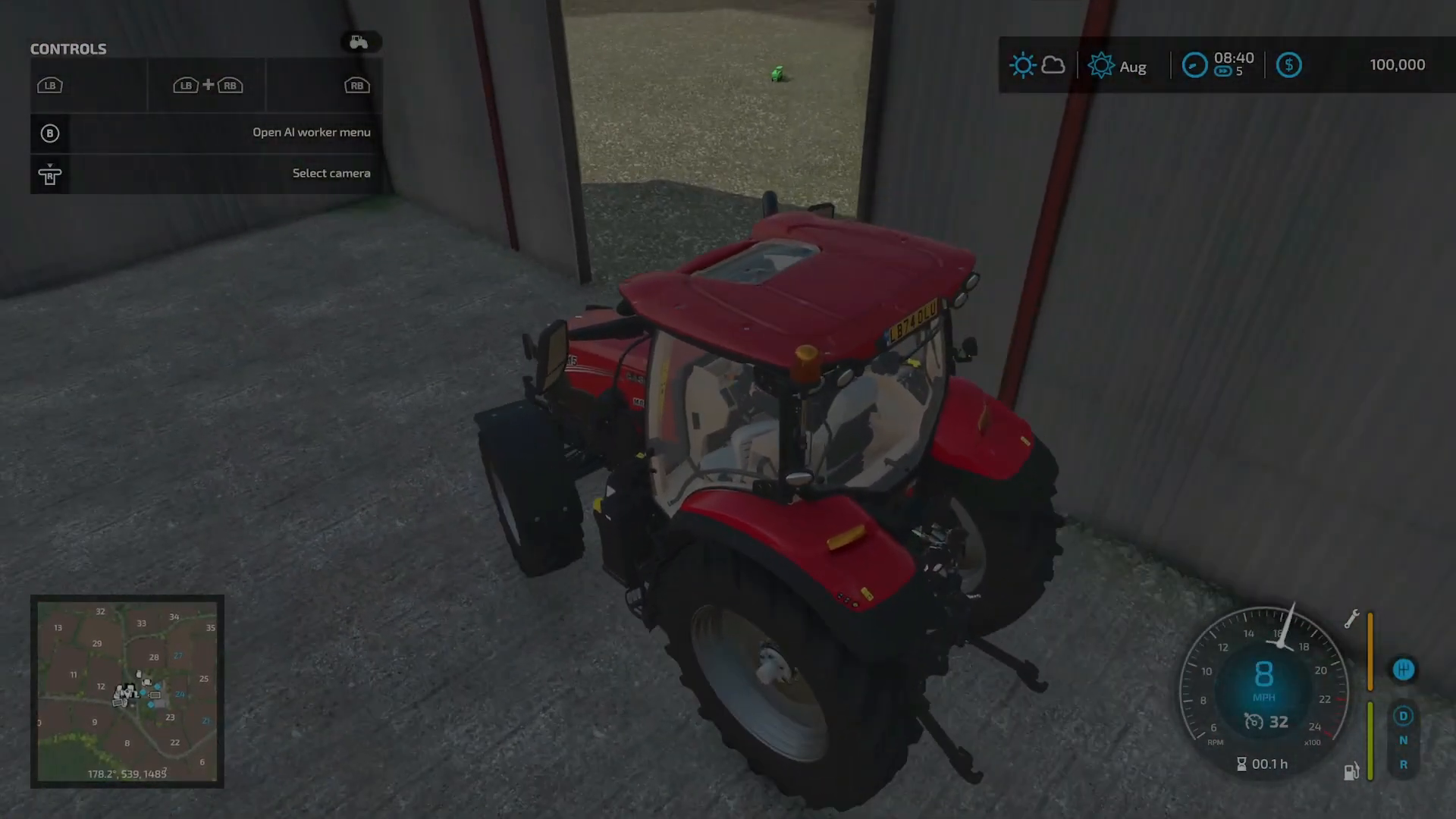
pyautogui.press('w')
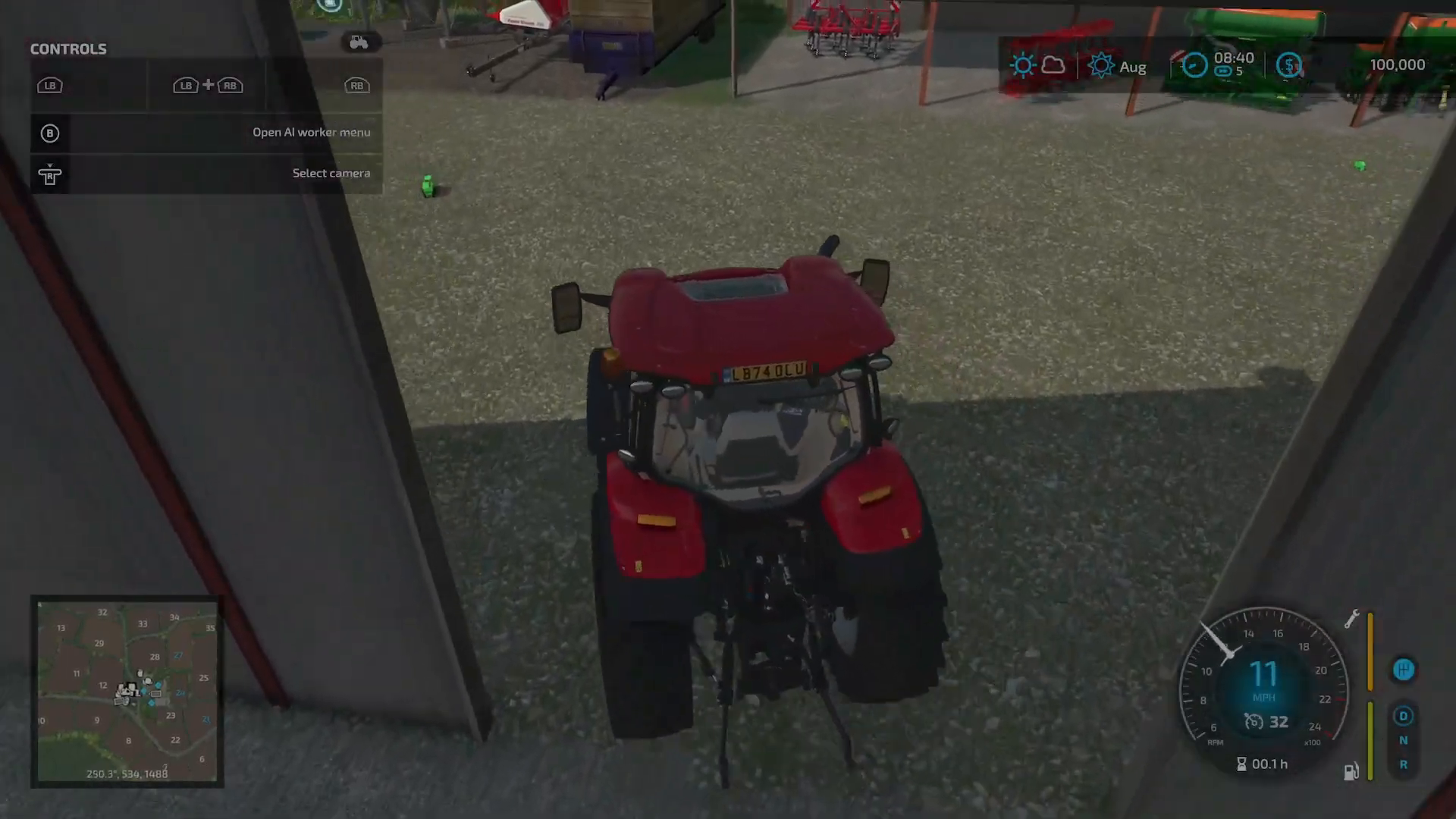
pyautogui.press('w')
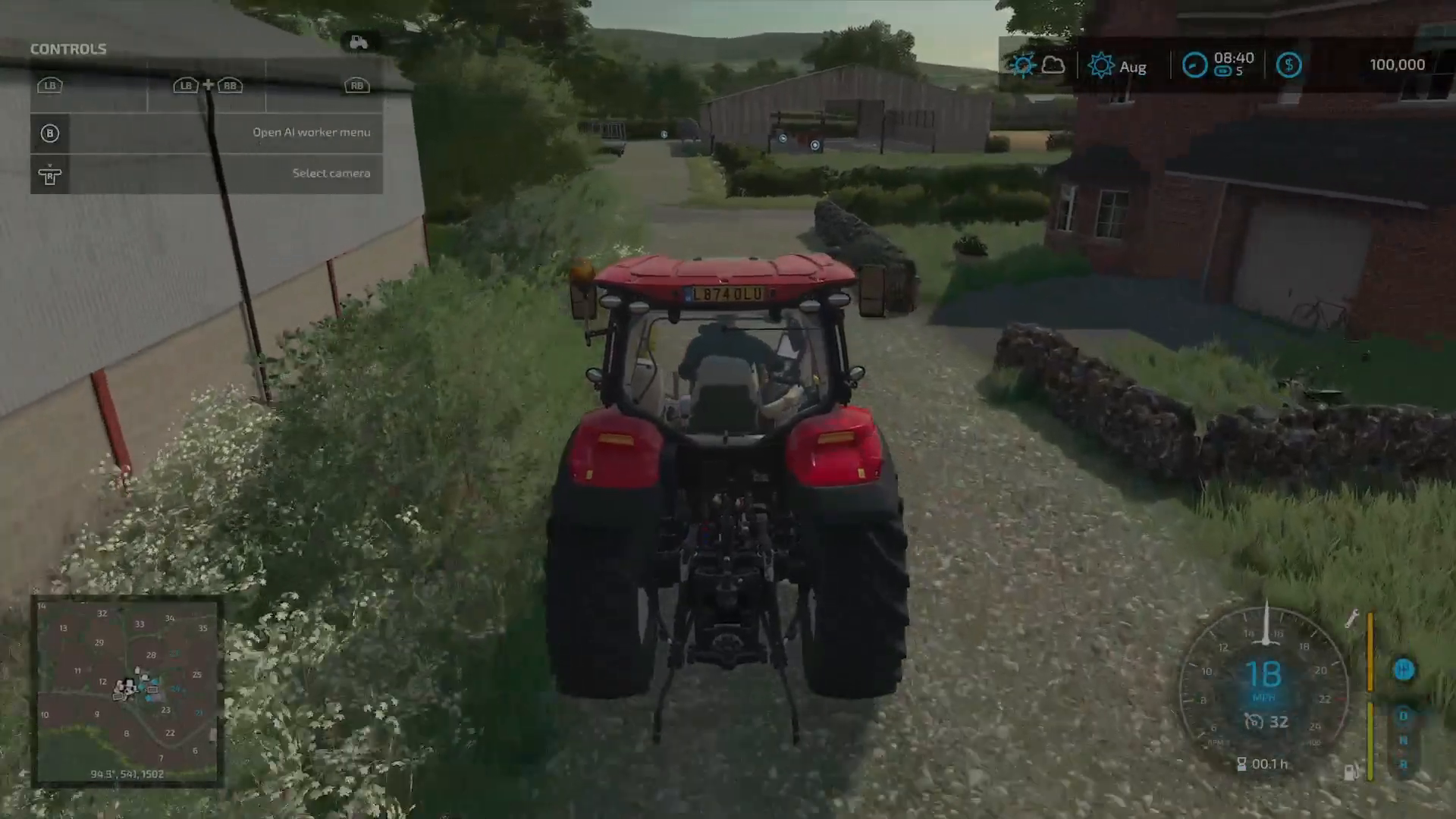
pyautogui.press('w')
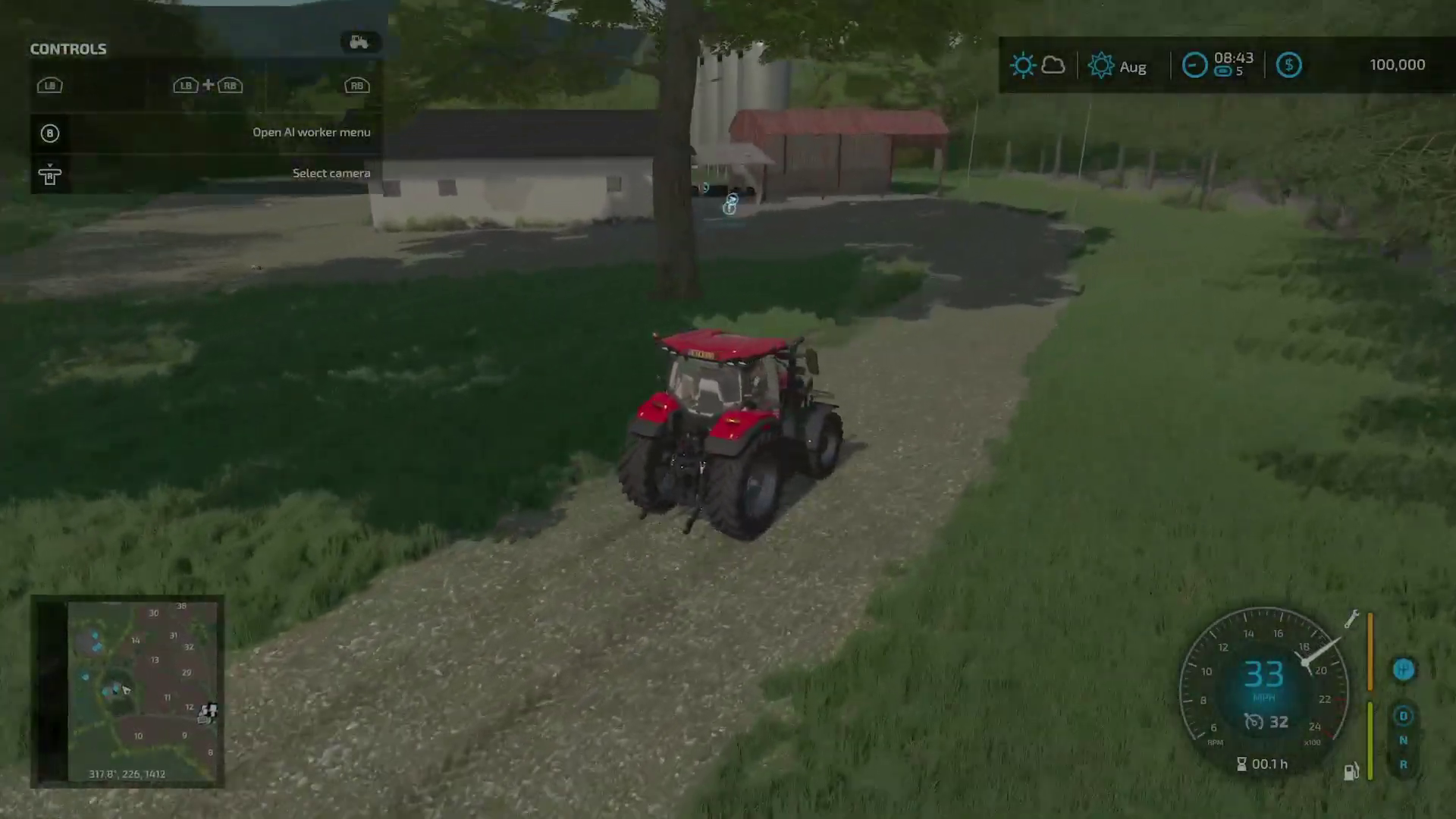
# Step: Get back into the Case IH Maxxum after a brief stop and drive onto the grassy verge by the road
pyautogui.press('w')
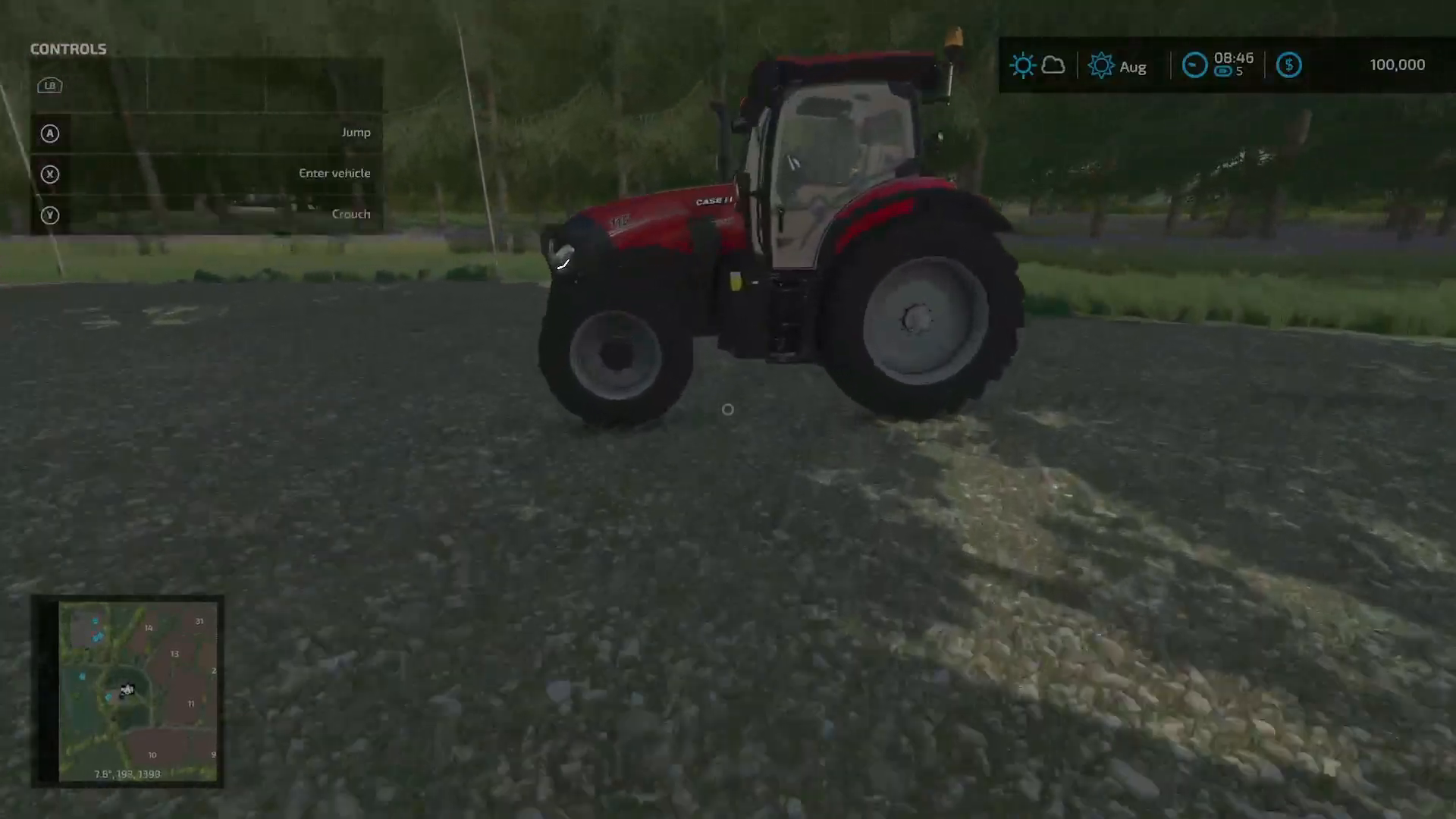
pyautogui.press('x')
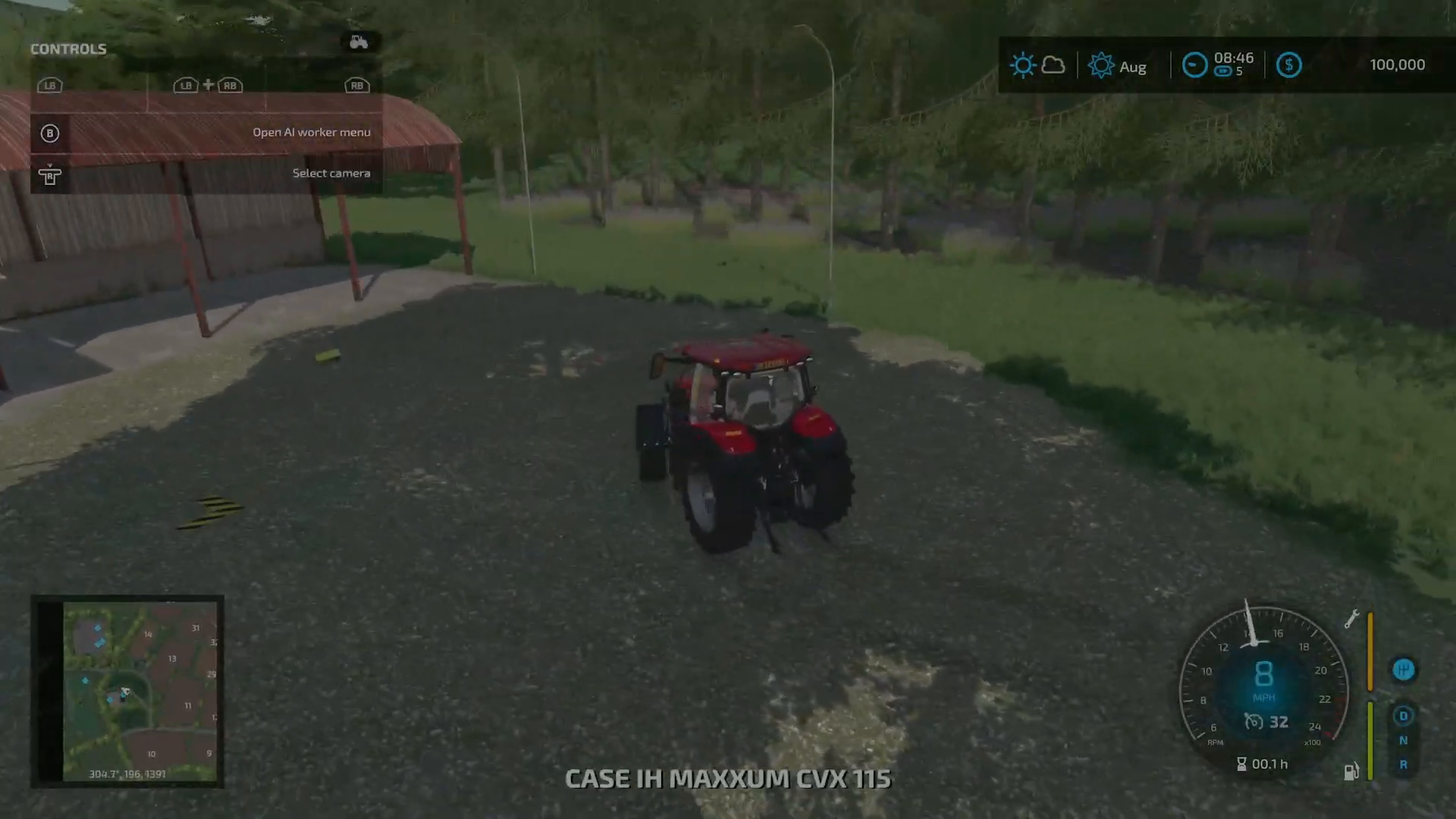
pyautogui.press('w')
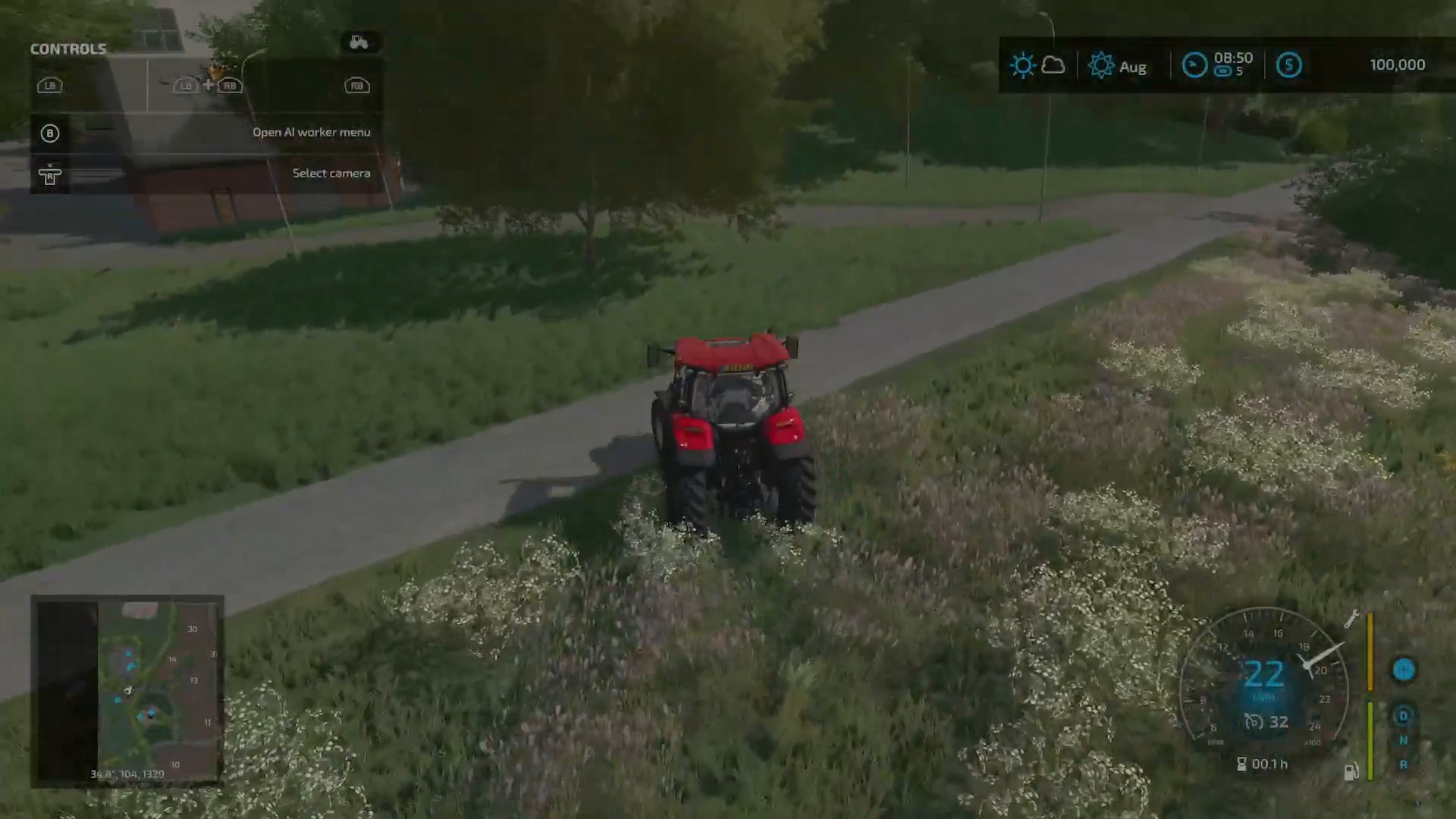
# Step: Leave the tractor near the Natural Oils mill and browse the animal pen teleports to the Horse Barn
pyautogui.press('W')
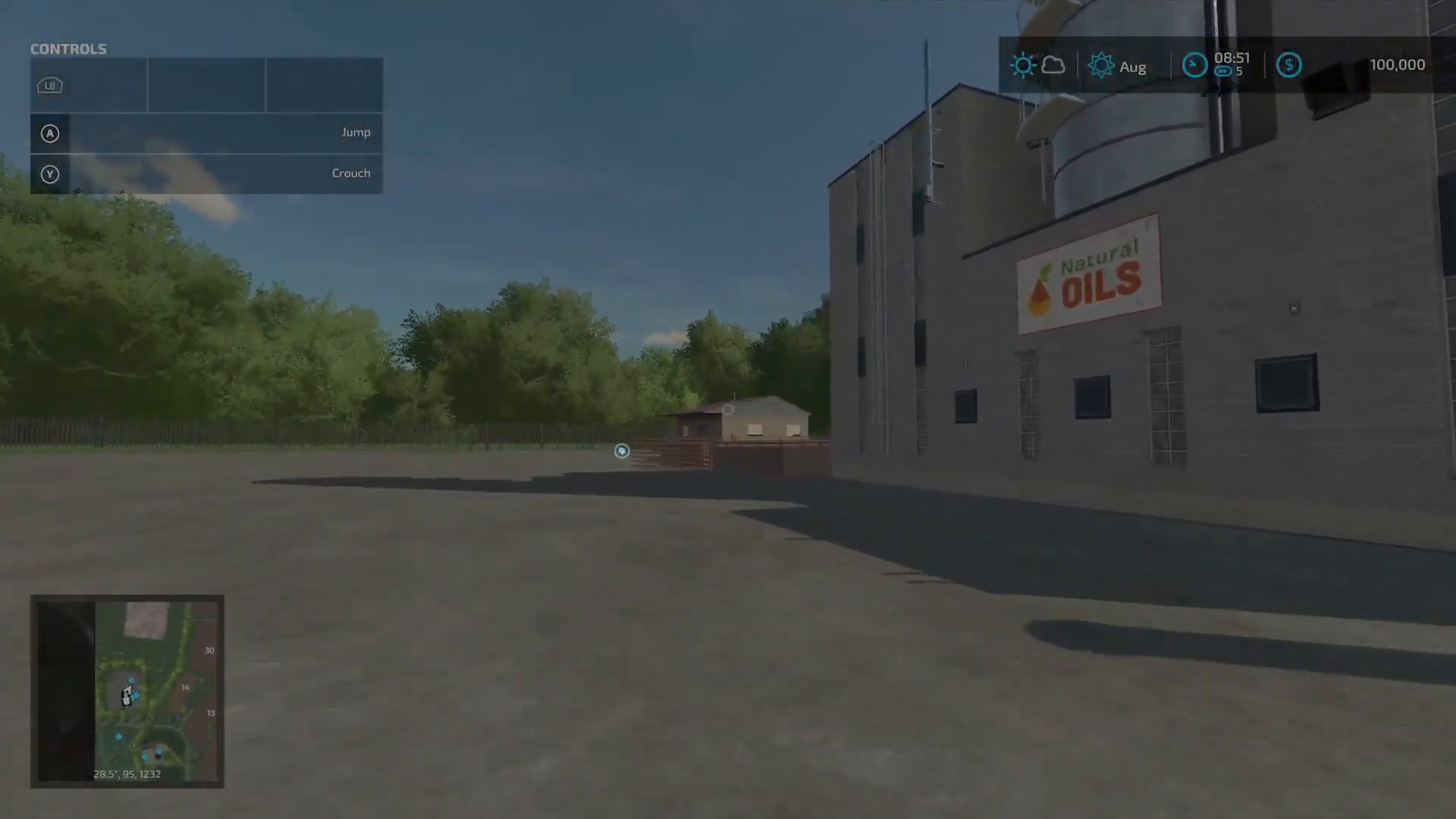
pyautogui.moveTo(728, 408)
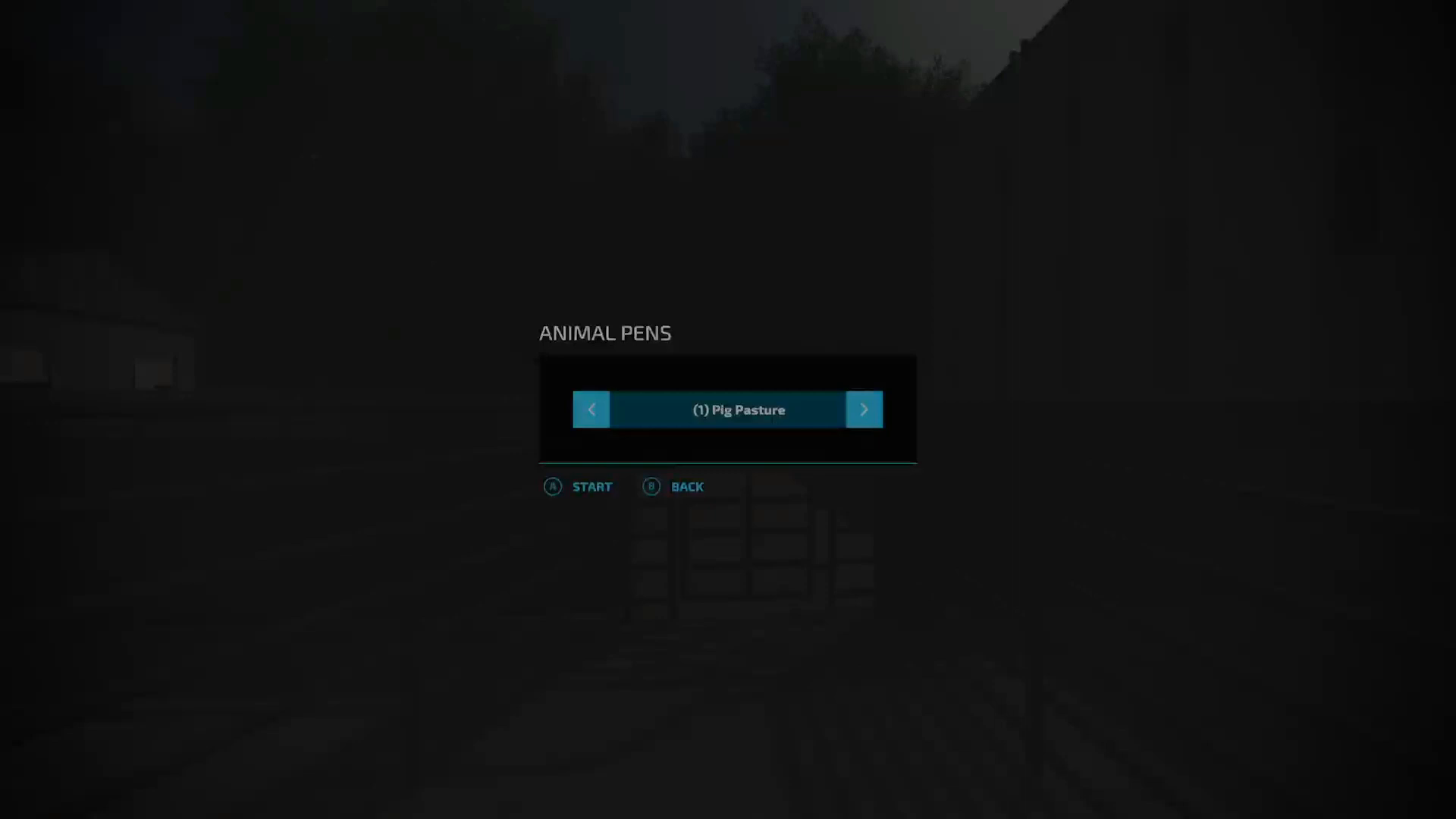
pyautogui.click(862, 409)
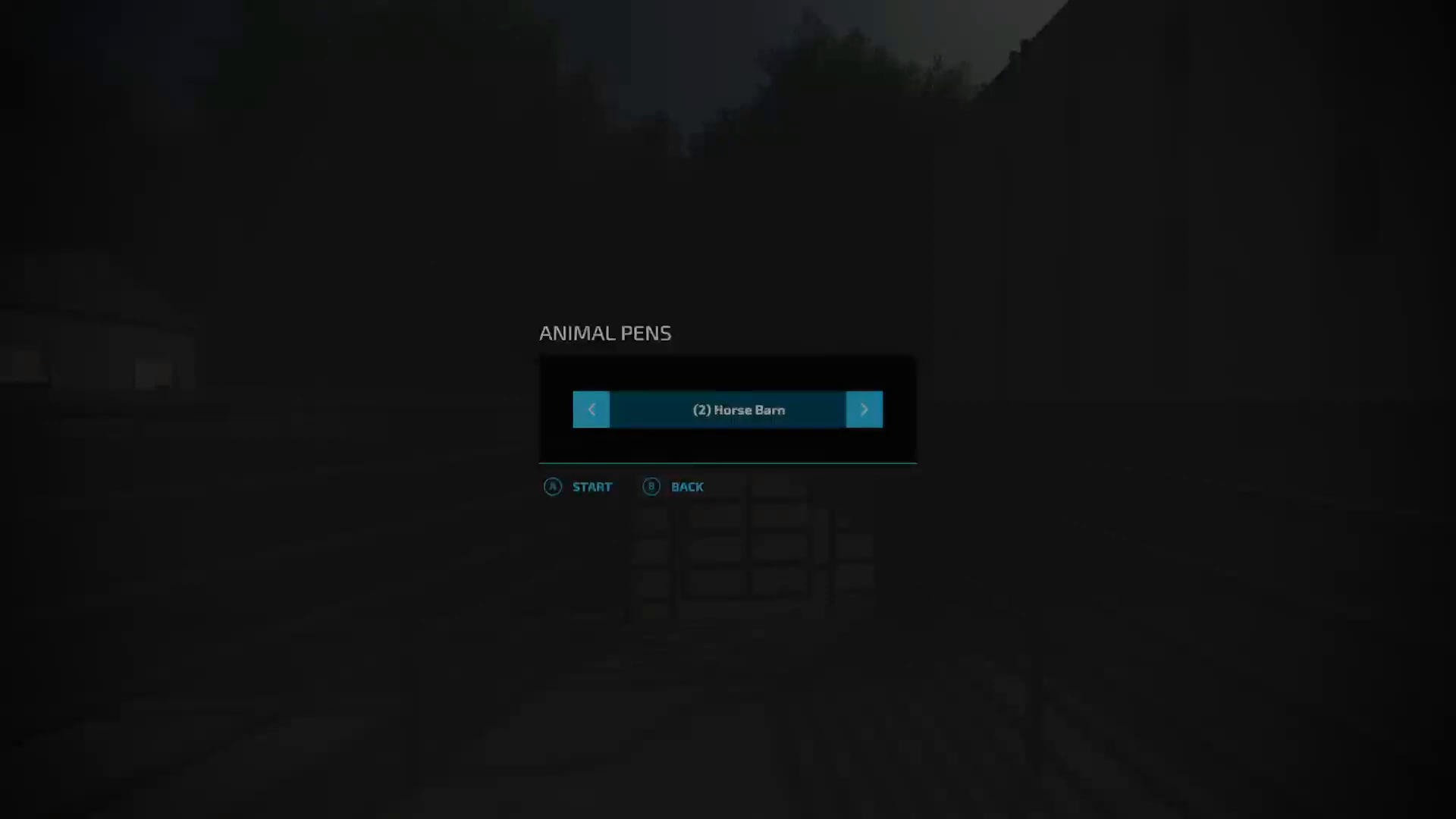
pyautogui.click(864, 409)
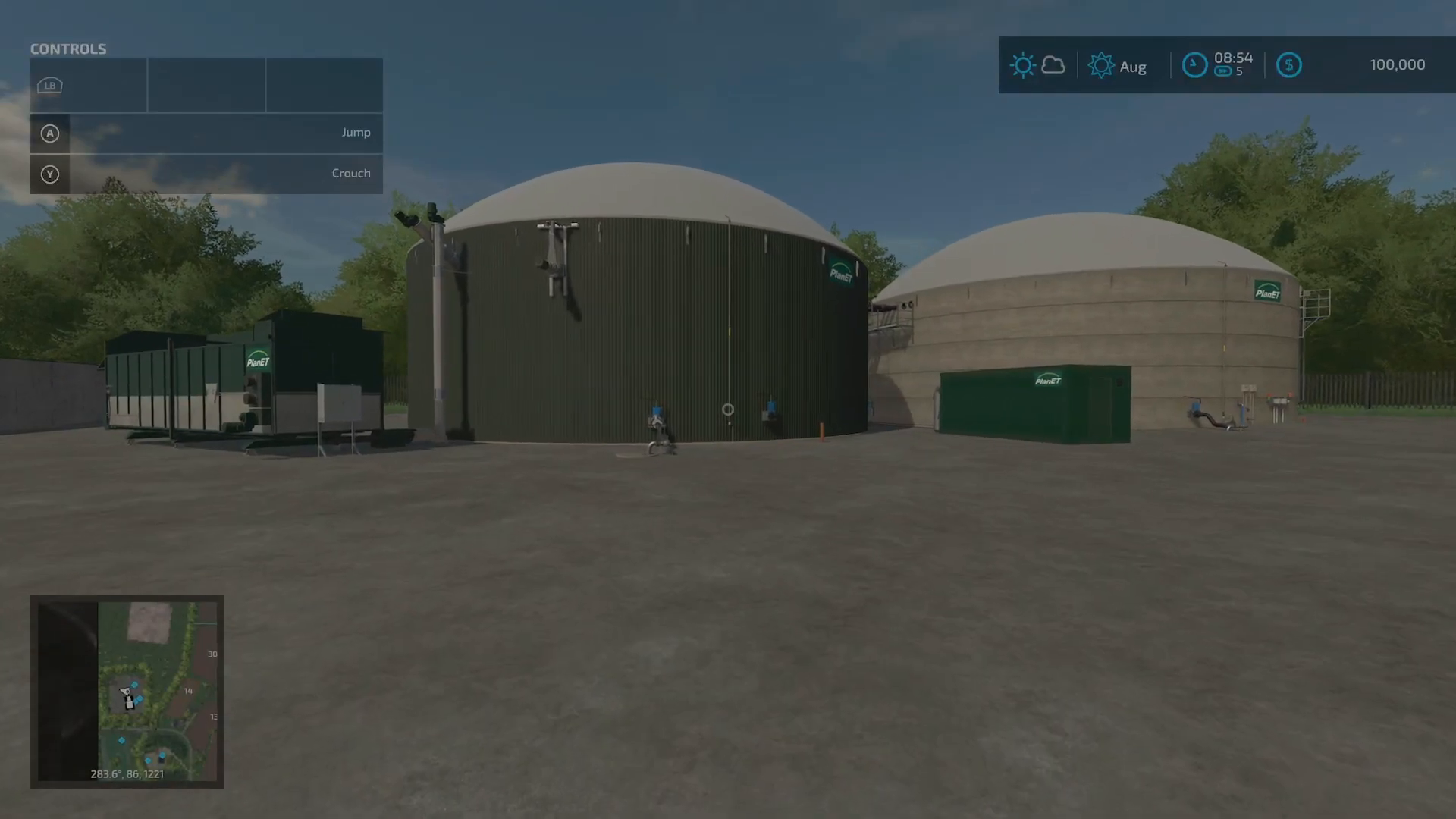
# Step: Review the oil mill's production chains, then show the map with the pond by fields 27, 53-55
pyautogui.click(42, 653)
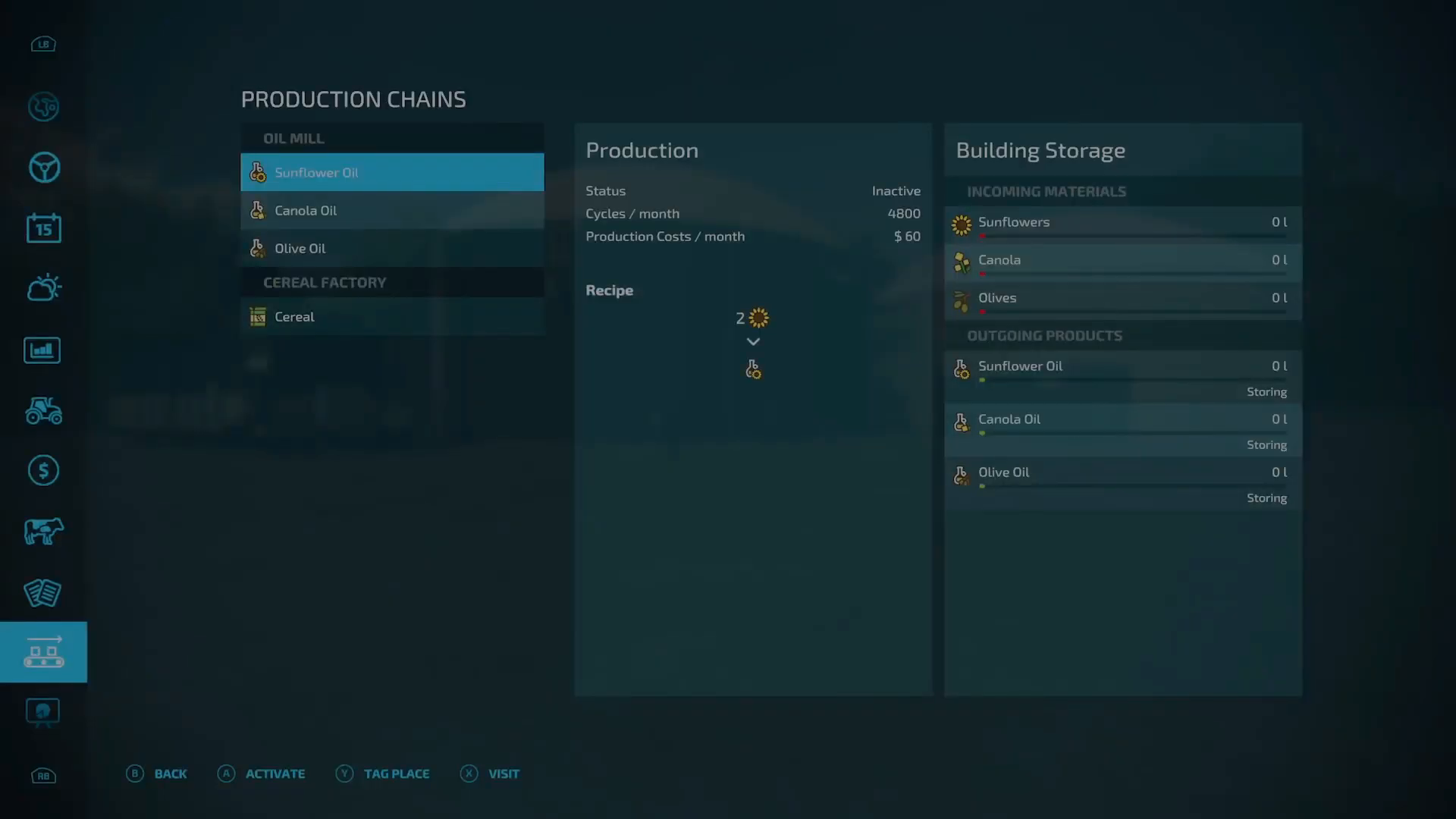
pyautogui.click(43, 167)
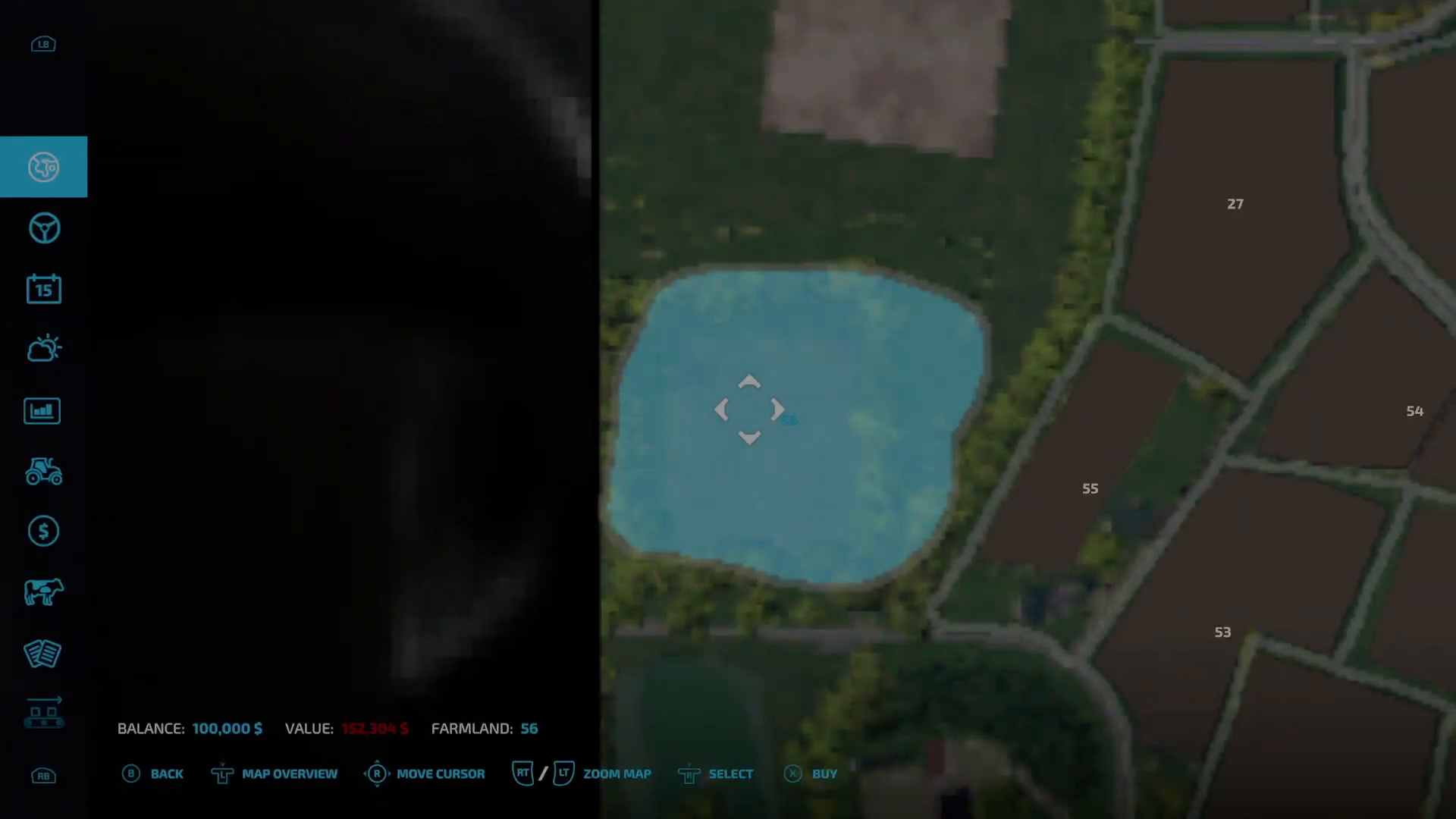
# Step: Borrow money three times in Finances to raise the farm balance
pyautogui.press('Escape')
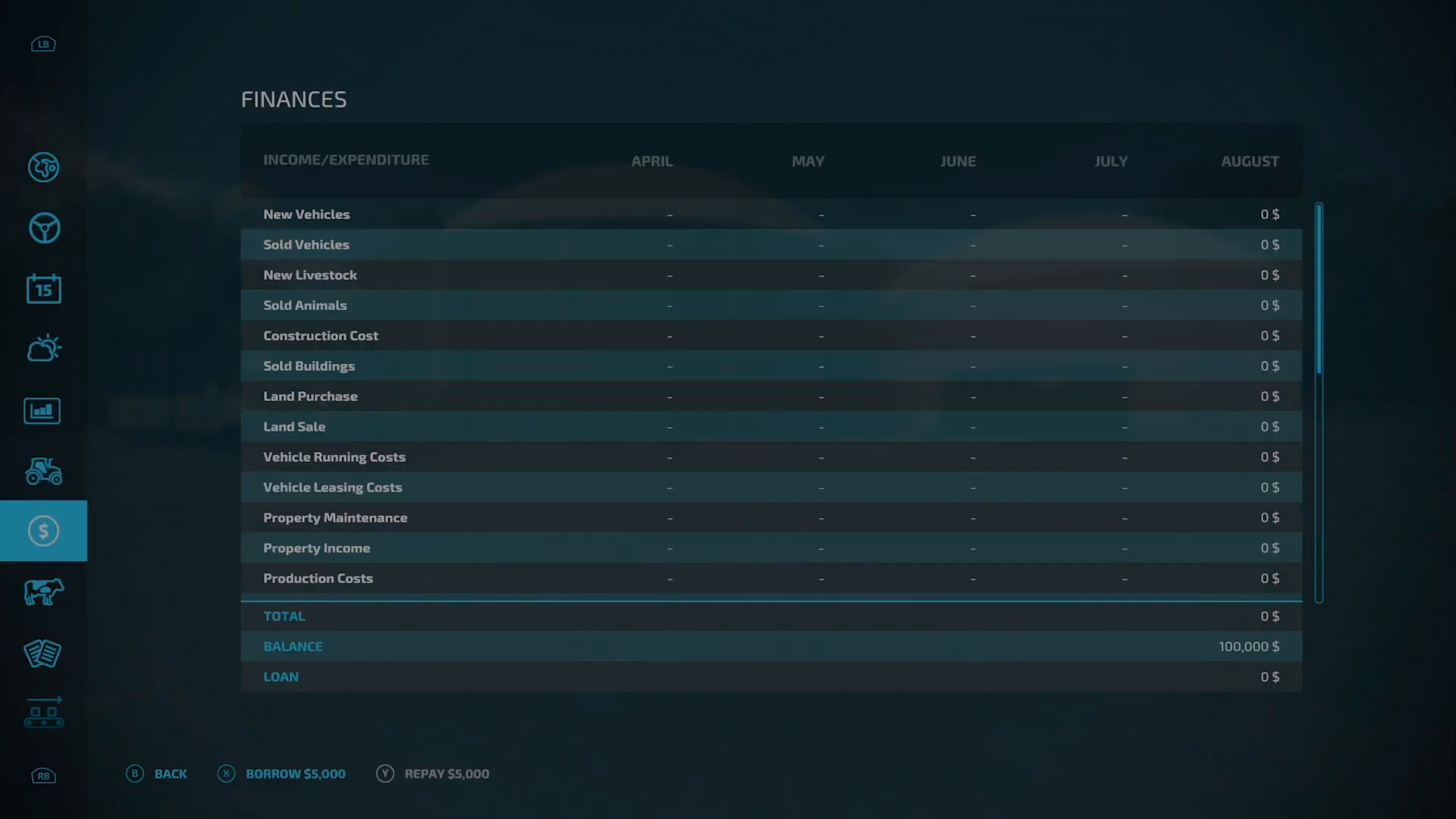
pyautogui.click(296, 772)
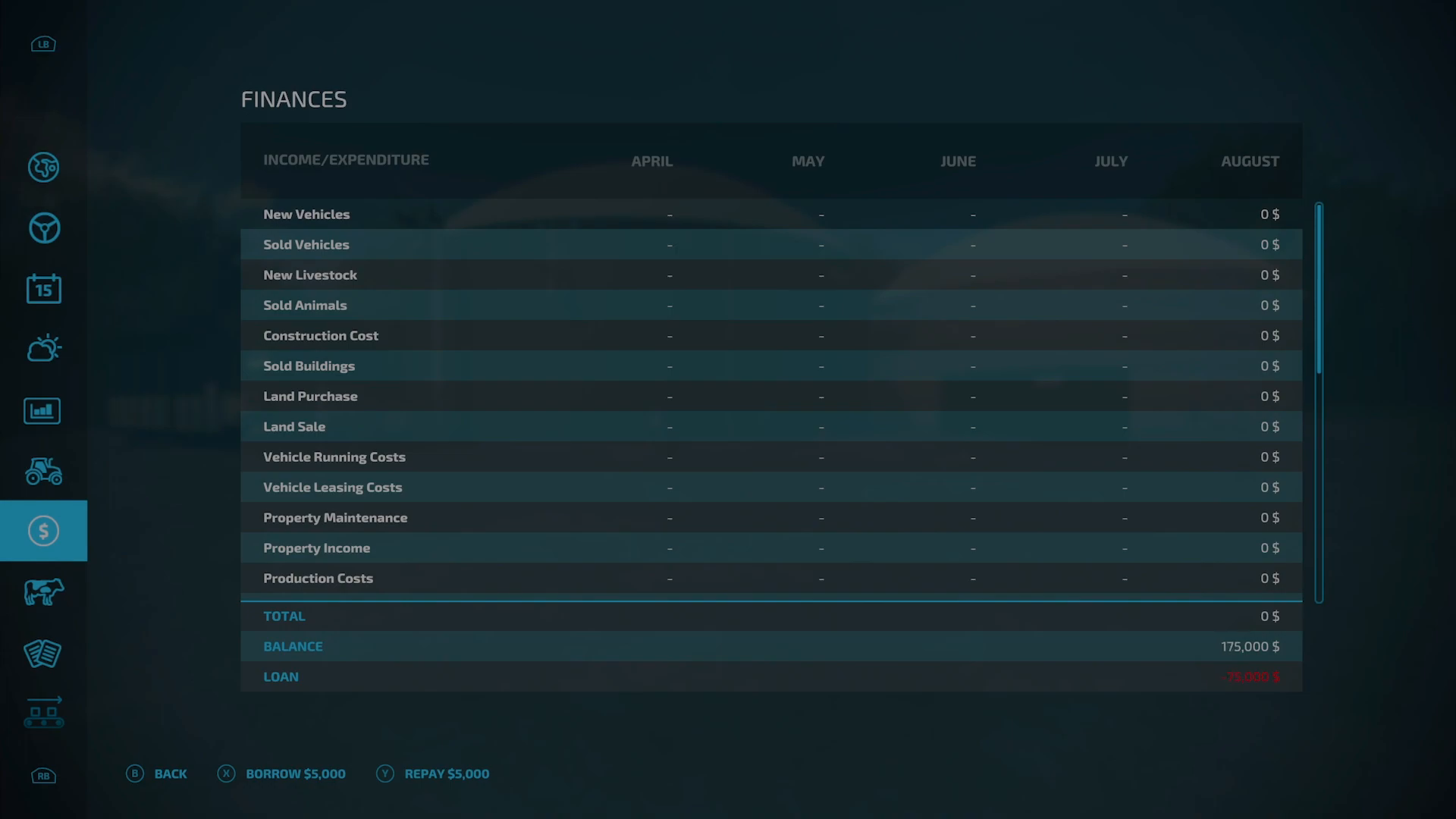
pyautogui.click(296, 774)
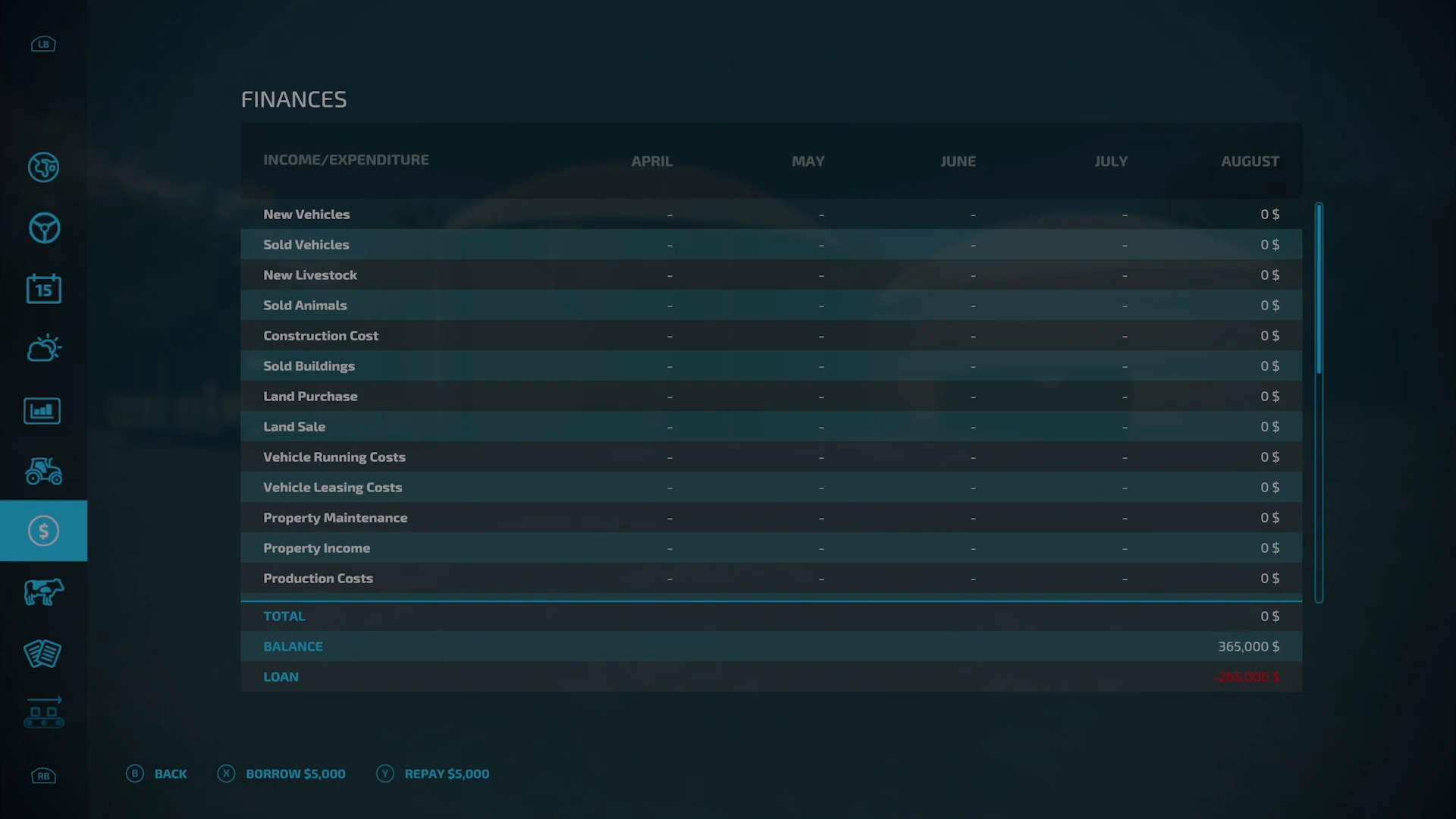
pyautogui.click(296, 772)
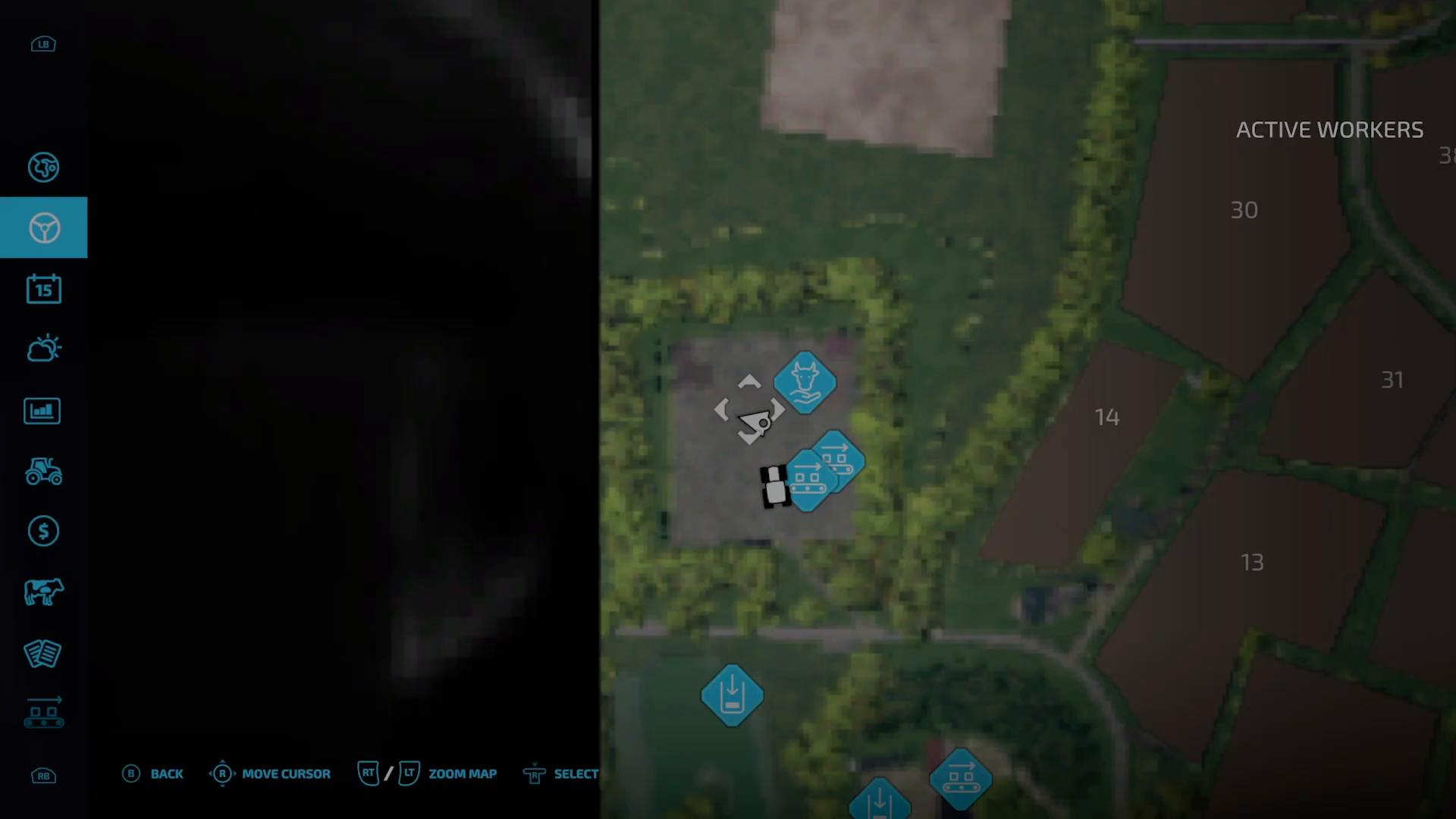
# Step: Buy the pond plot for $152,304 and confirm the purchase
pyautogui.click(43, 167)
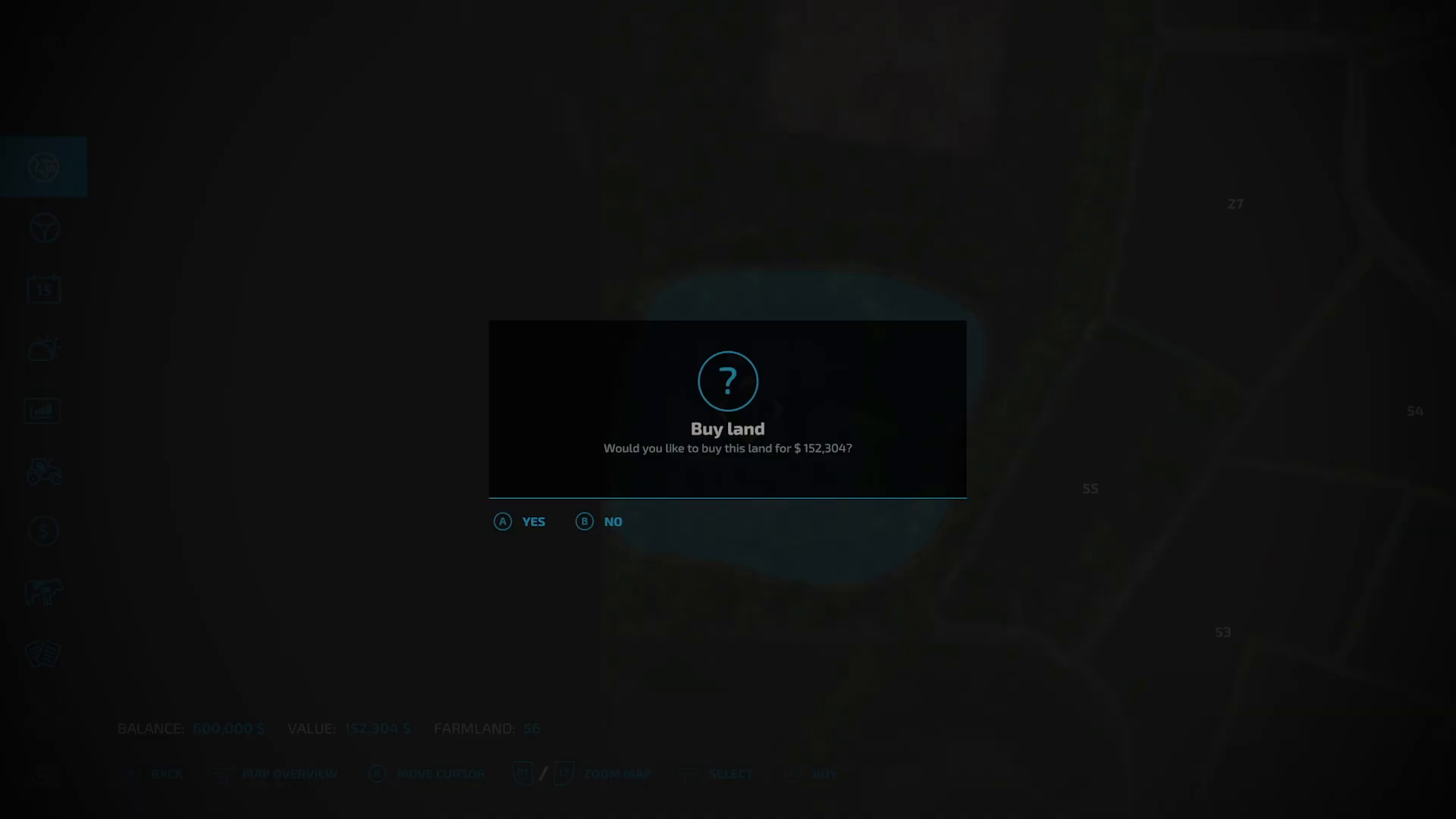
pyautogui.click(532, 521)
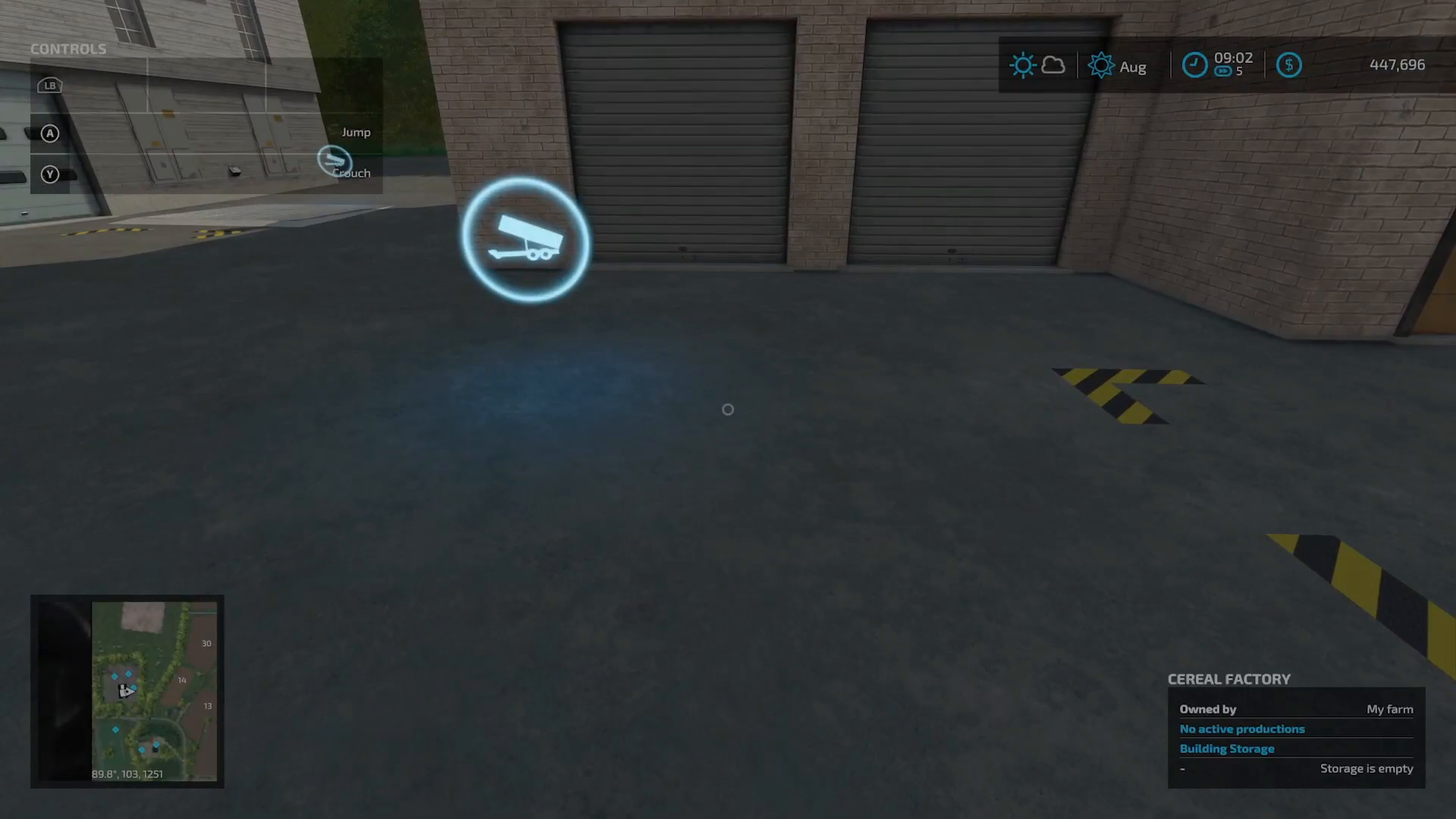
pyautogui.moveTo(728, 409)
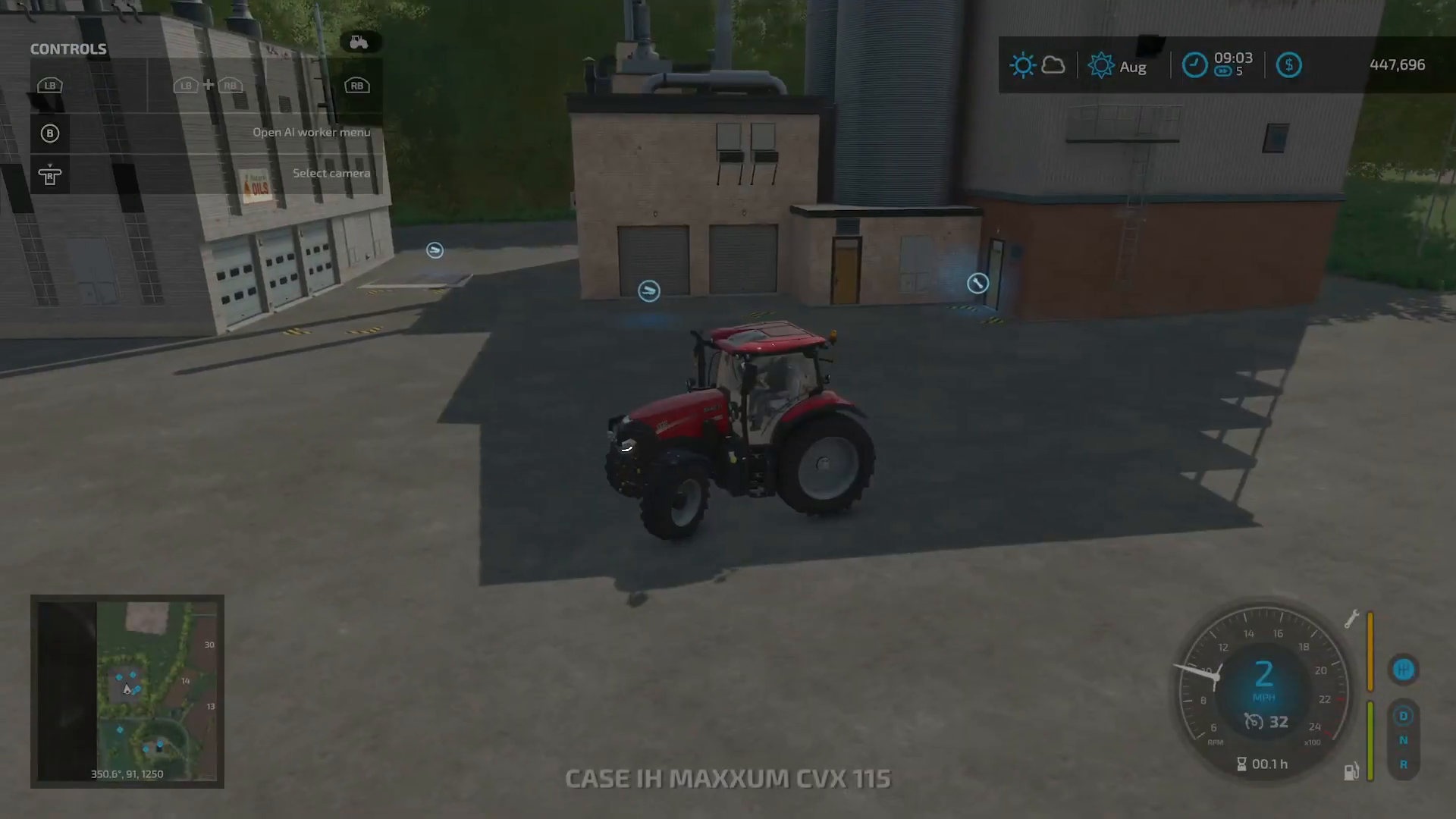
# Step: Drive the Case IH Maxxum forward into the concrete yard by the brick building
pyautogui.press('w')
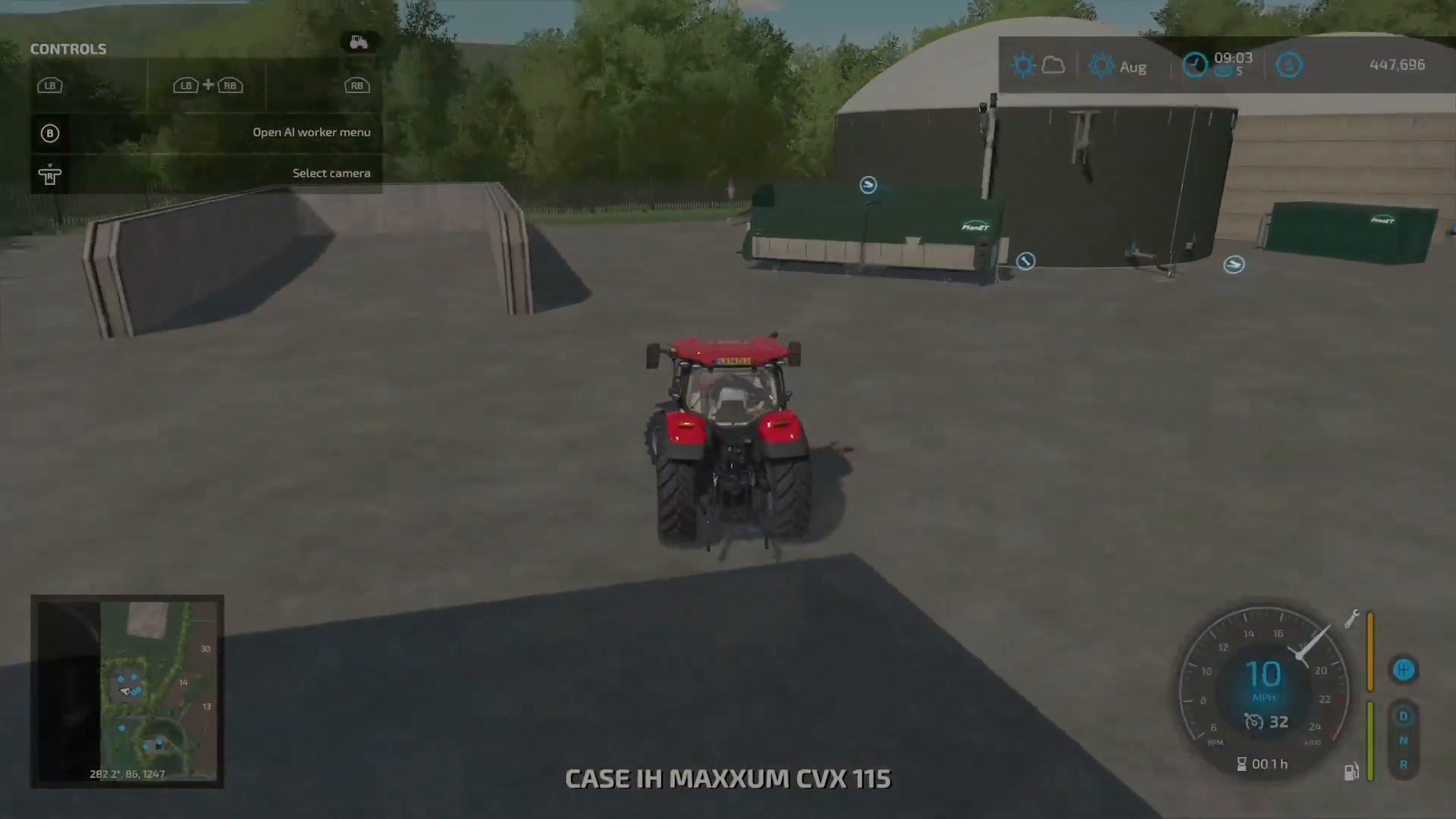
pyautogui.press('w')
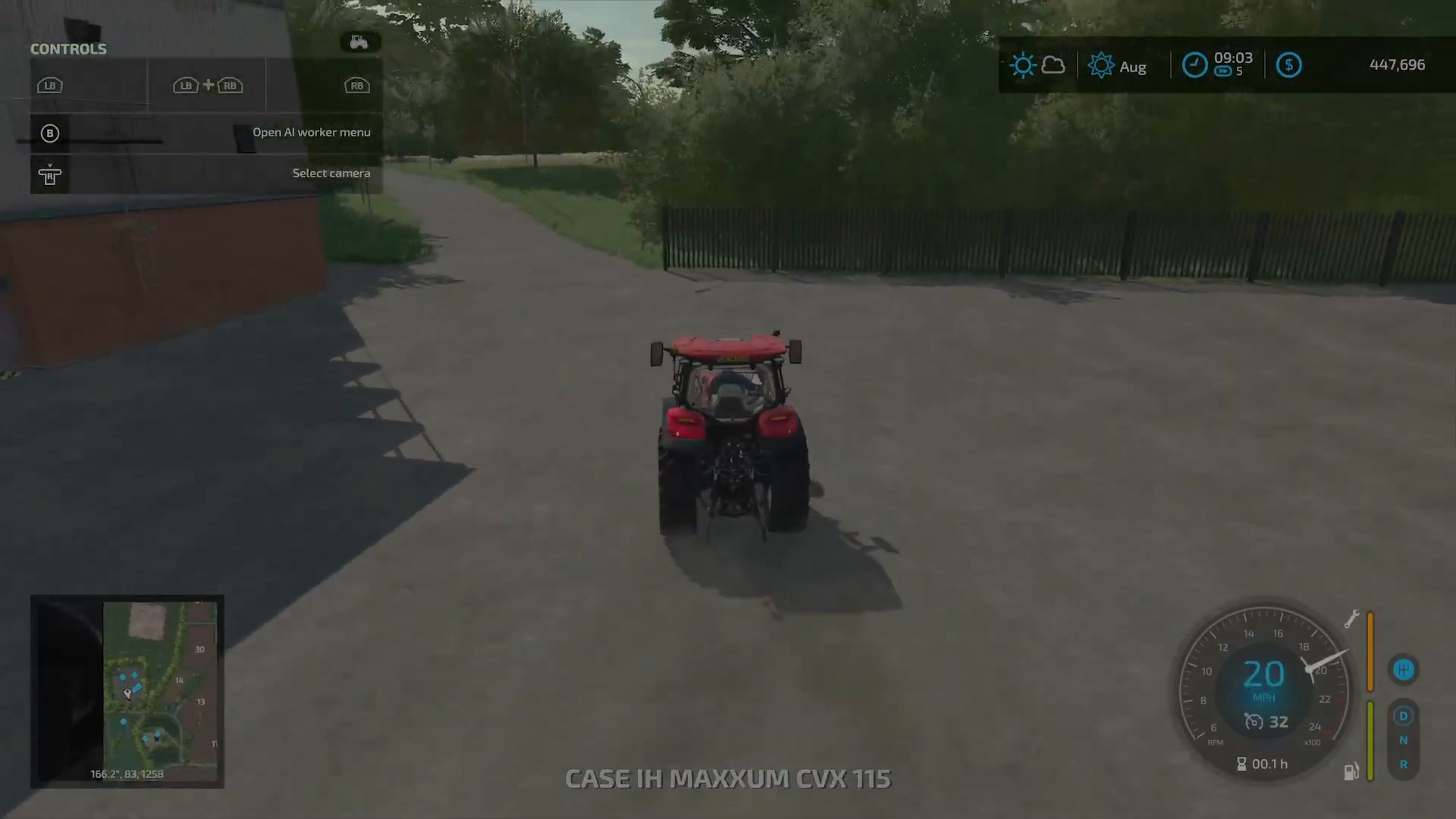
pyautogui.press('w')
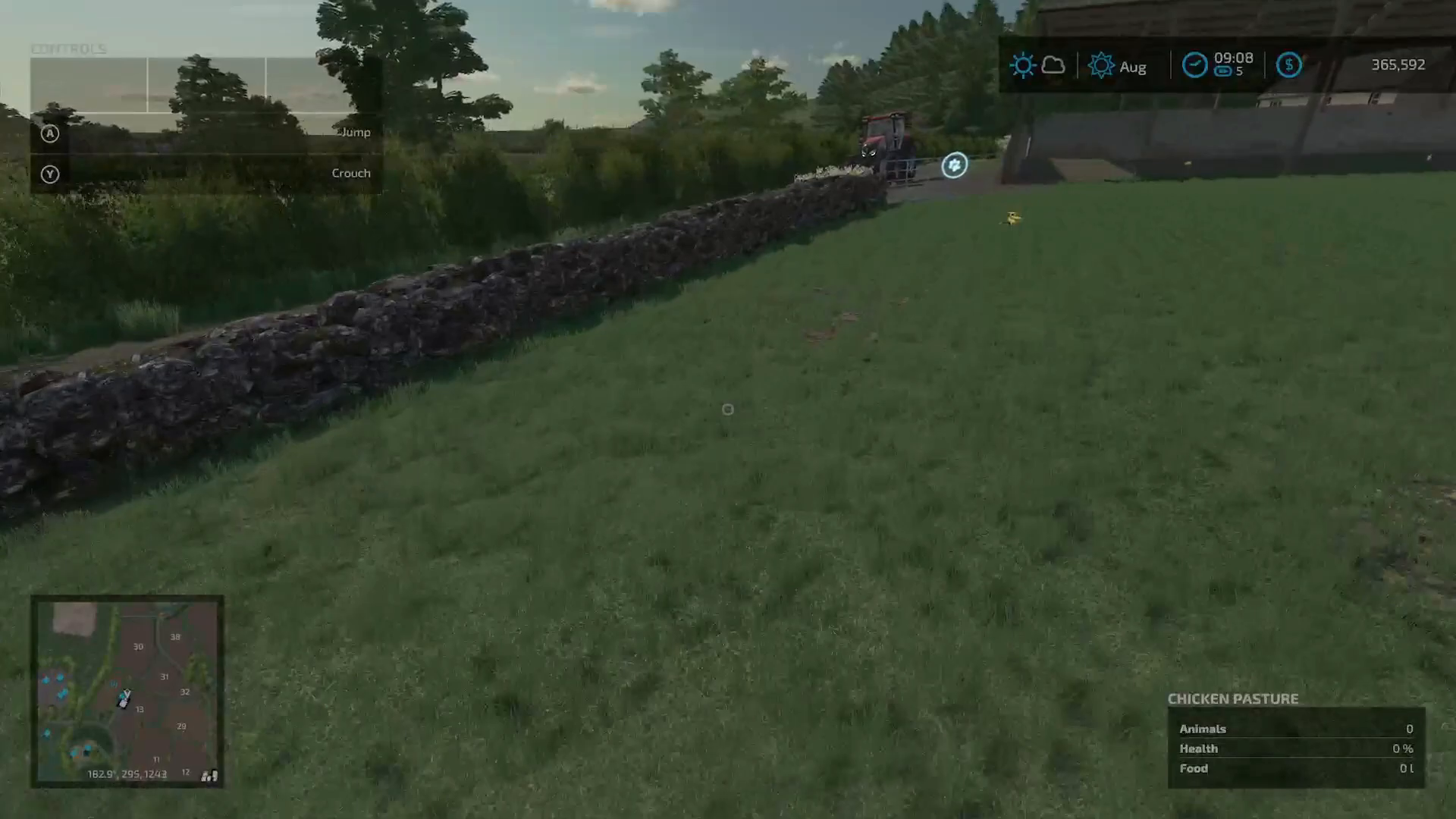
pyautogui.moveTo(726, 409)
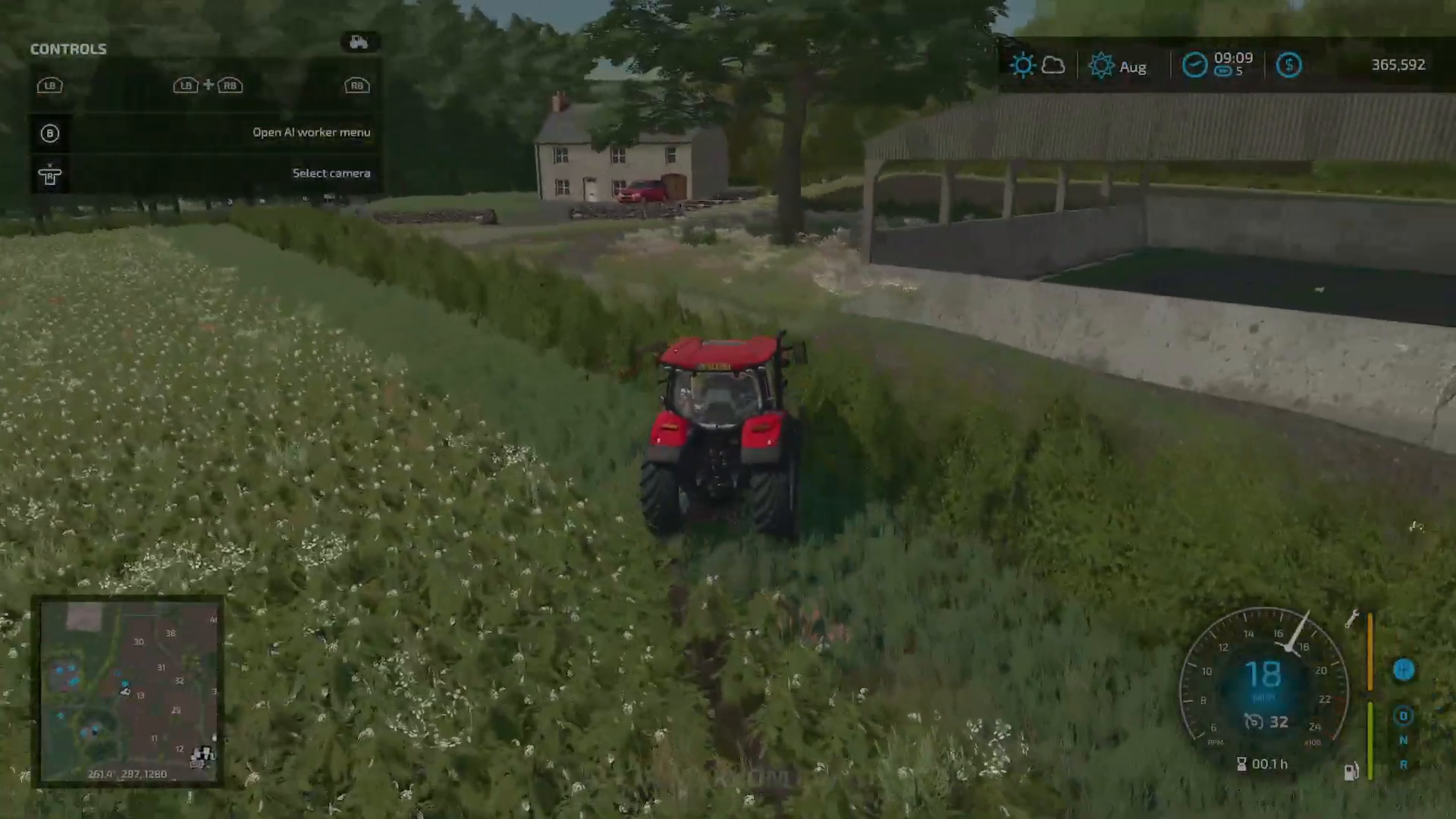
# Step: Accelerate the tractor down the paved lane away from the farmhouse
pyautogui.press('w')
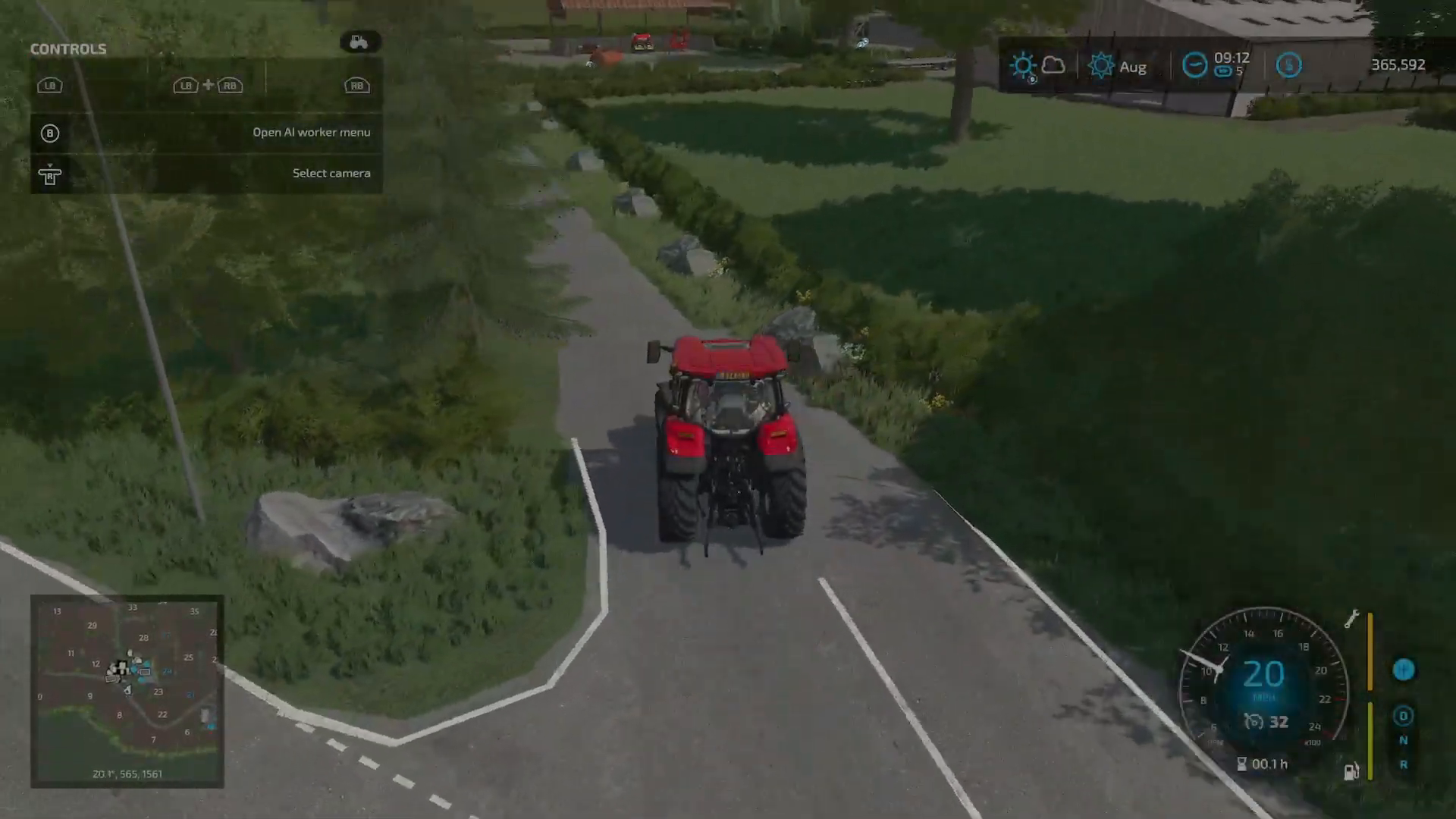
pyautogui.press('w')
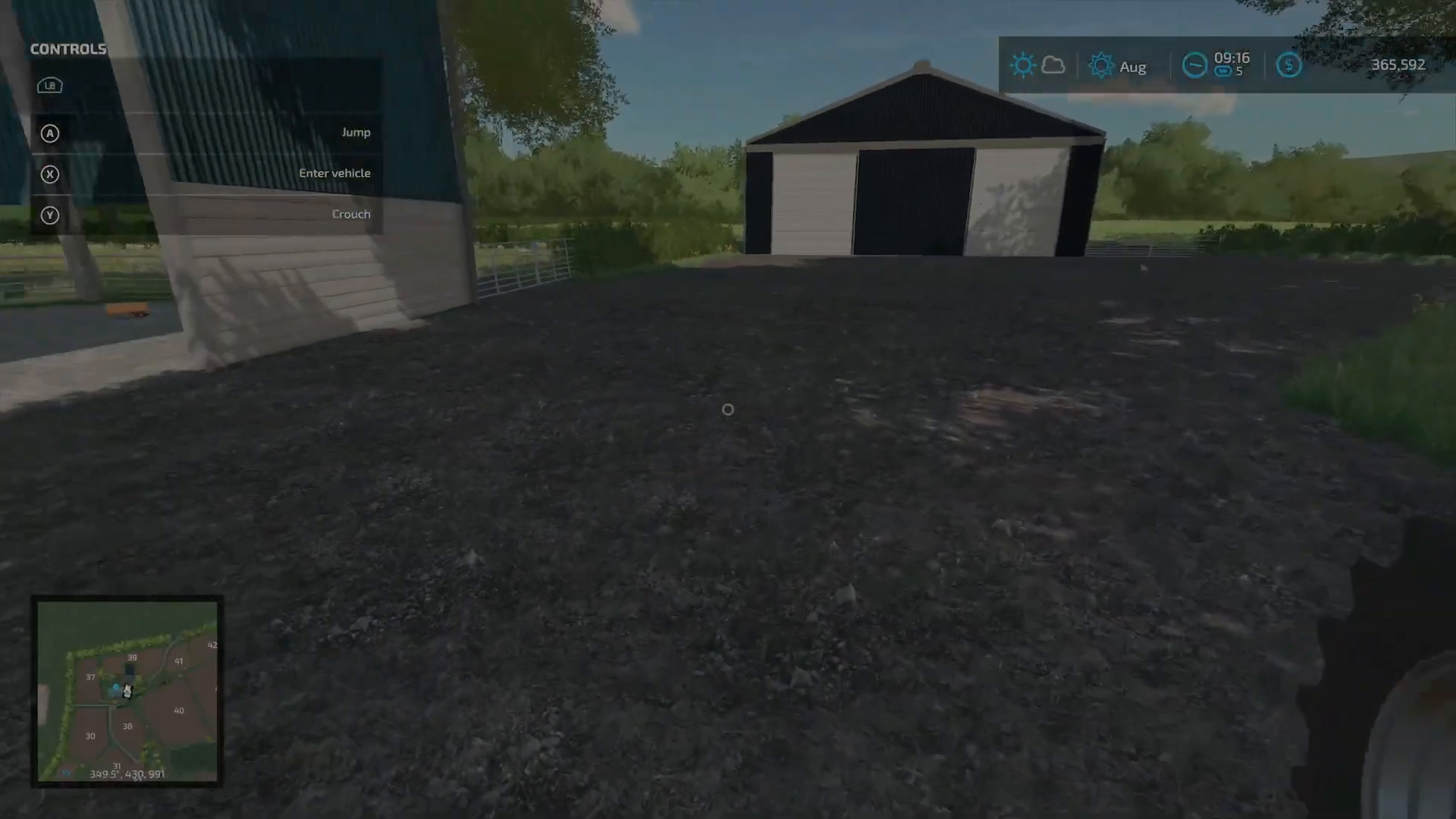
# Step: Walk forward through the sheep pasture toward the sheds and troughs
pyautogui.press('w')
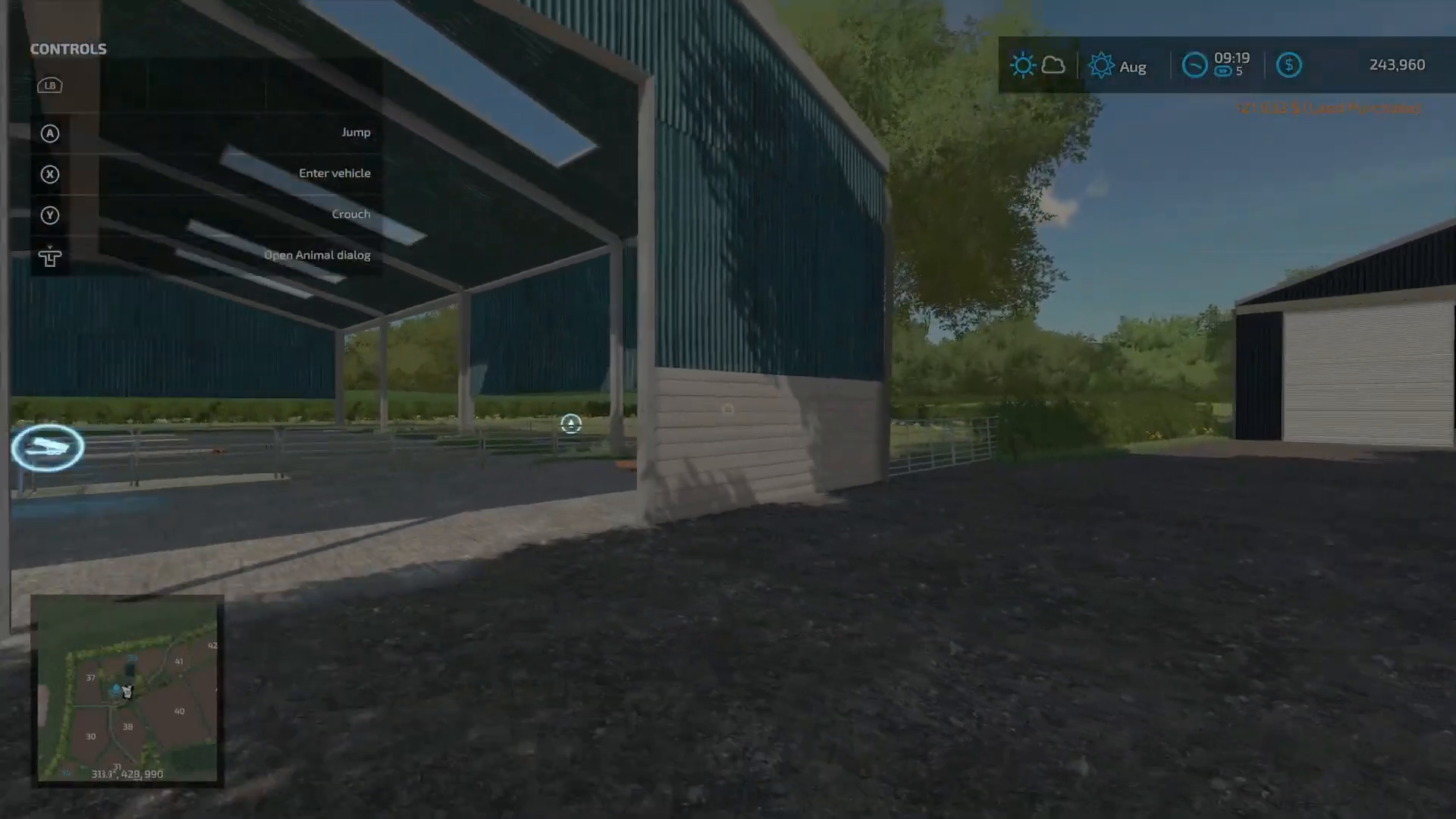
pyautogui.moveTo(728, 410)
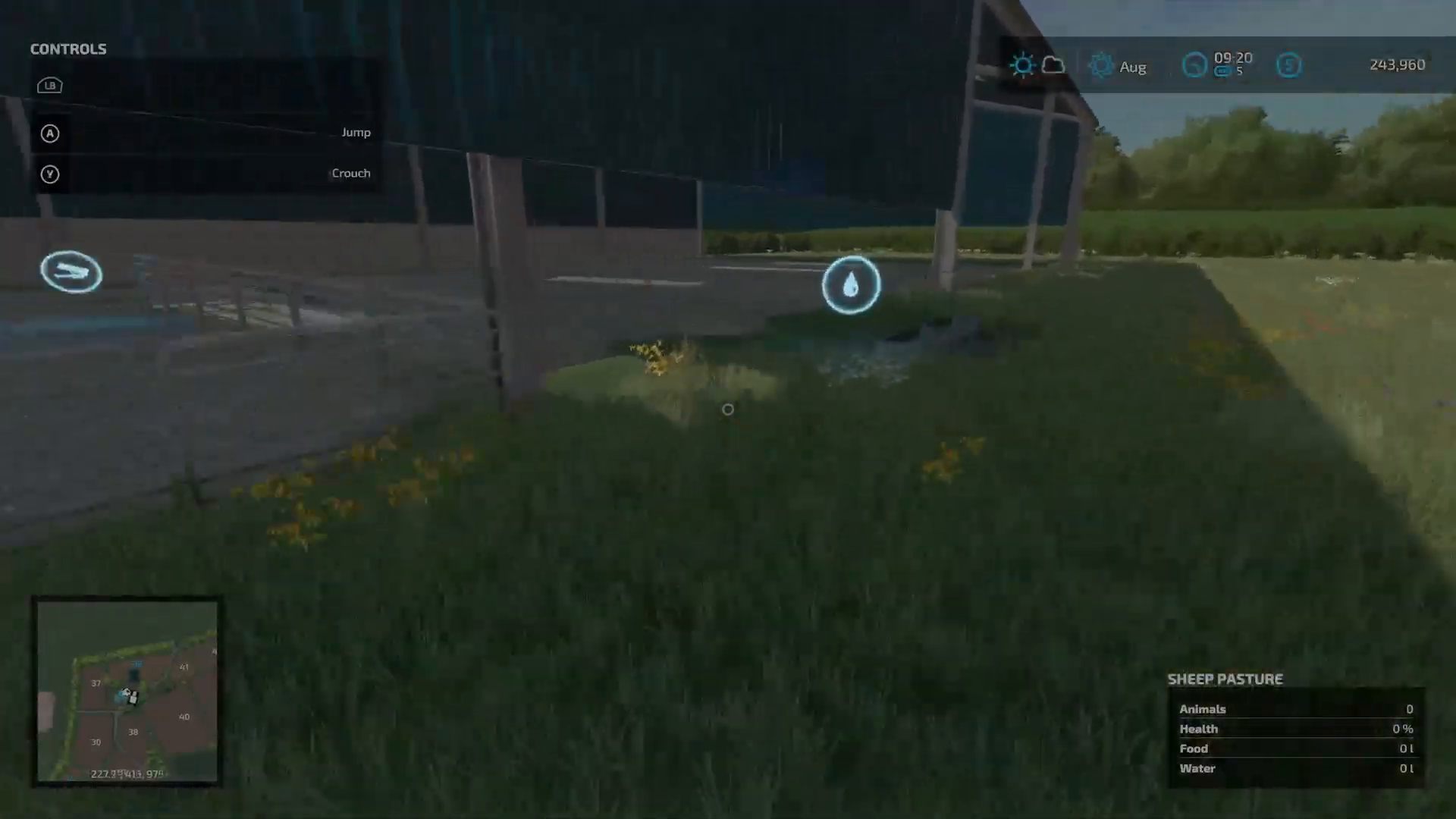
pyautogui.moveTo(728, 408)
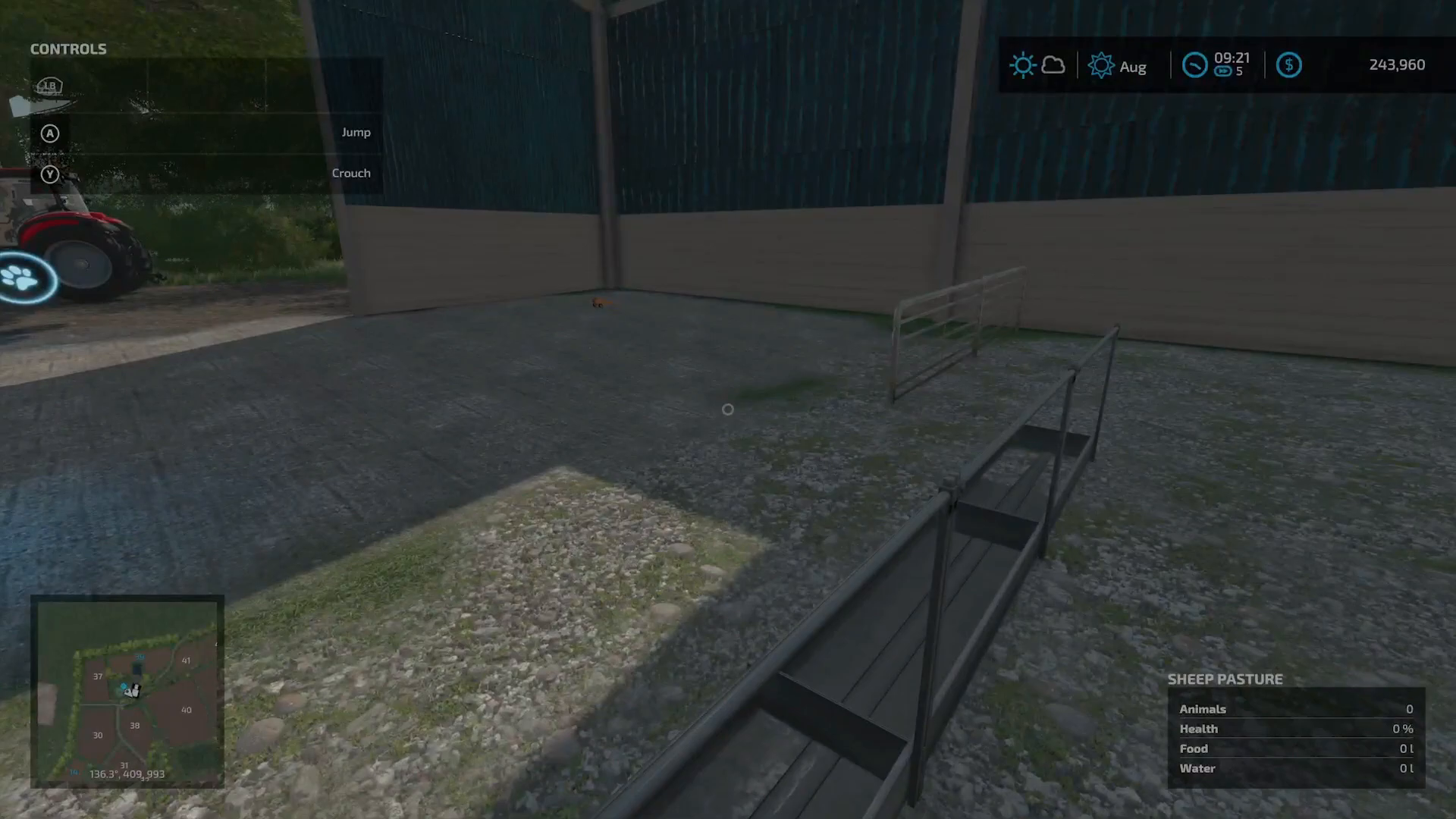
pyautogui.moveTo(728, 410)
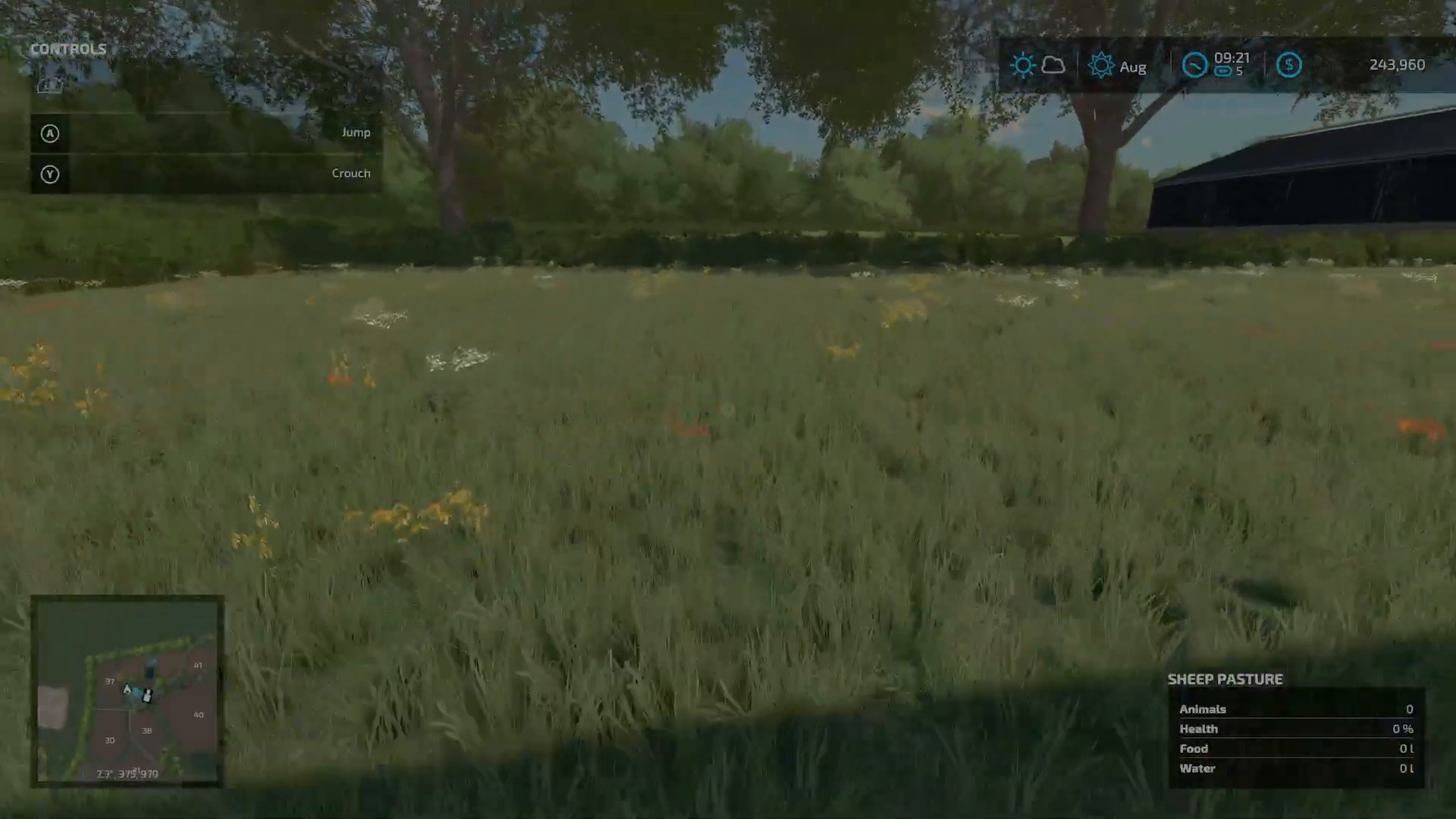
pyautogui.moveTo(728, 410)
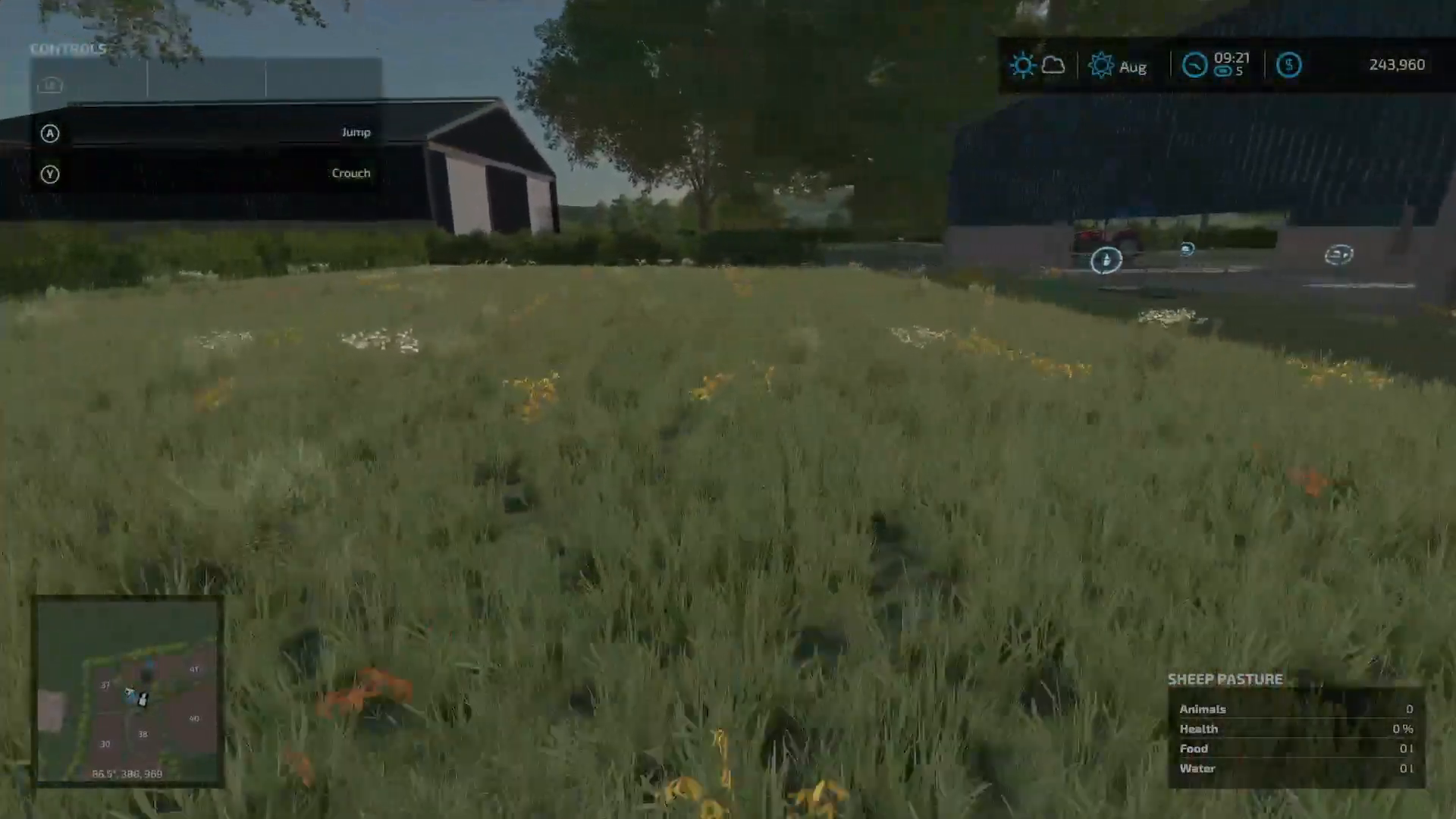
pyautogui.moveTo(728, 410)
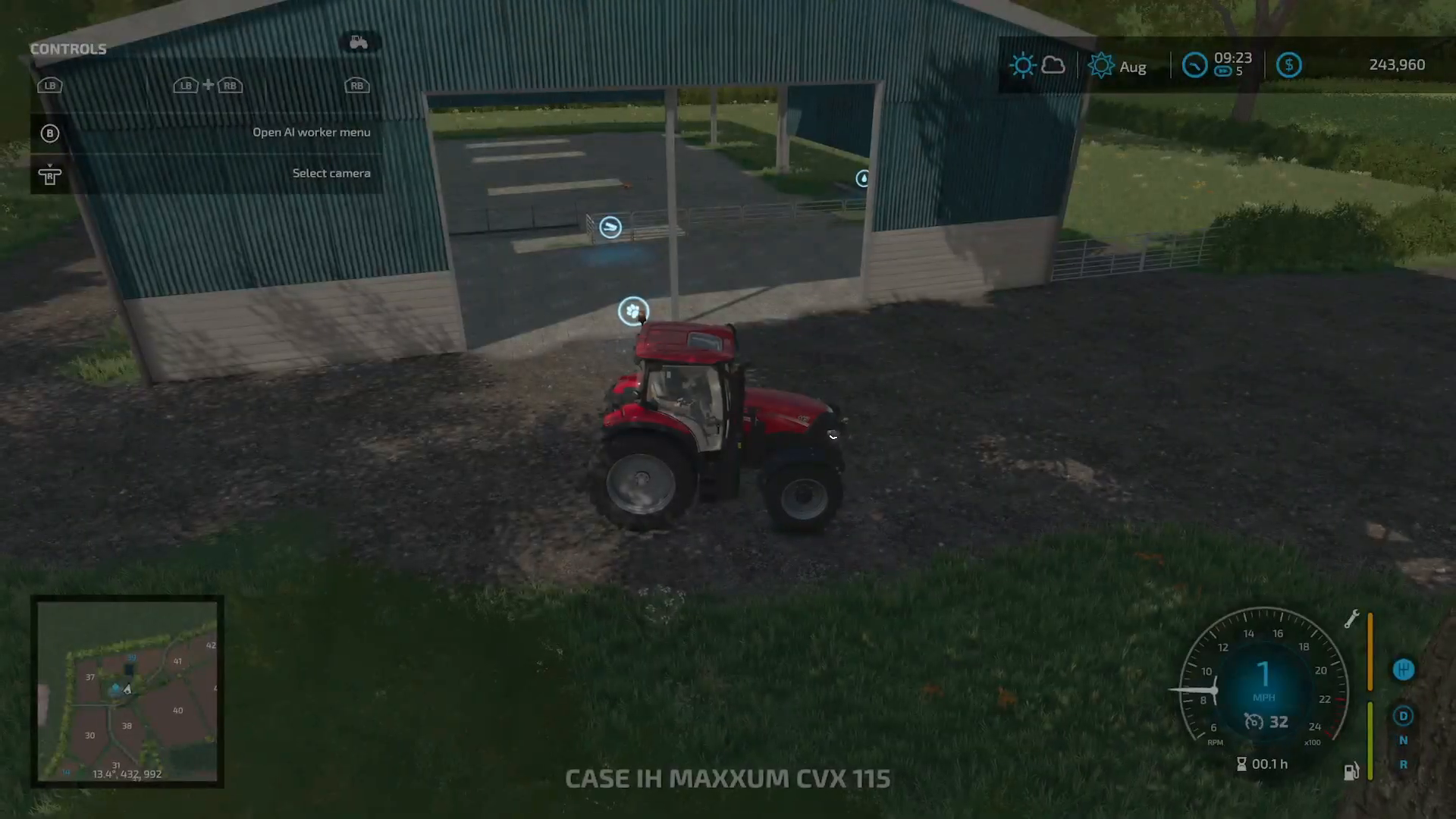
# Step: Drive forward along the narrow lane past the sunflowers onto the two-lane road
pyautogui.press('W')
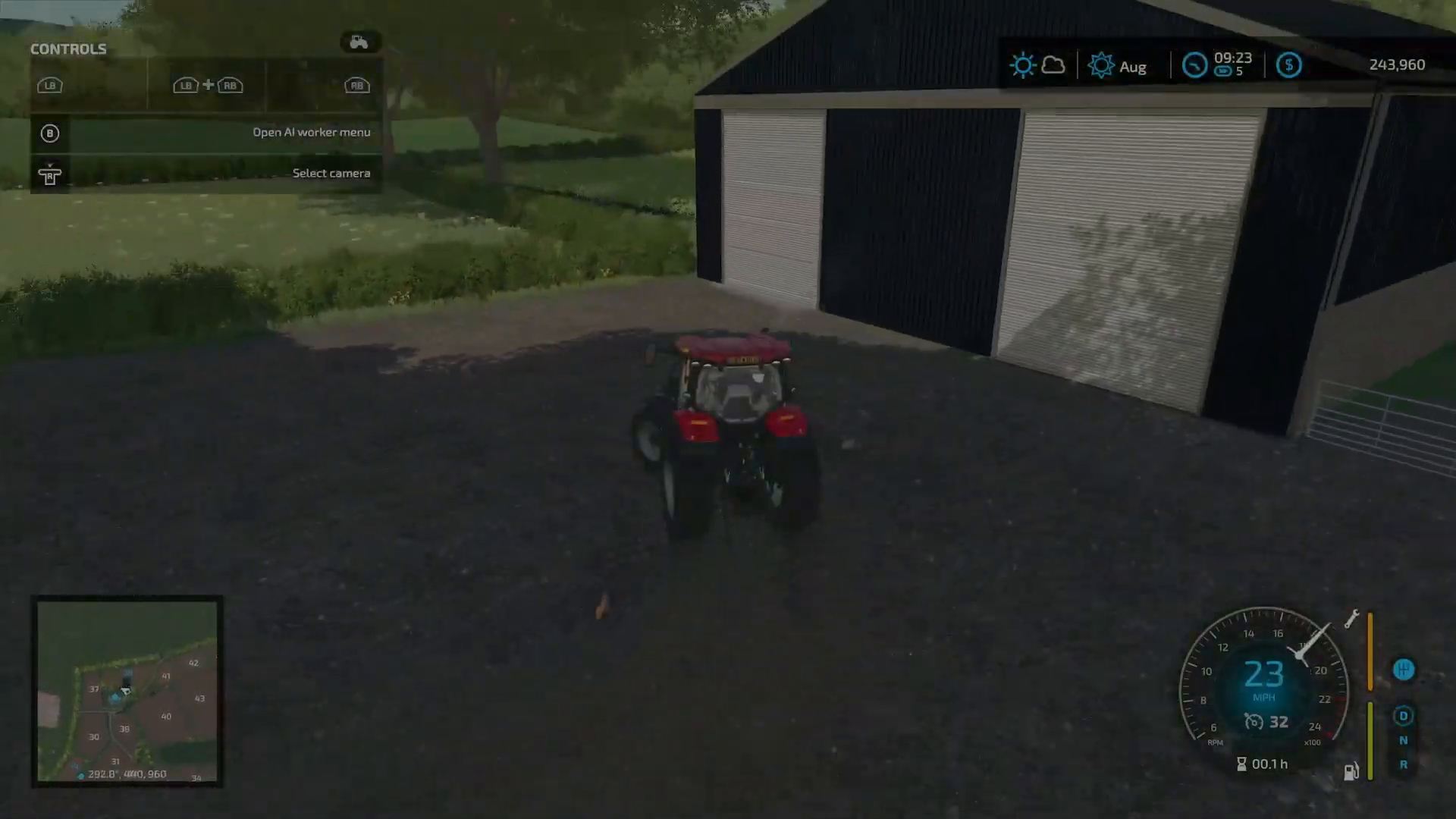
pyautogui.press('W')
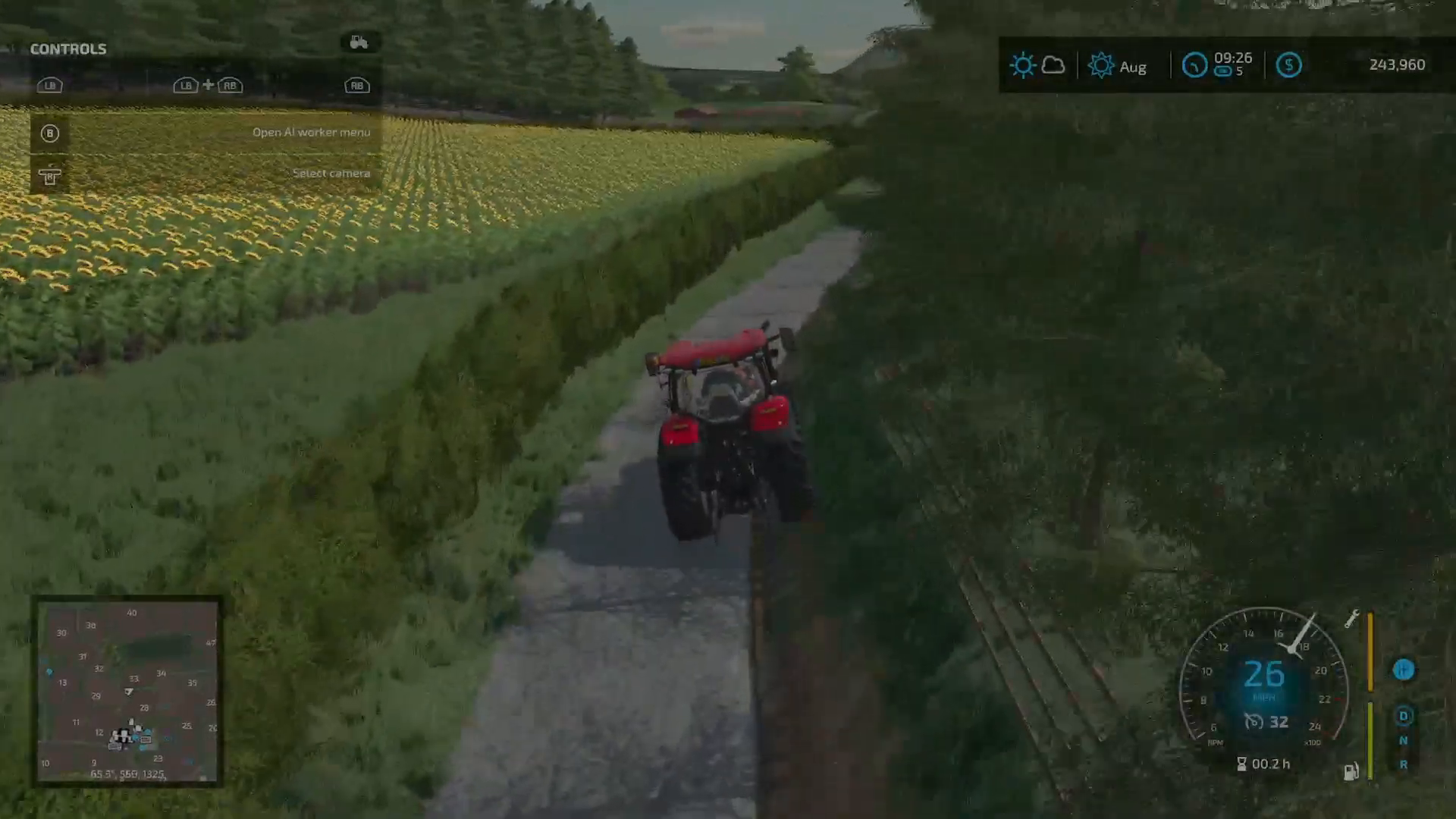
pyautogui.press('w')
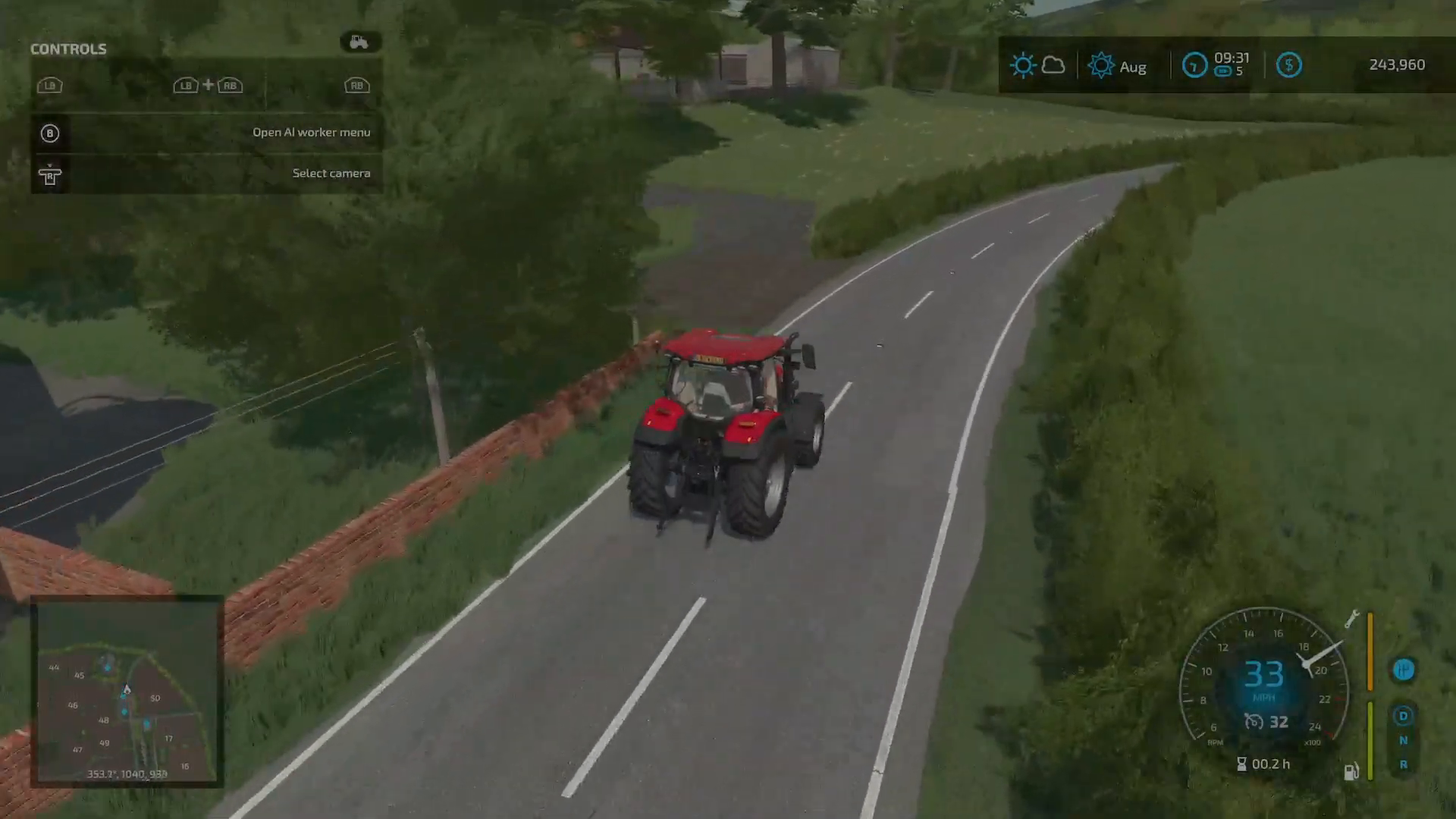
pyautogui.press('w')
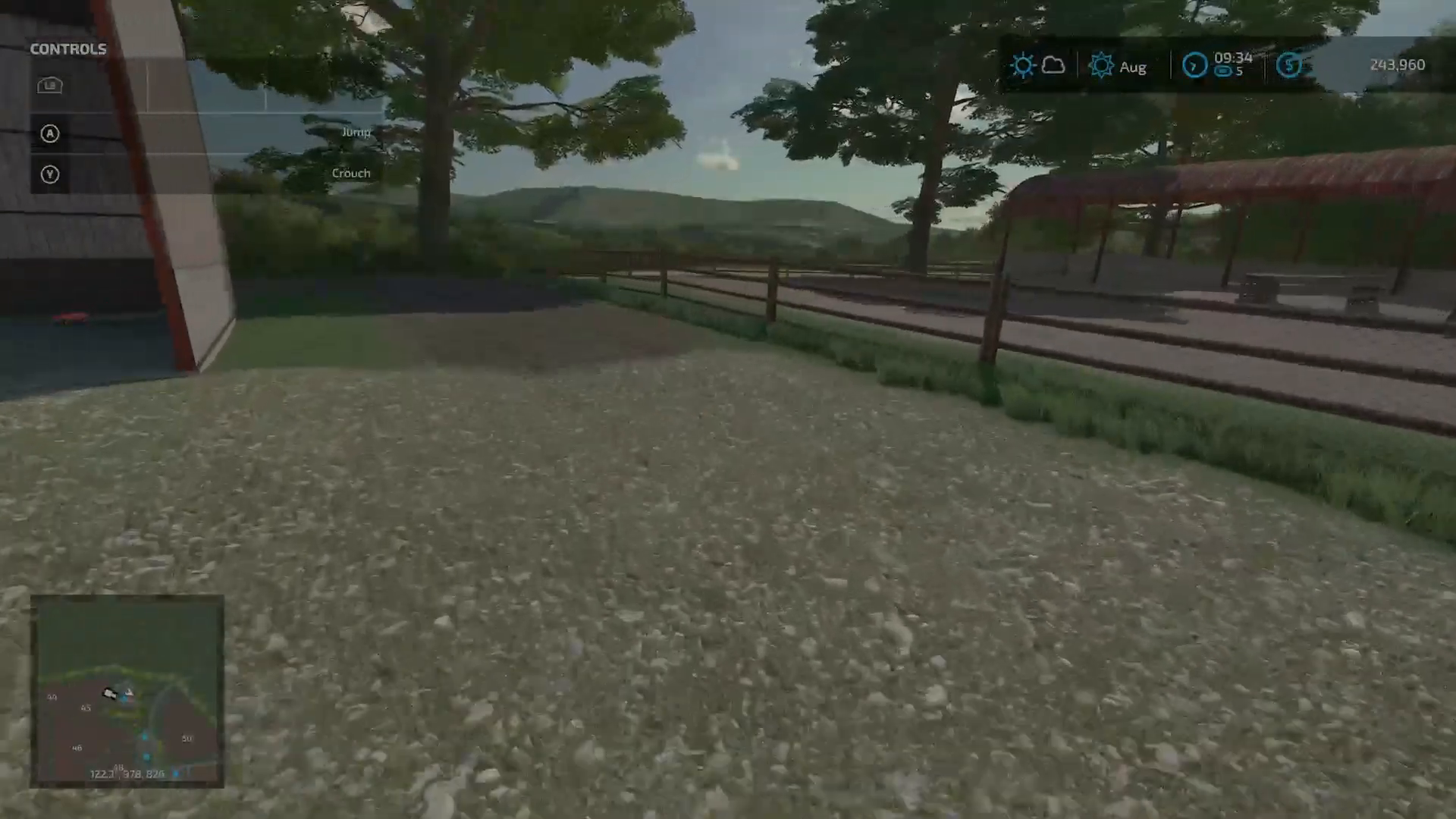
pyautogui.moveTo(728, 410)
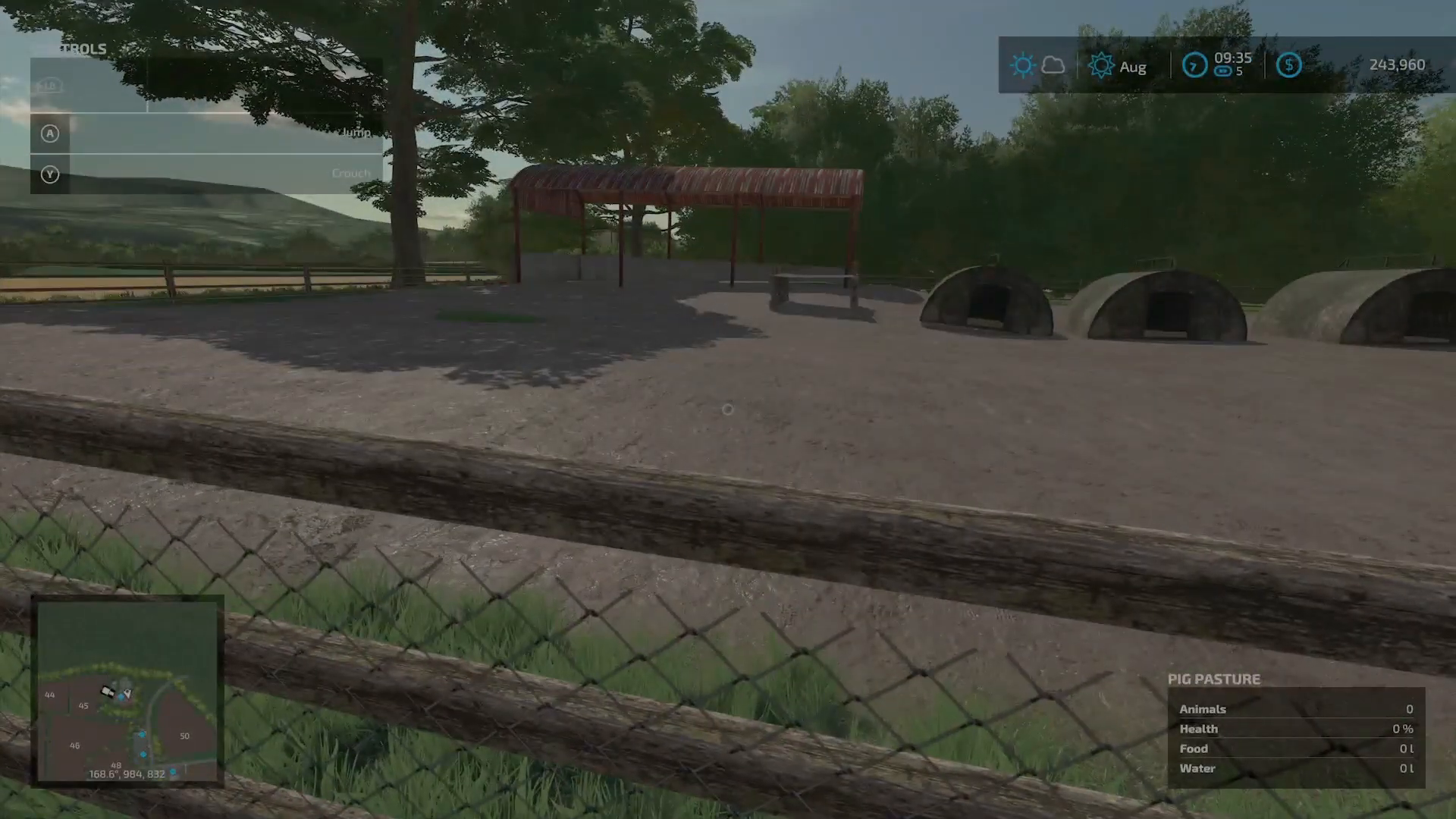
pyautogui.moveTo(728, 410)
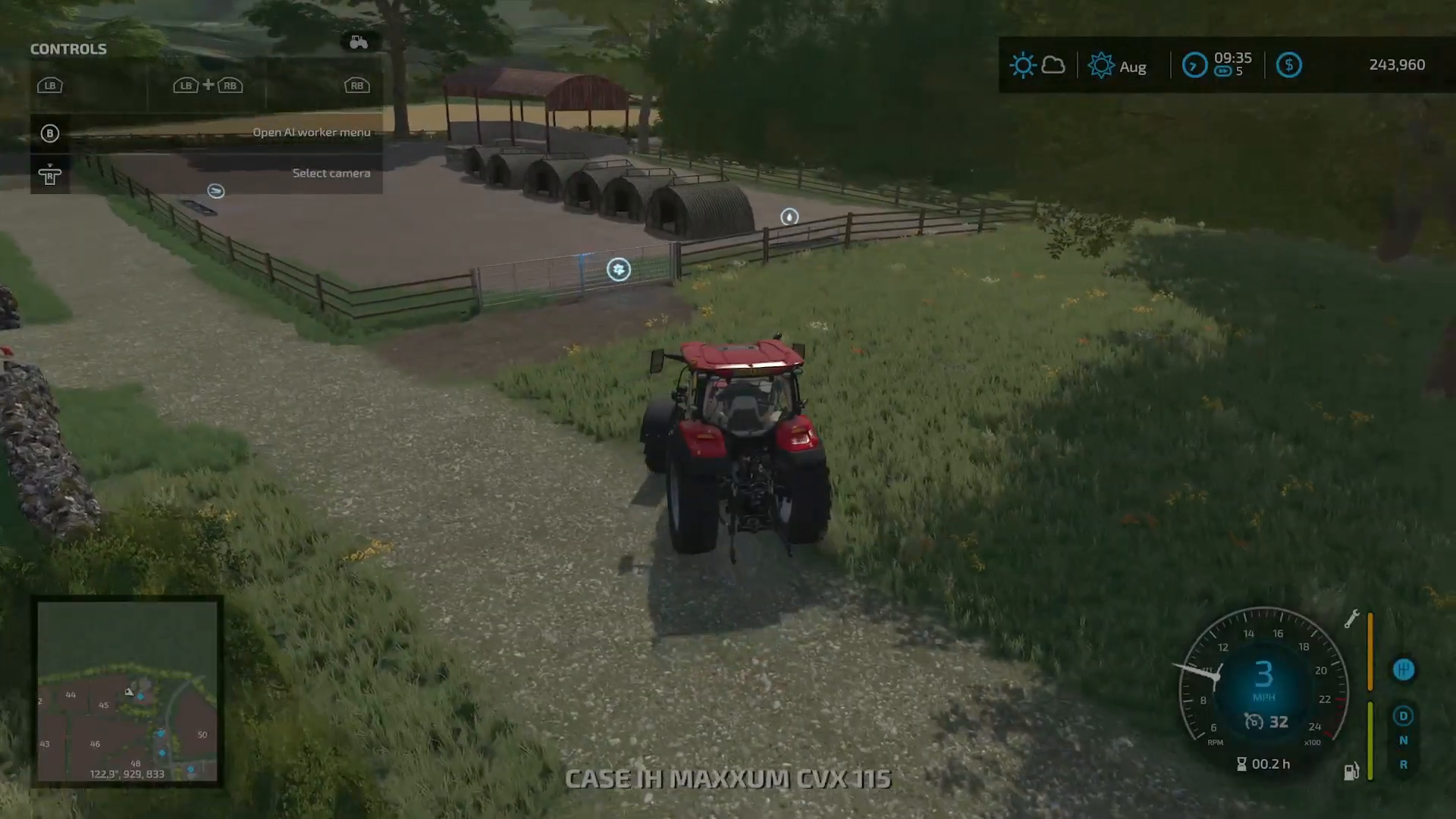
# Step: Drive forward down the gravel track to the concrete yard by the big grey shed
pyautogui.press('w')
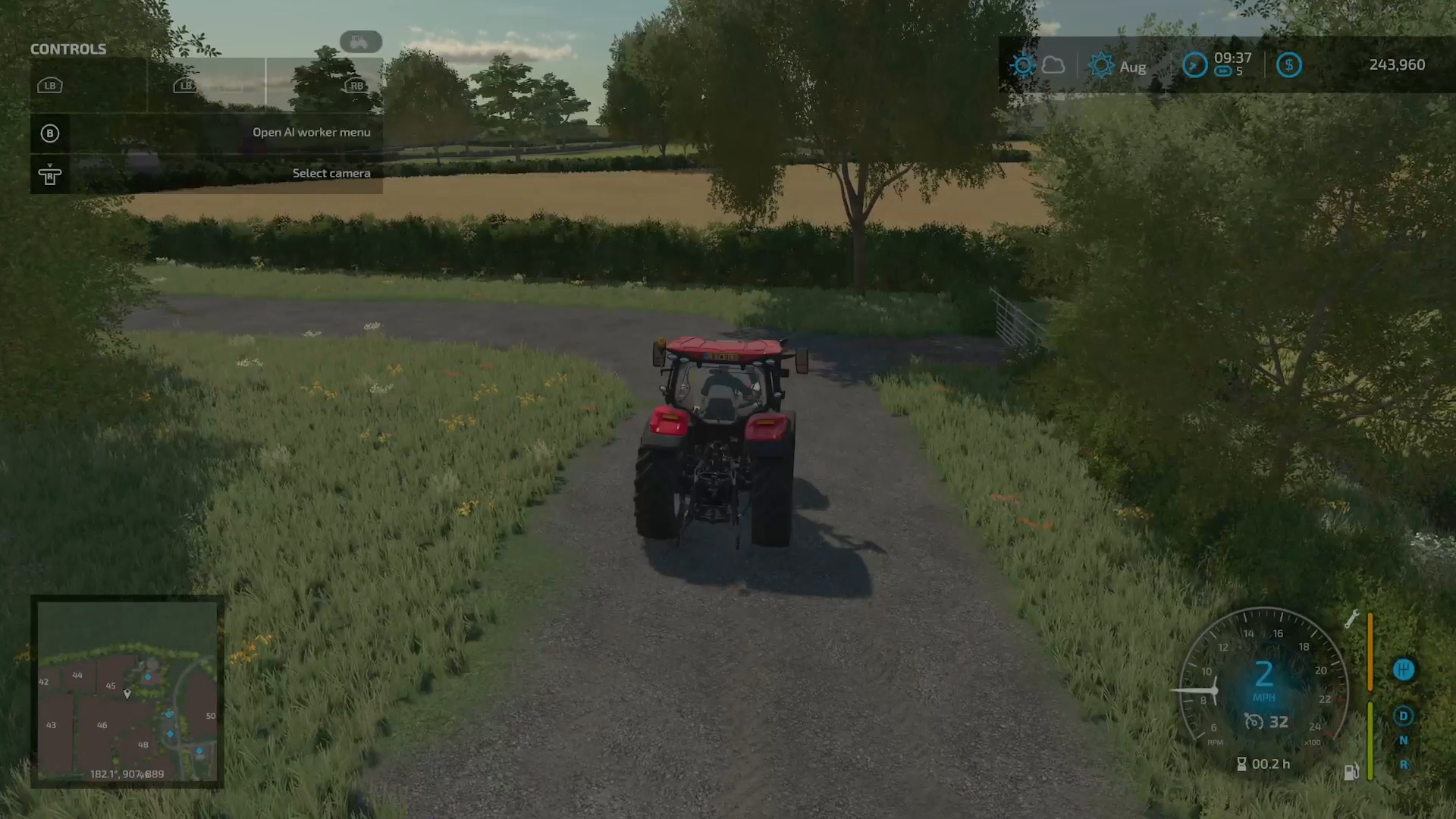
pyautogui.press('W')
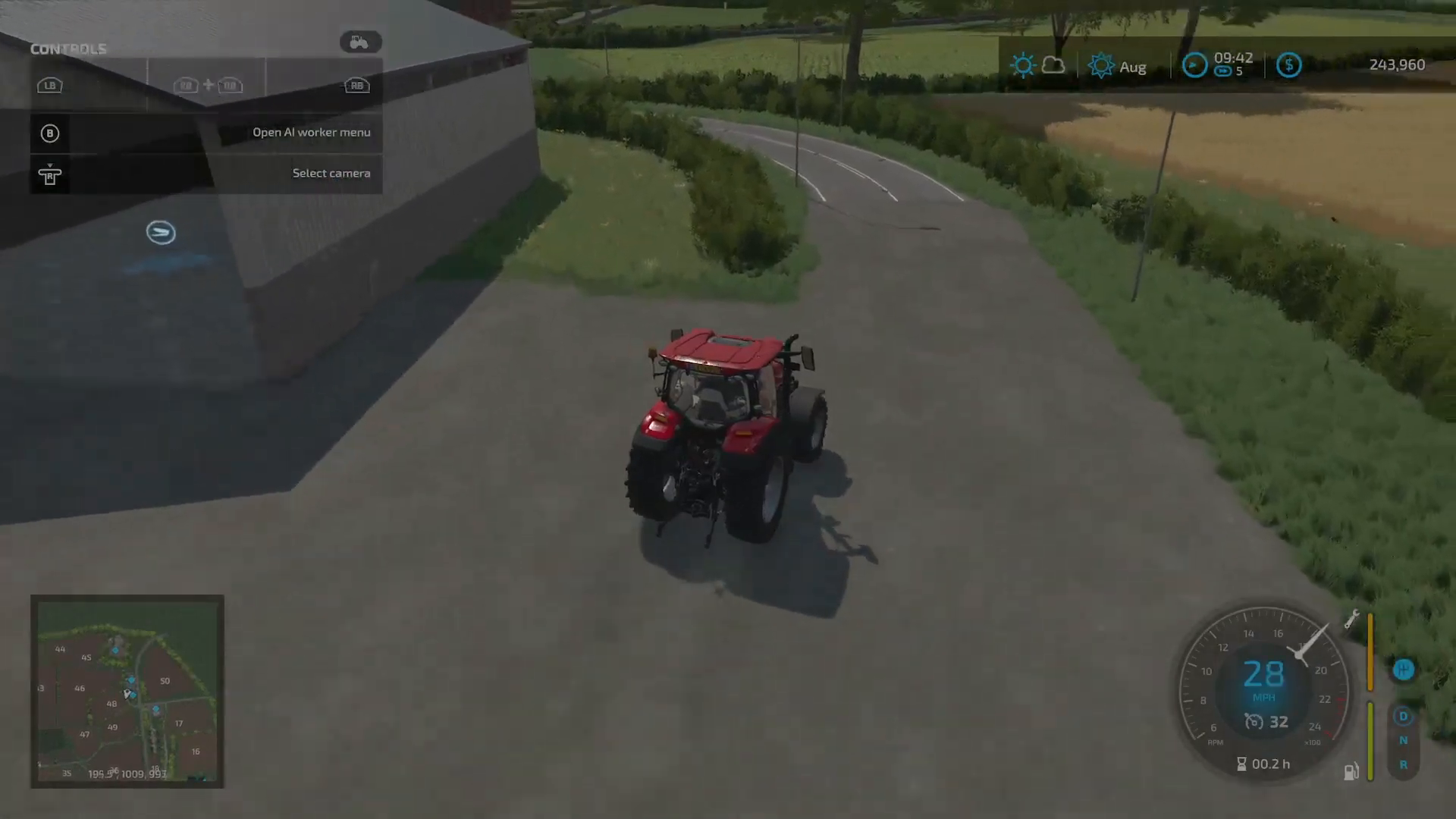
# Step: Drive along the track past the wheat field into the farmyard with bunker silos
pyautogui.press('w')
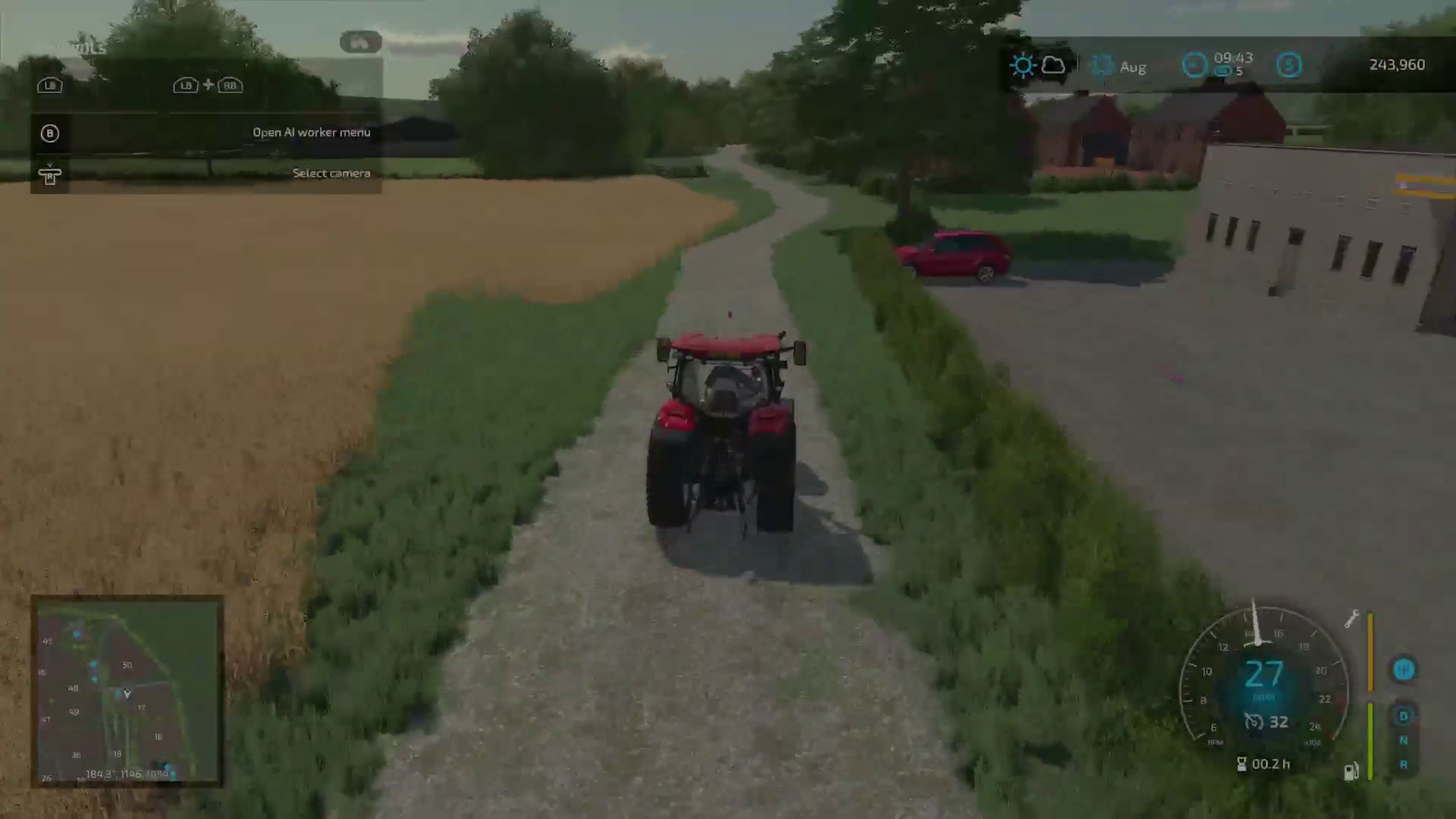
pyautogui.press('w')
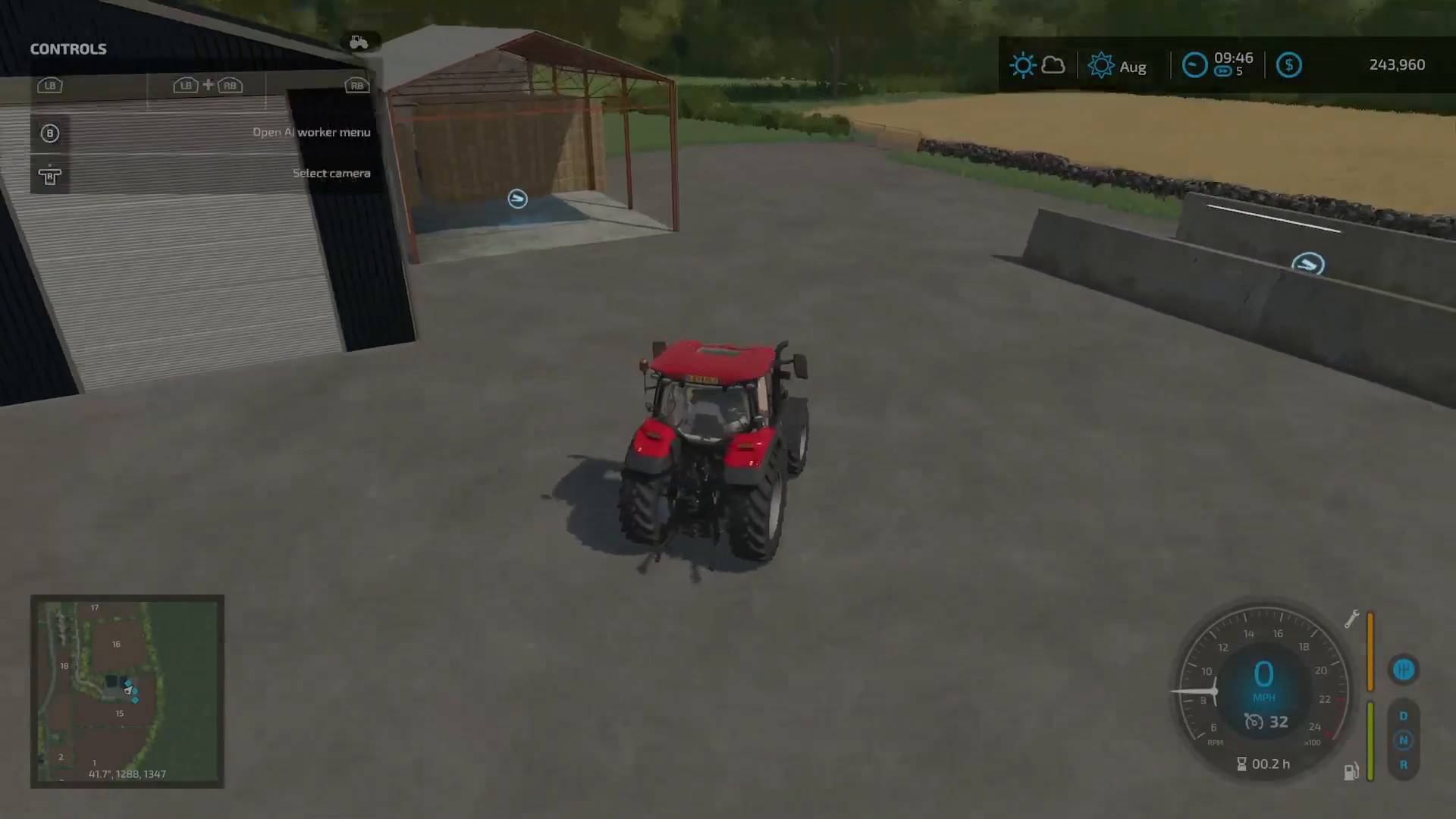
# Step: Walk up to the shed's roller shutter door where the Close door prompt appears
pyautogui.press('w')
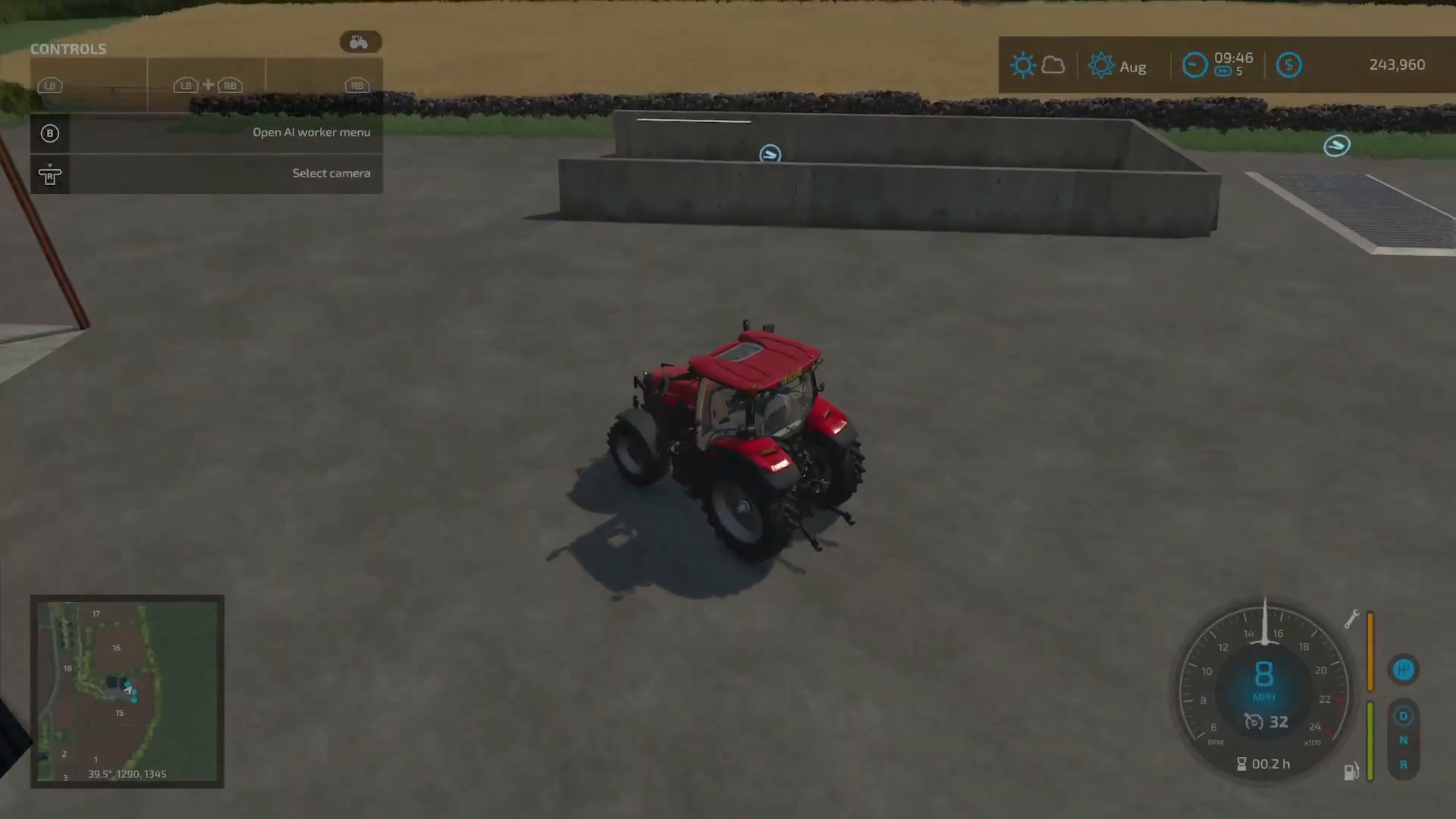
pyautogui.press('w')
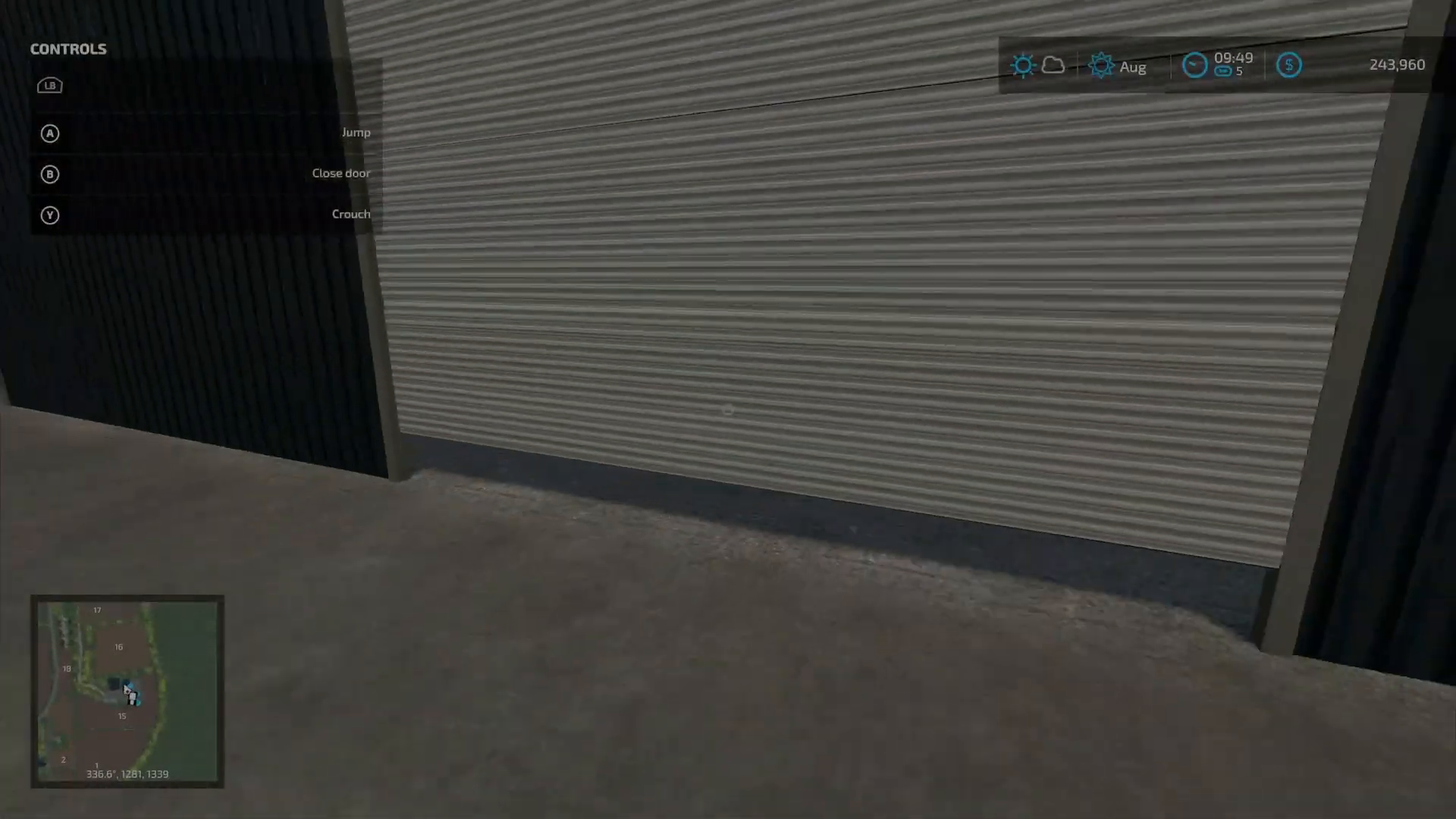
pyautogui.press('b')
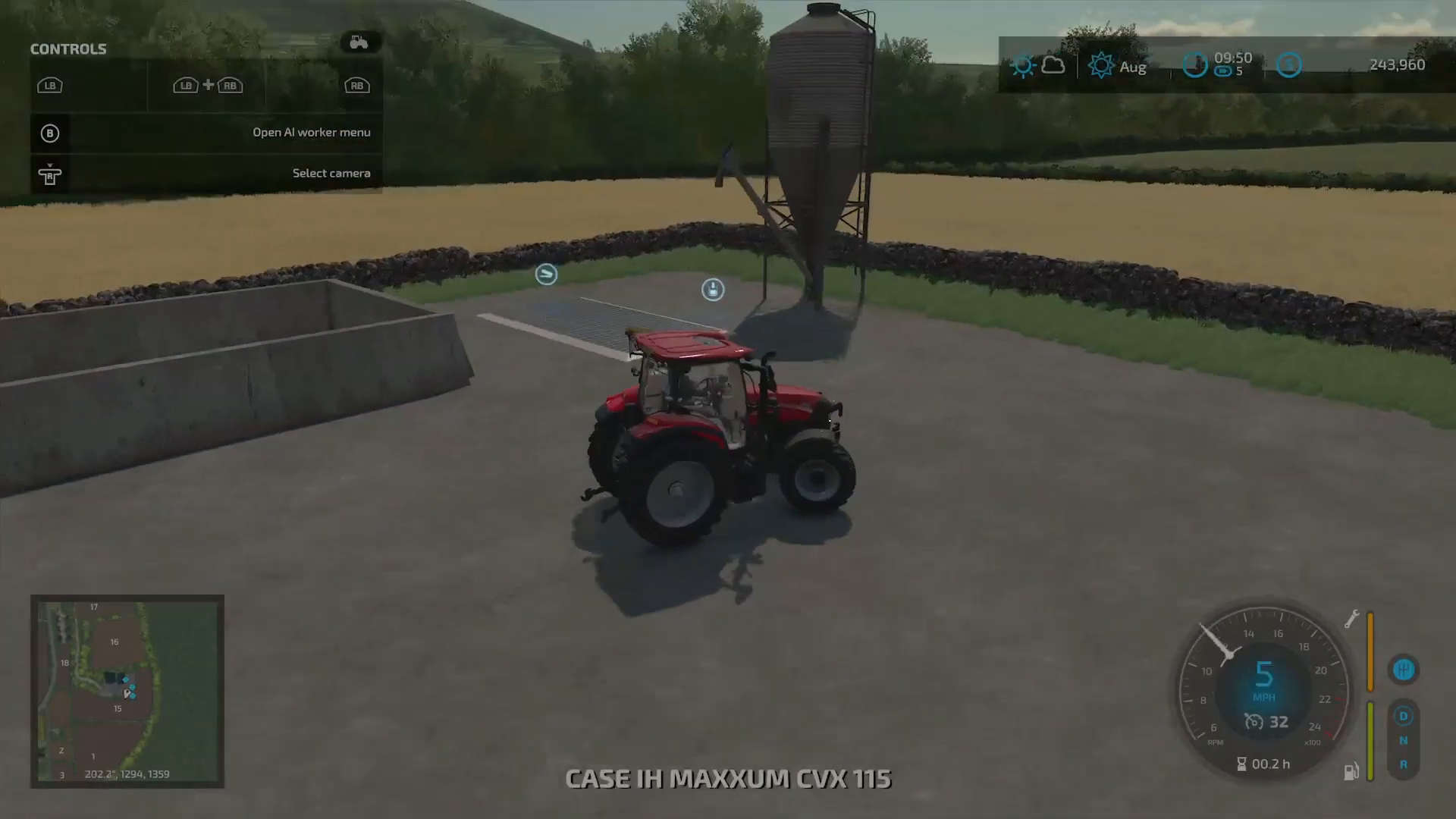
# Step: Accelerate across the silo yard and past the machinery sheds onto the dirt track
pyautogui.press('w')
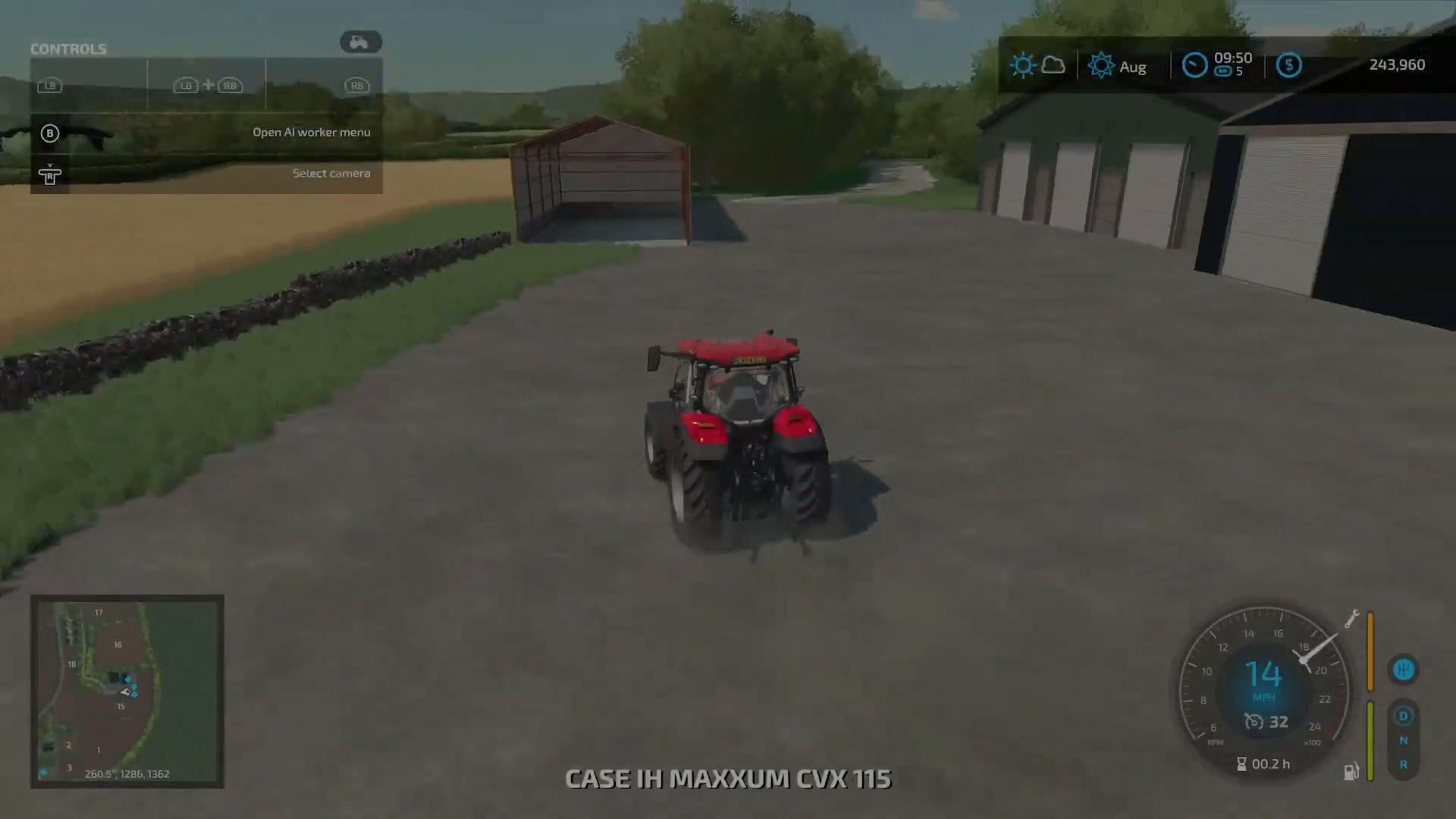
pyautogui.press('w')
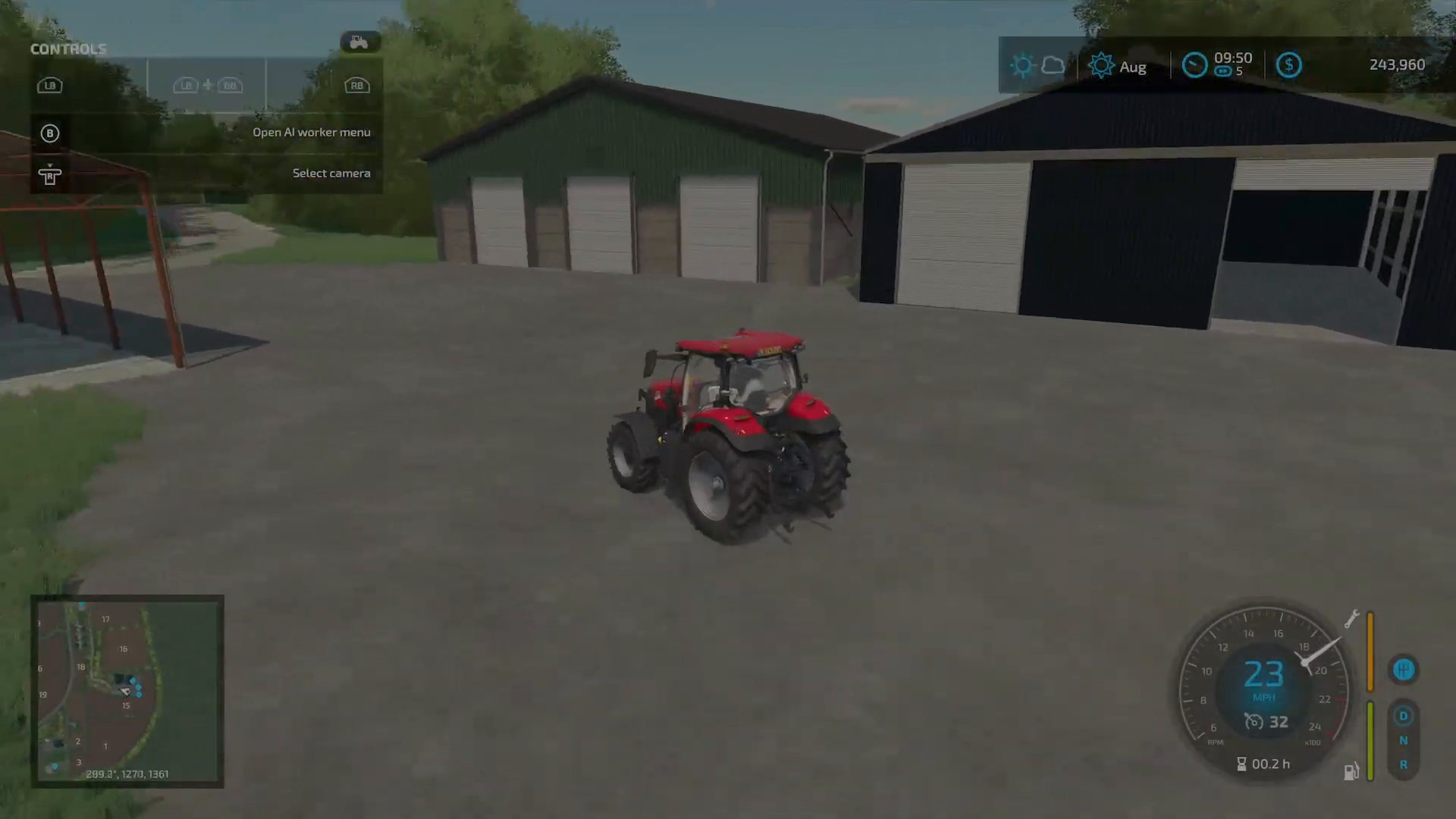
pyautogui.press('w')
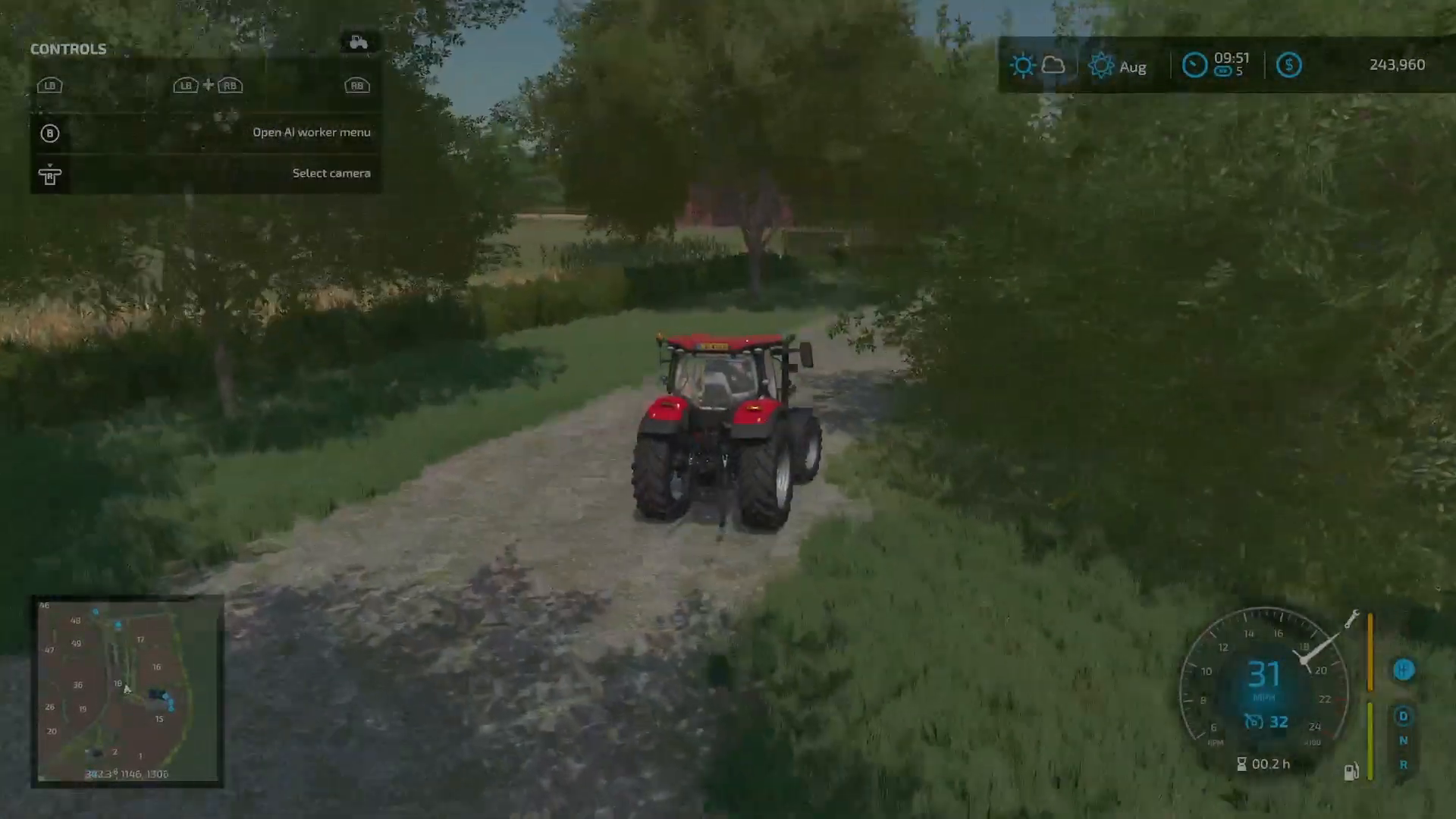
# Step: Drive on along the track to the long red-roofed shed by the paddock fence
pyautogui.press('w')
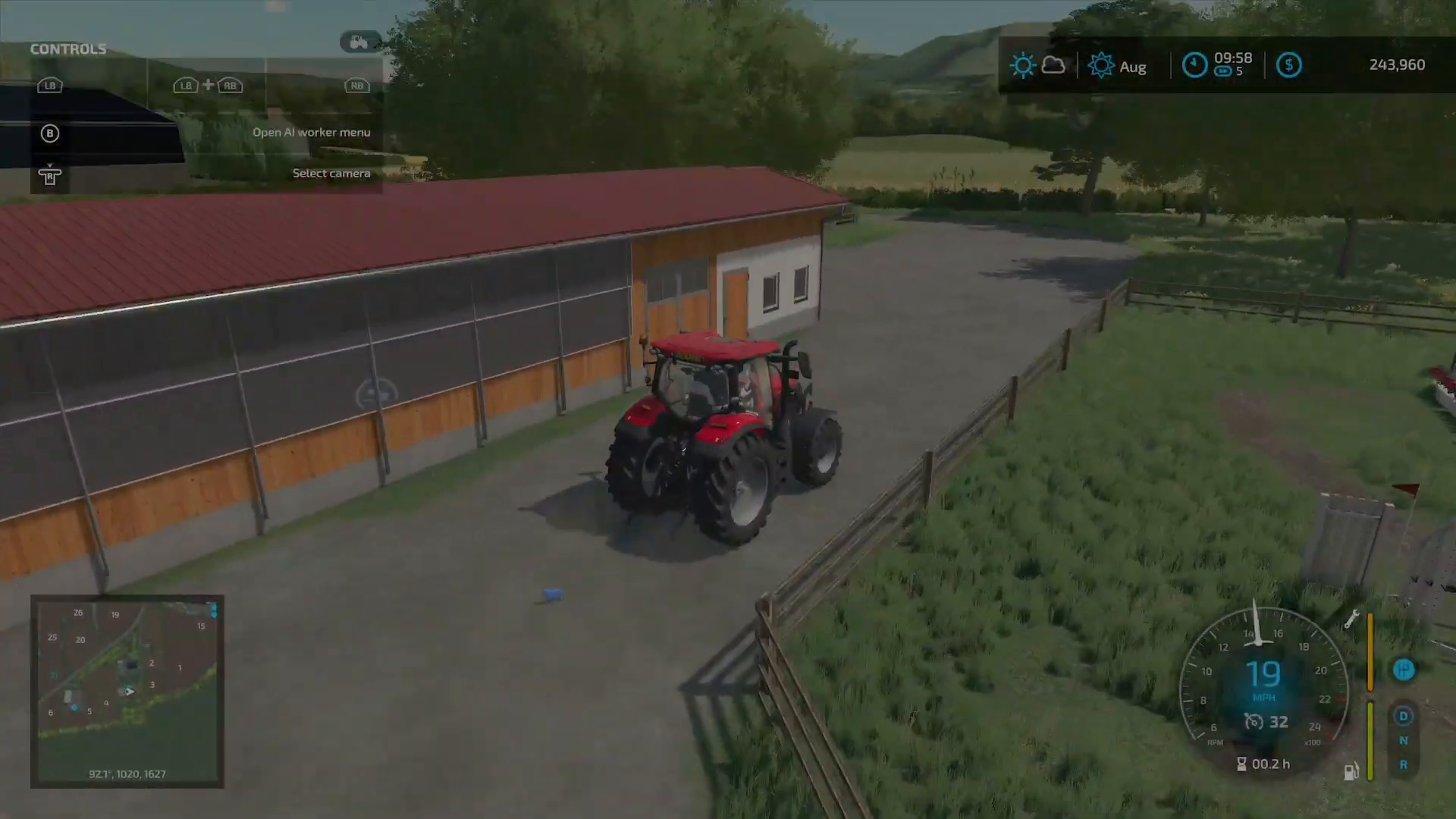
# Step: Drive forward along the stone-walled lane toward the railed car park
pyautogui.press('w')
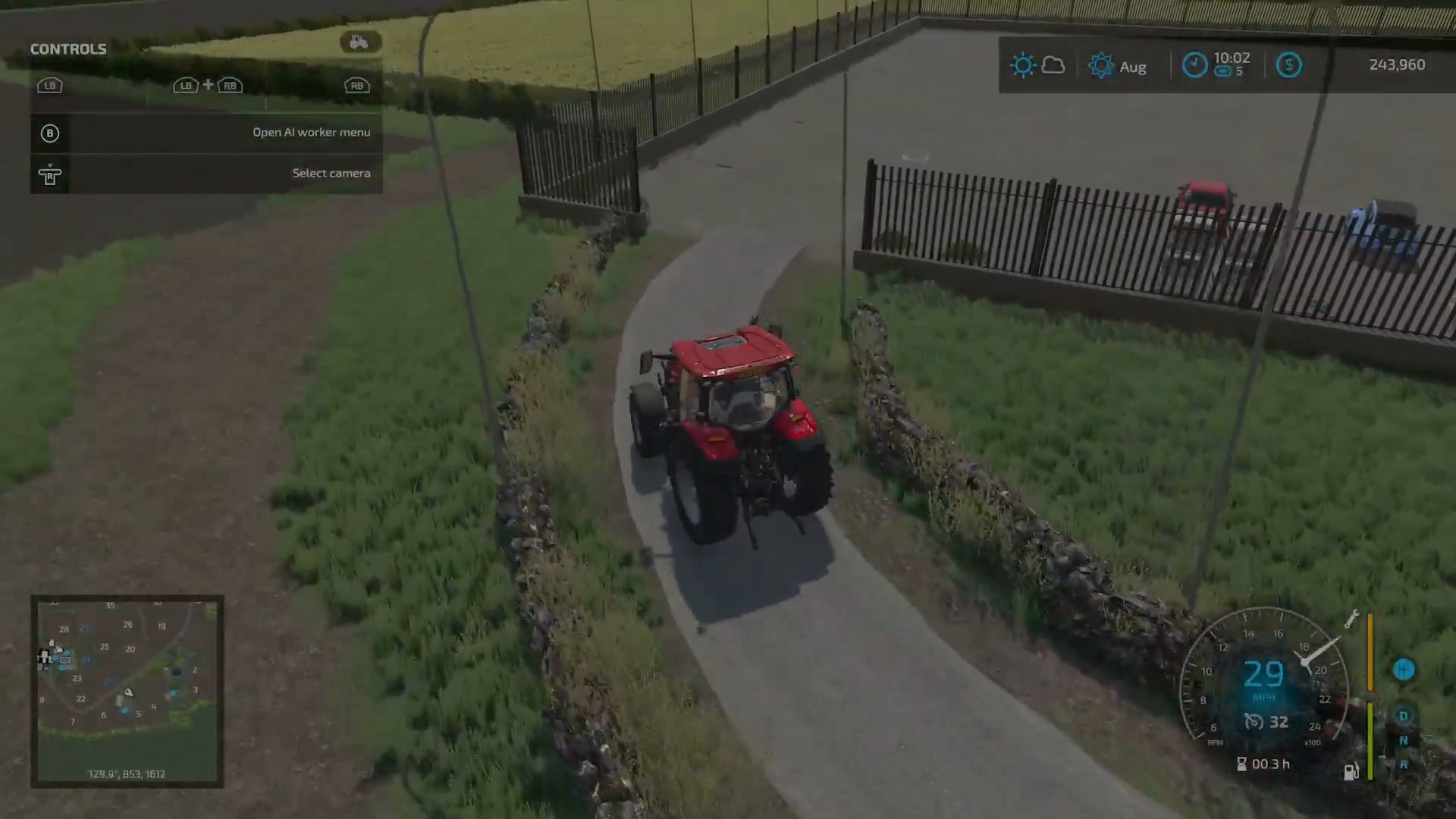
# Step: Step out at the AGCO dealership shop trigger, look around, re-enter the tractor and drive across the yard
pyautogui.press('w')
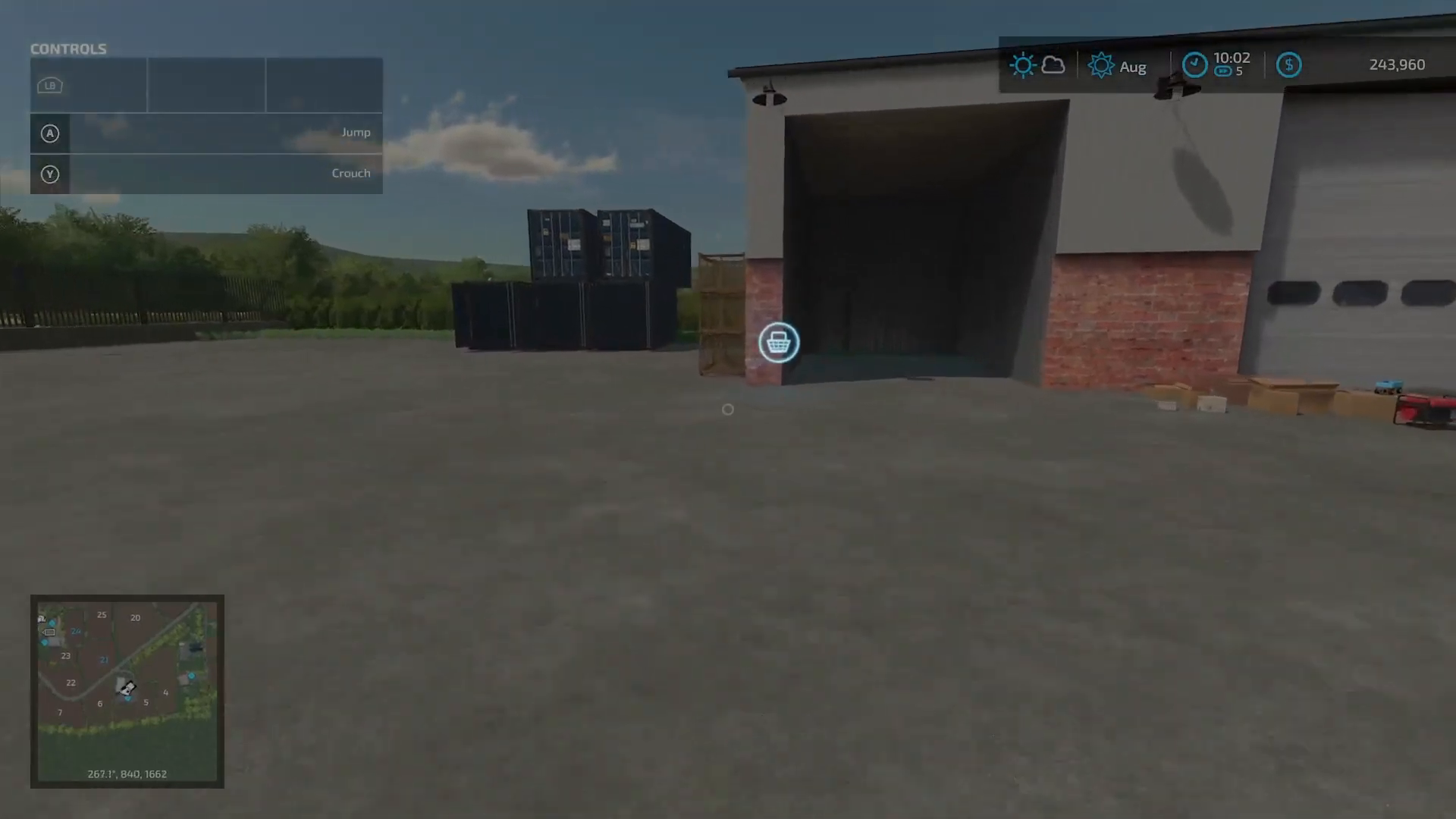
pyautogui.click(779, 343)
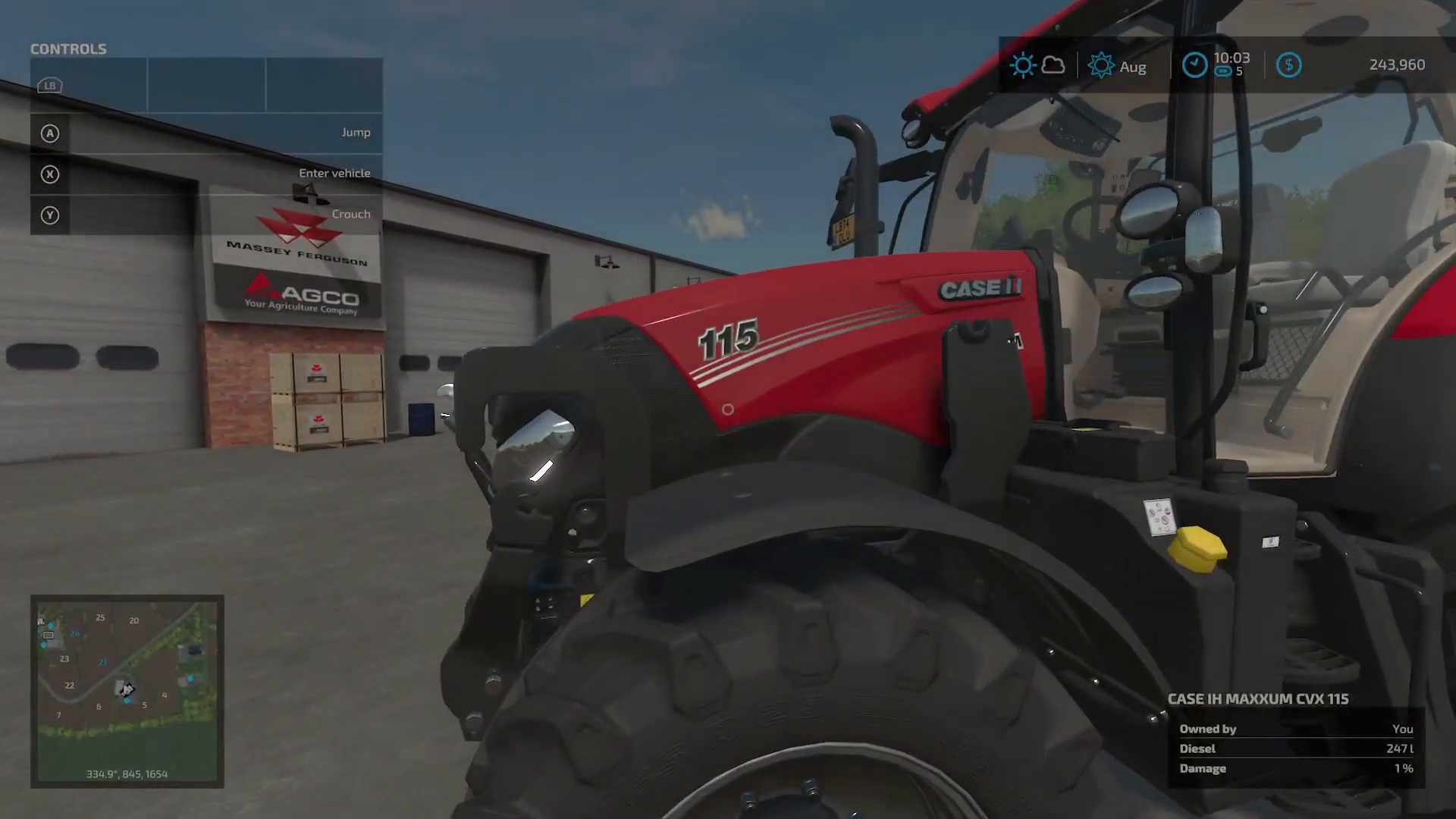
pyautogui.press('x')
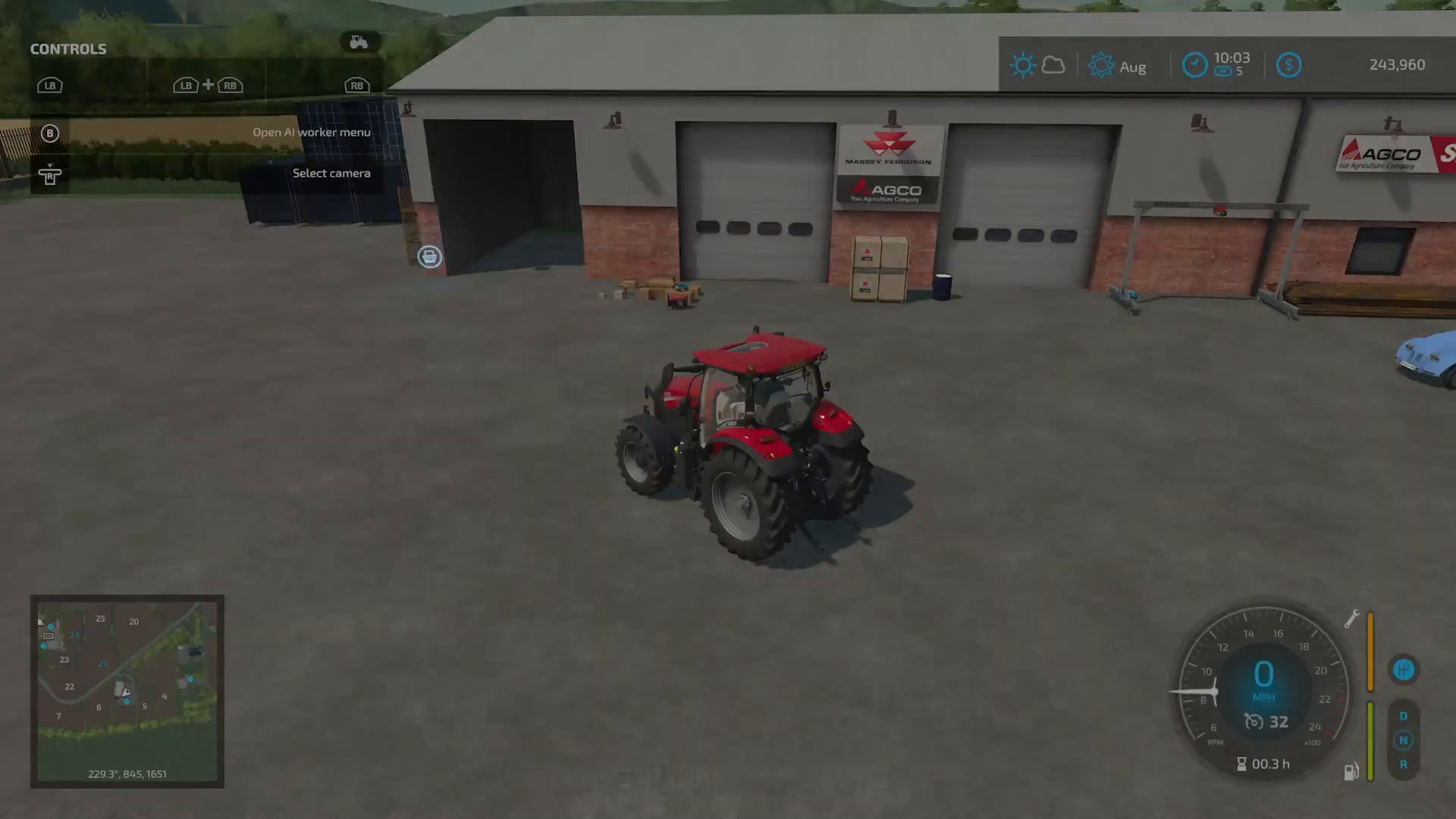
pyautogui.press('w')
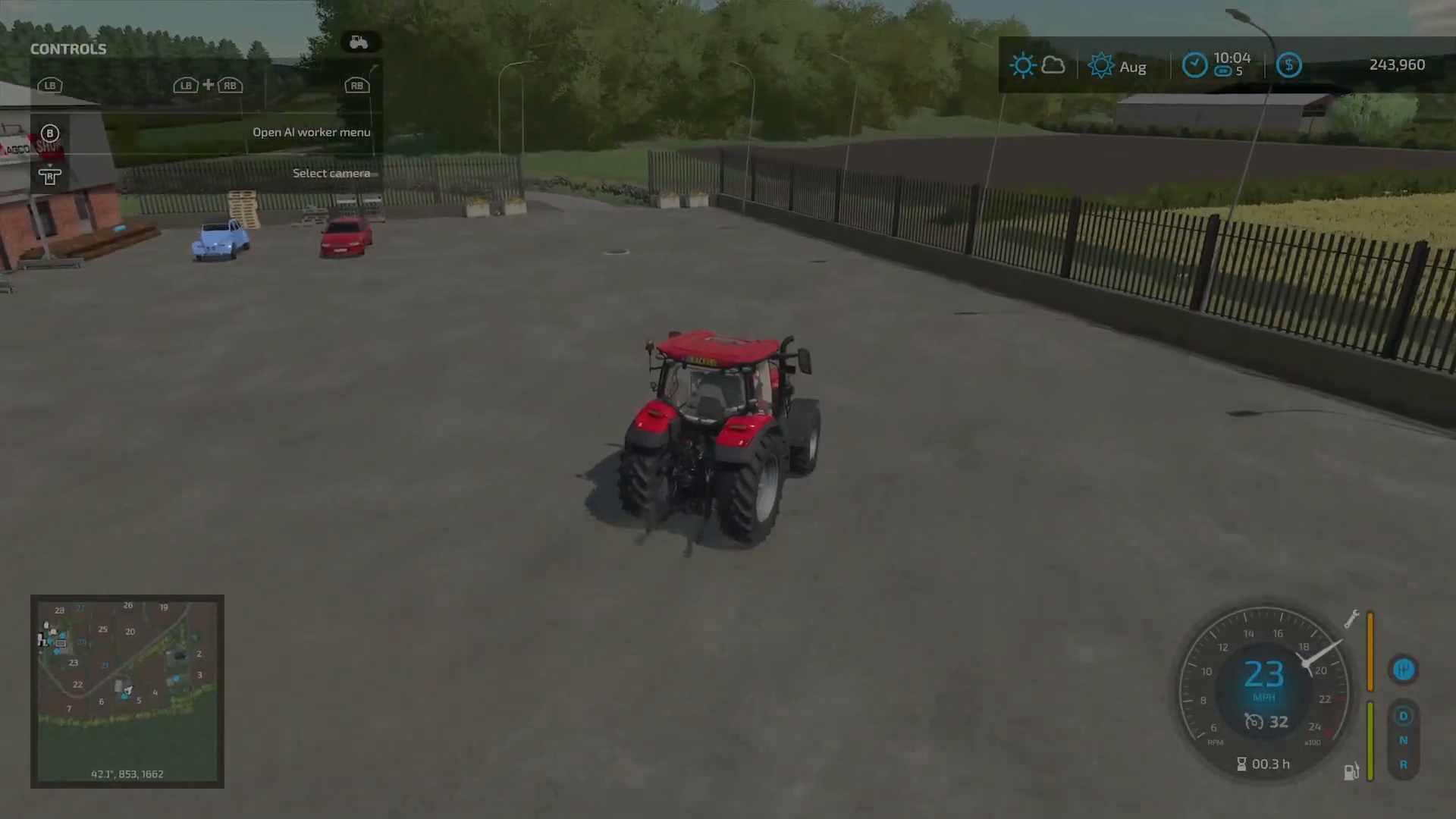
# Step: Walk past the barns and machinery shed, then enter the tractor beside the stone barn
pyautogui.press('w')
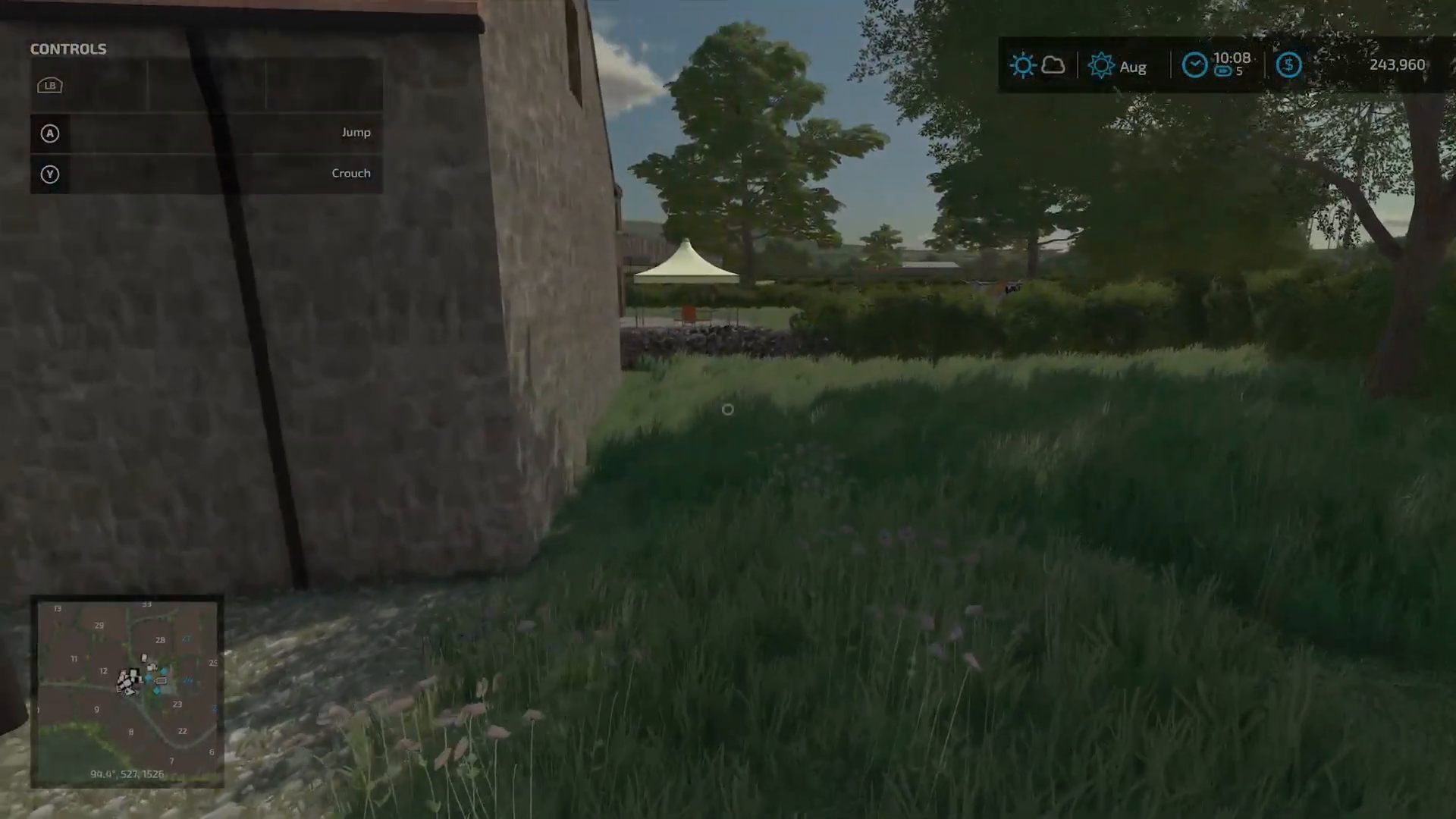
pyautogui.moveTo(728, 410)
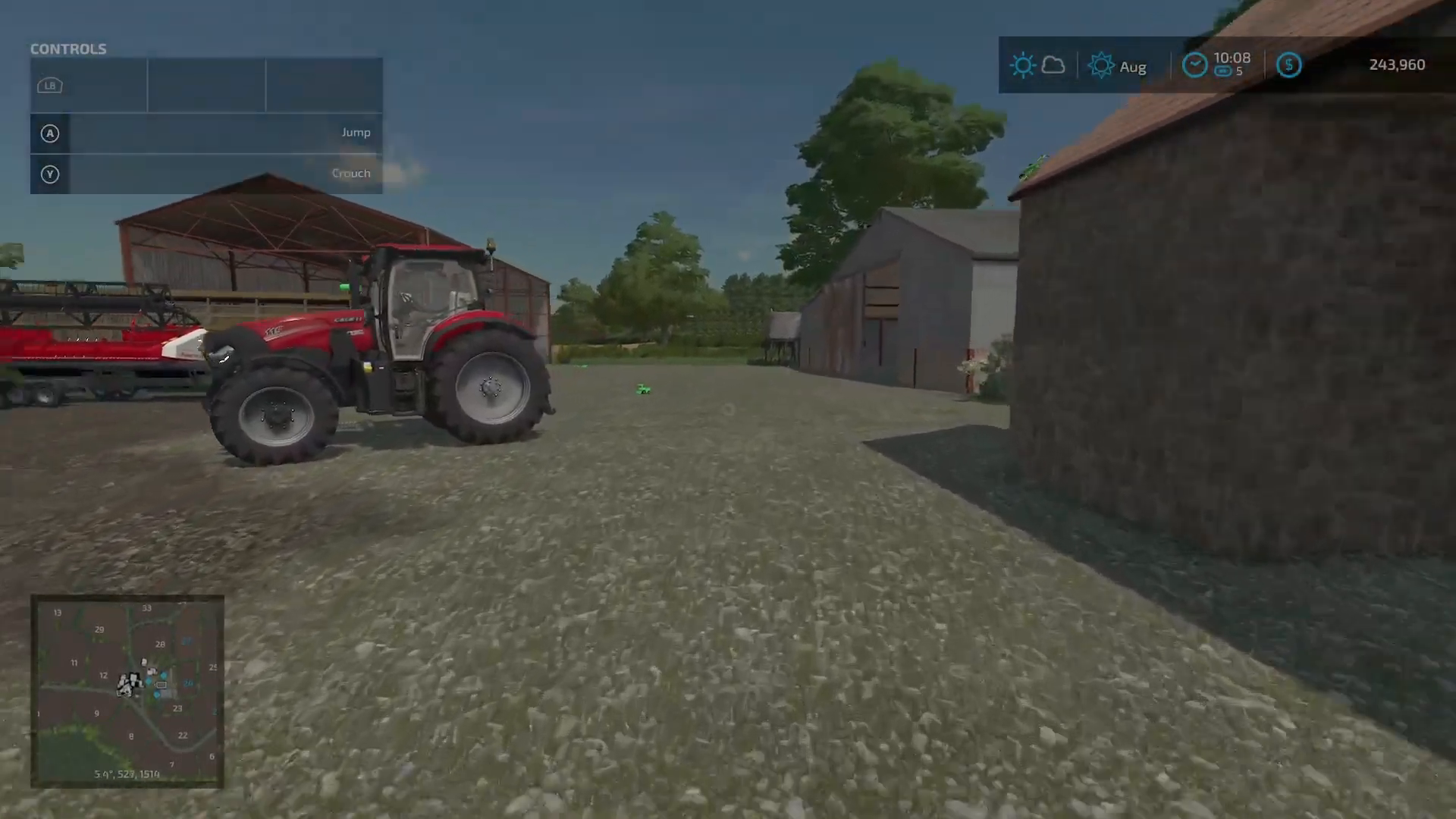
pyautogui.moveTo(728, 409)
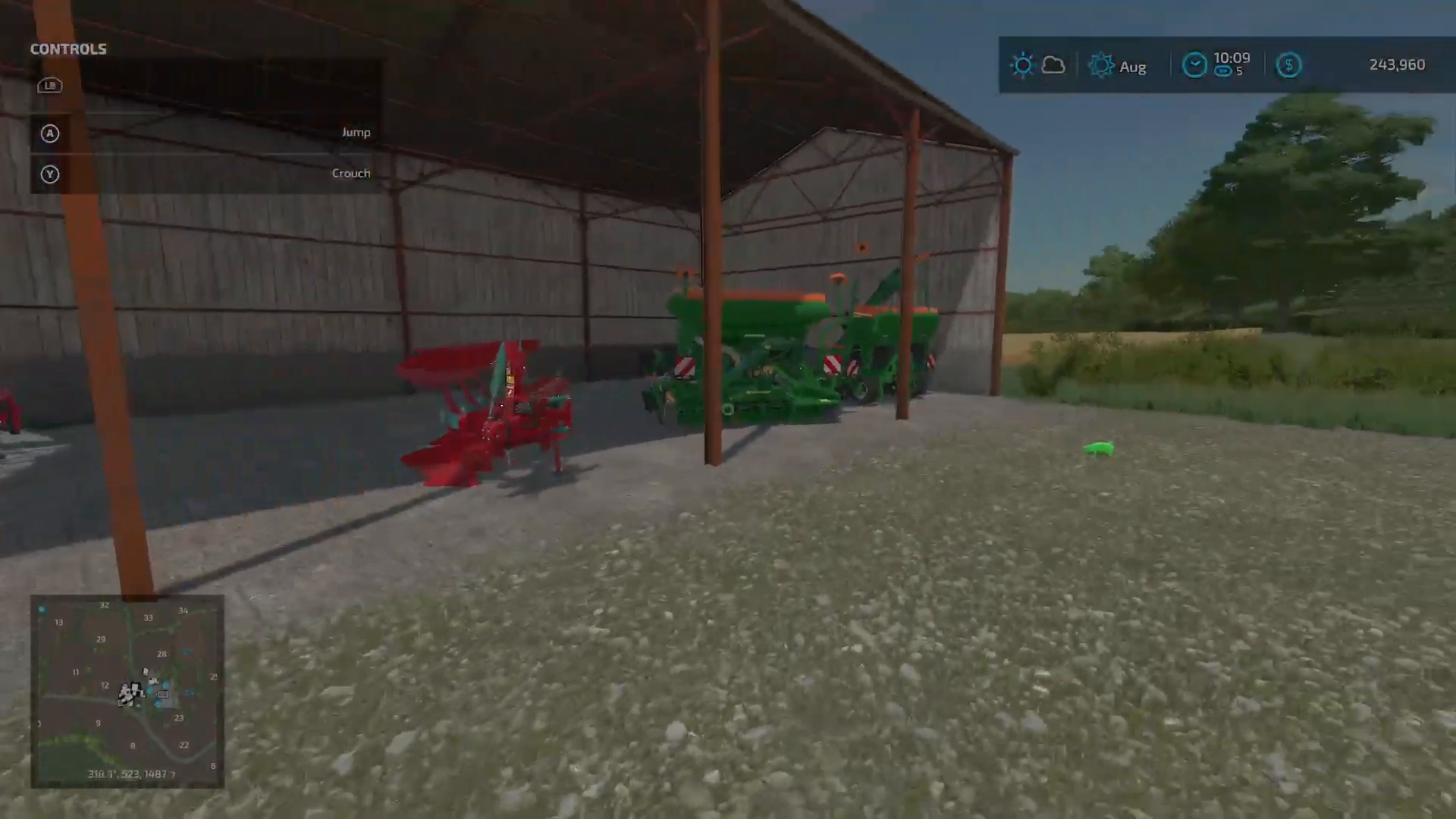
pyautogui.moveTo(728, 410)
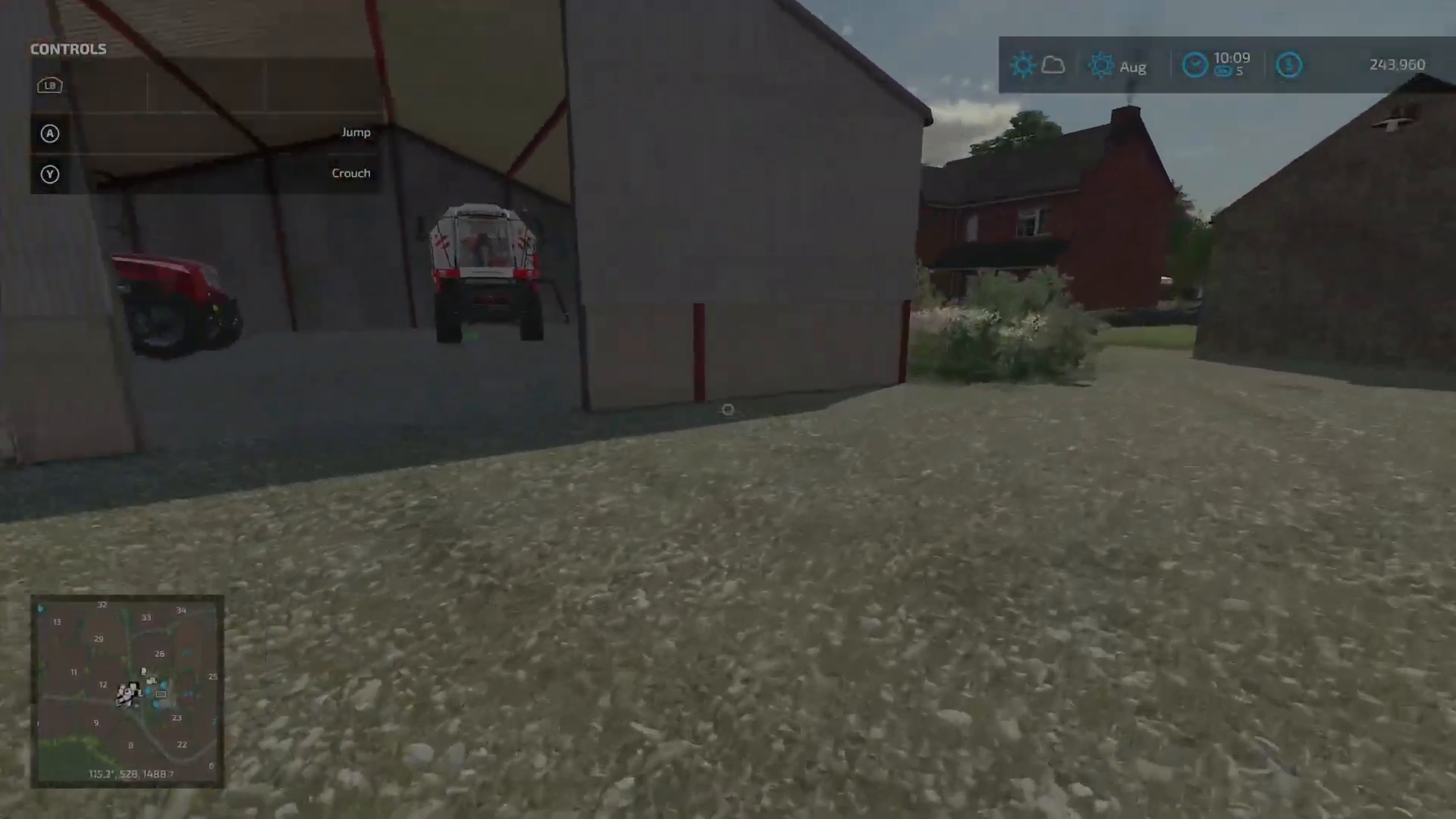
pyautogui.press('w')
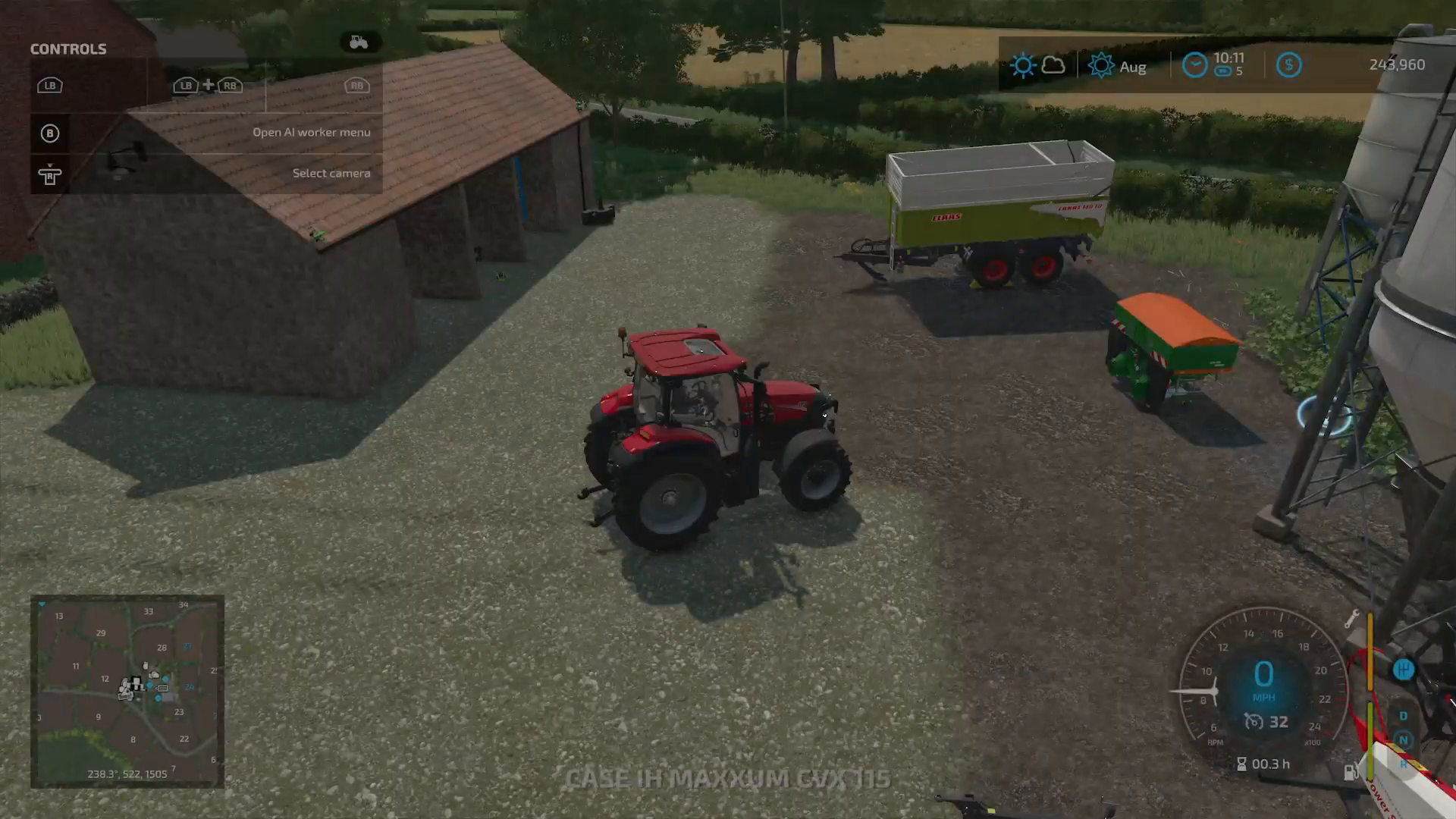
# Step: Exit the tractor and walk forward along the gravel lane beside the dry-stone wall
pyautogui.press('w')
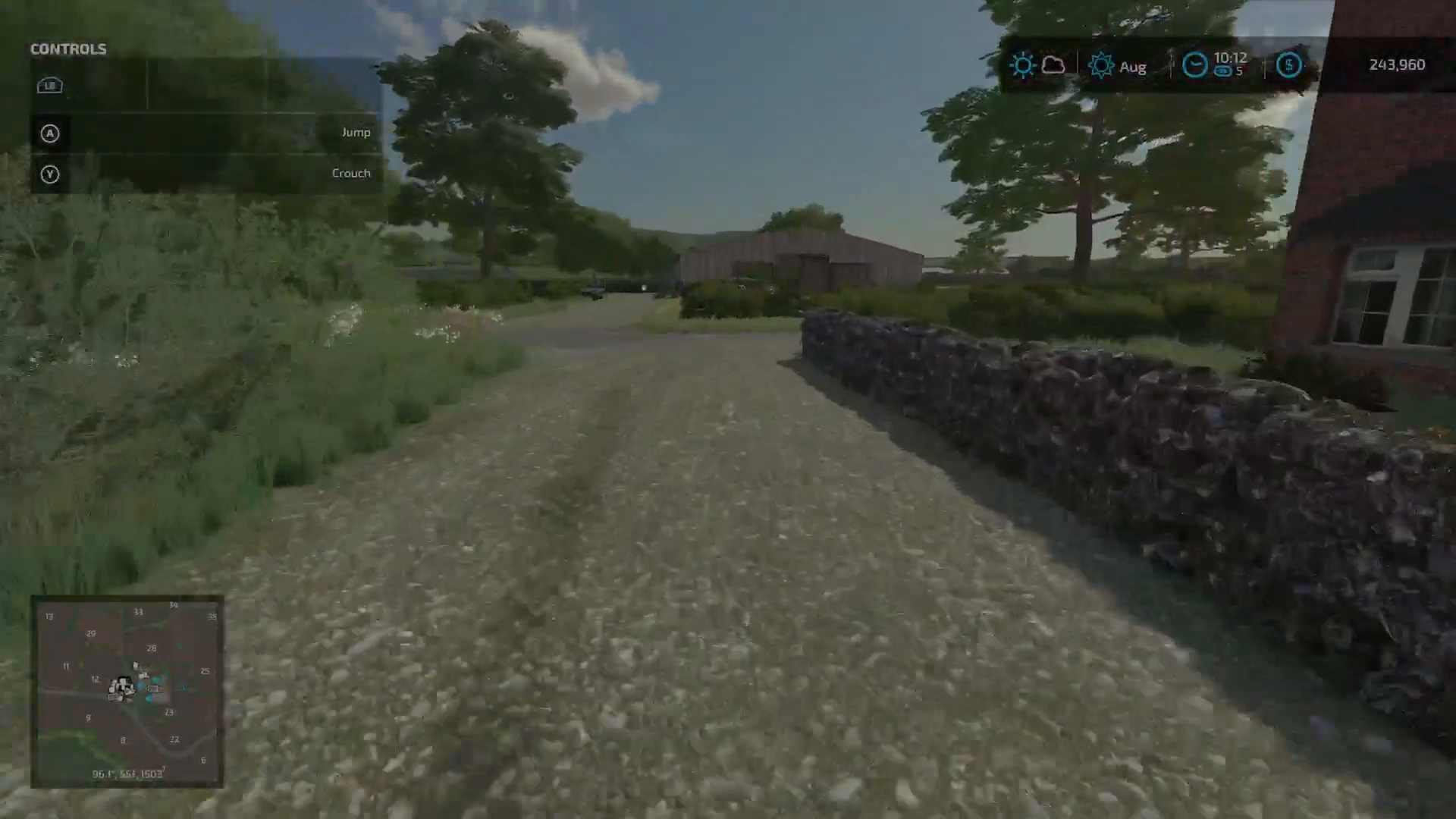
# Step: Walk past the arched red shelter toward the equipment shed holding the red baler
pyautogui.press('w')
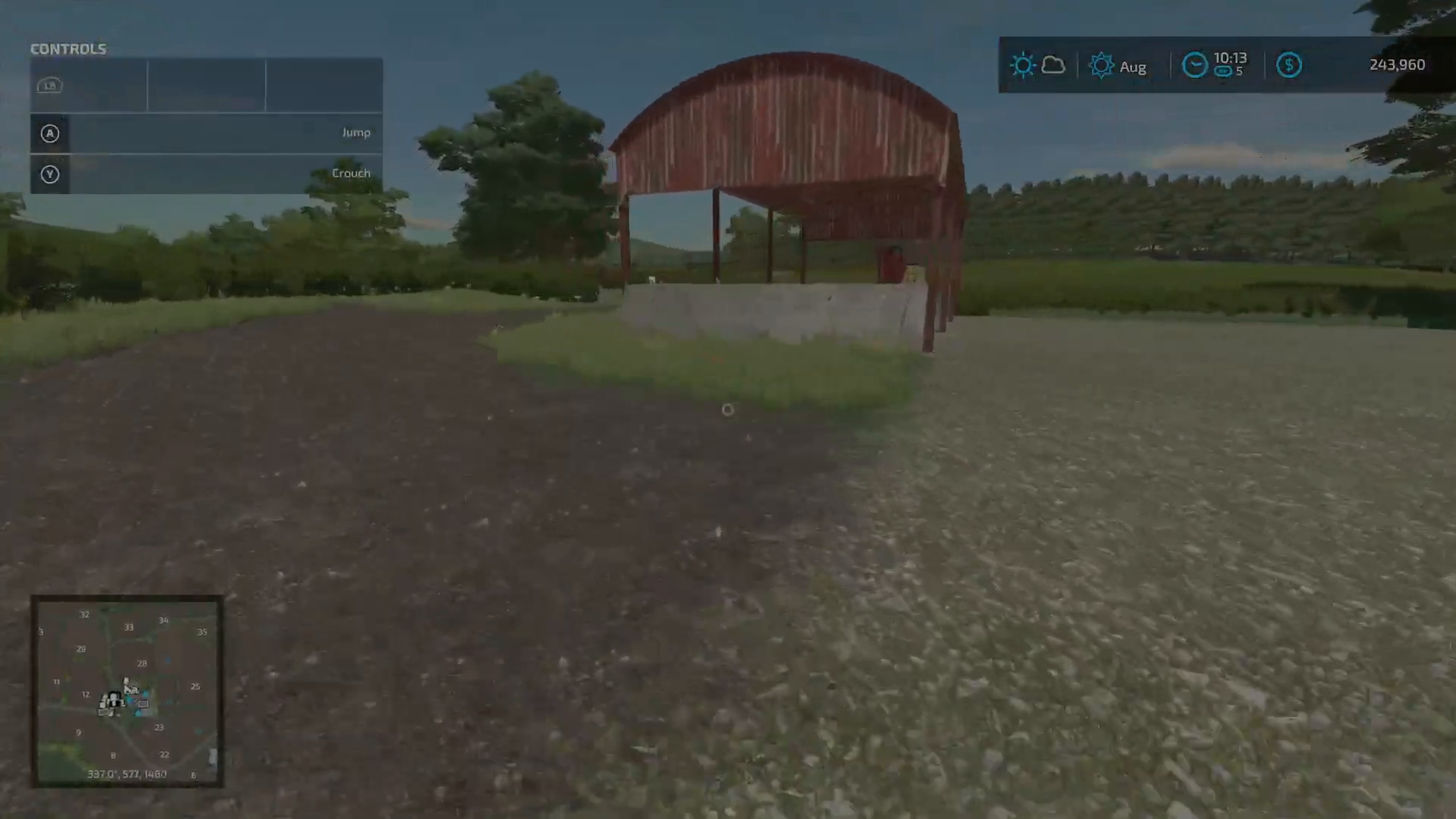
pyautogui.moveTo(728, 409)
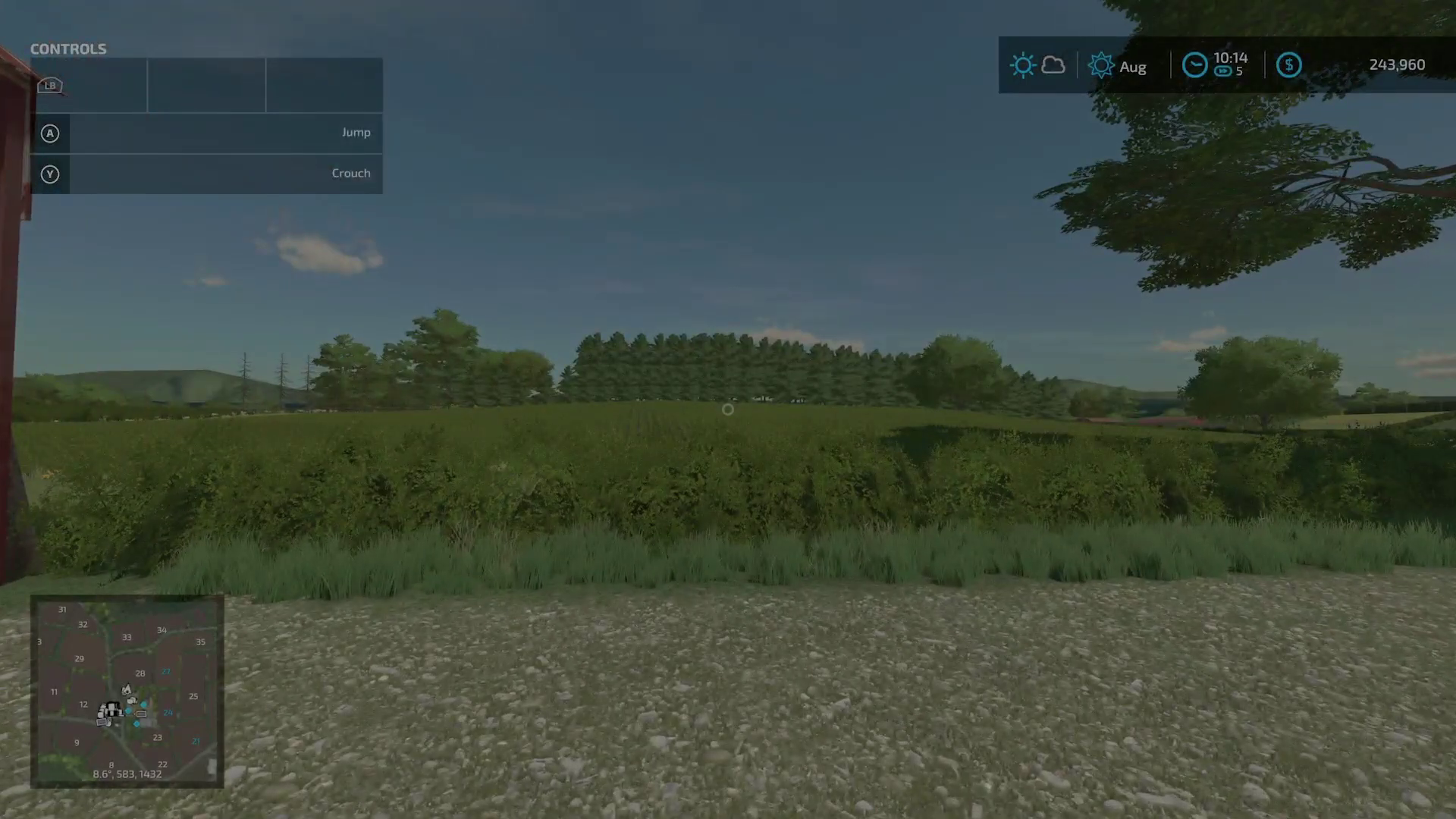
pyautogui.moveTo(728, 408)
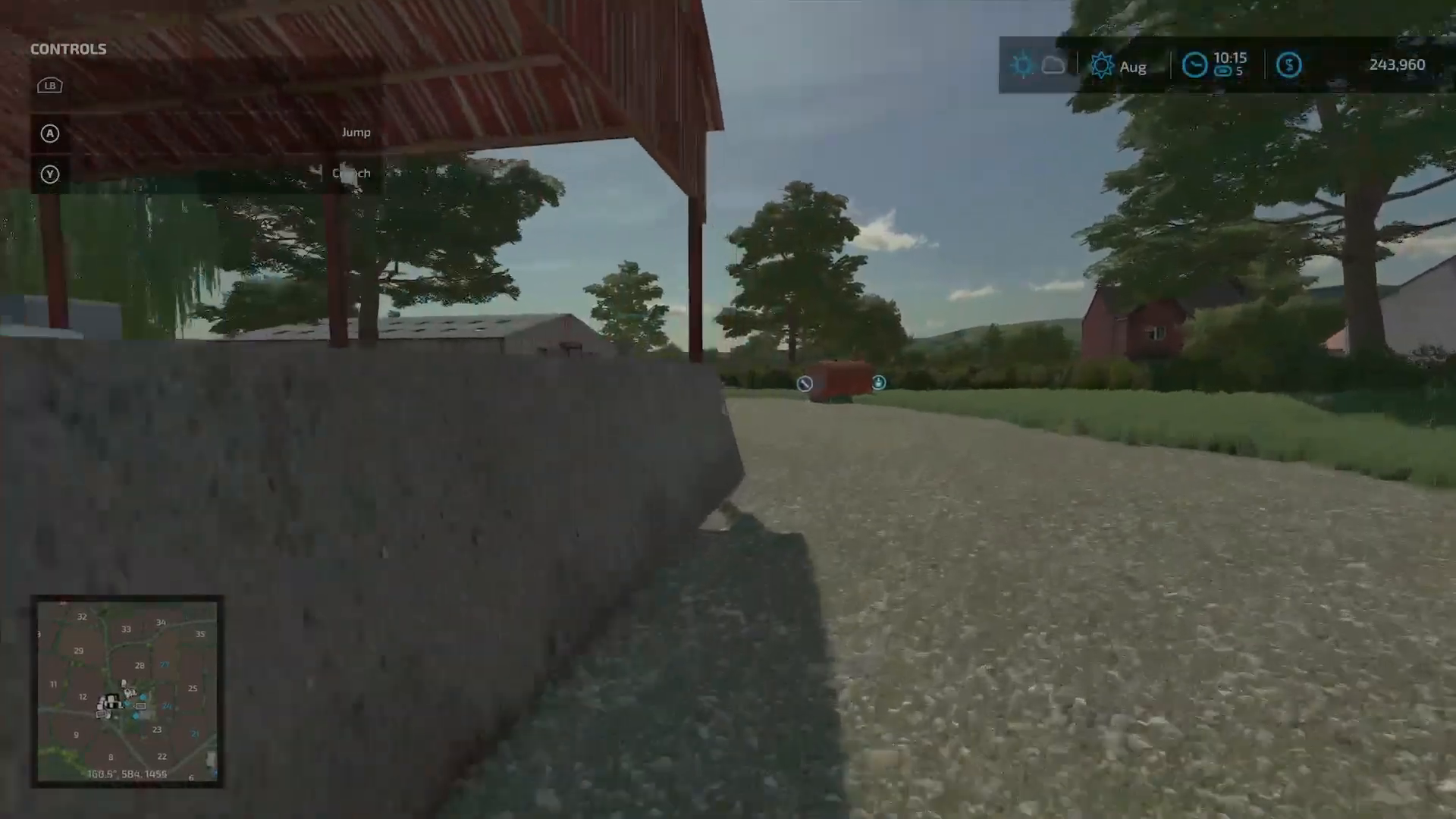
pyautogui.moveTo(728, 410)
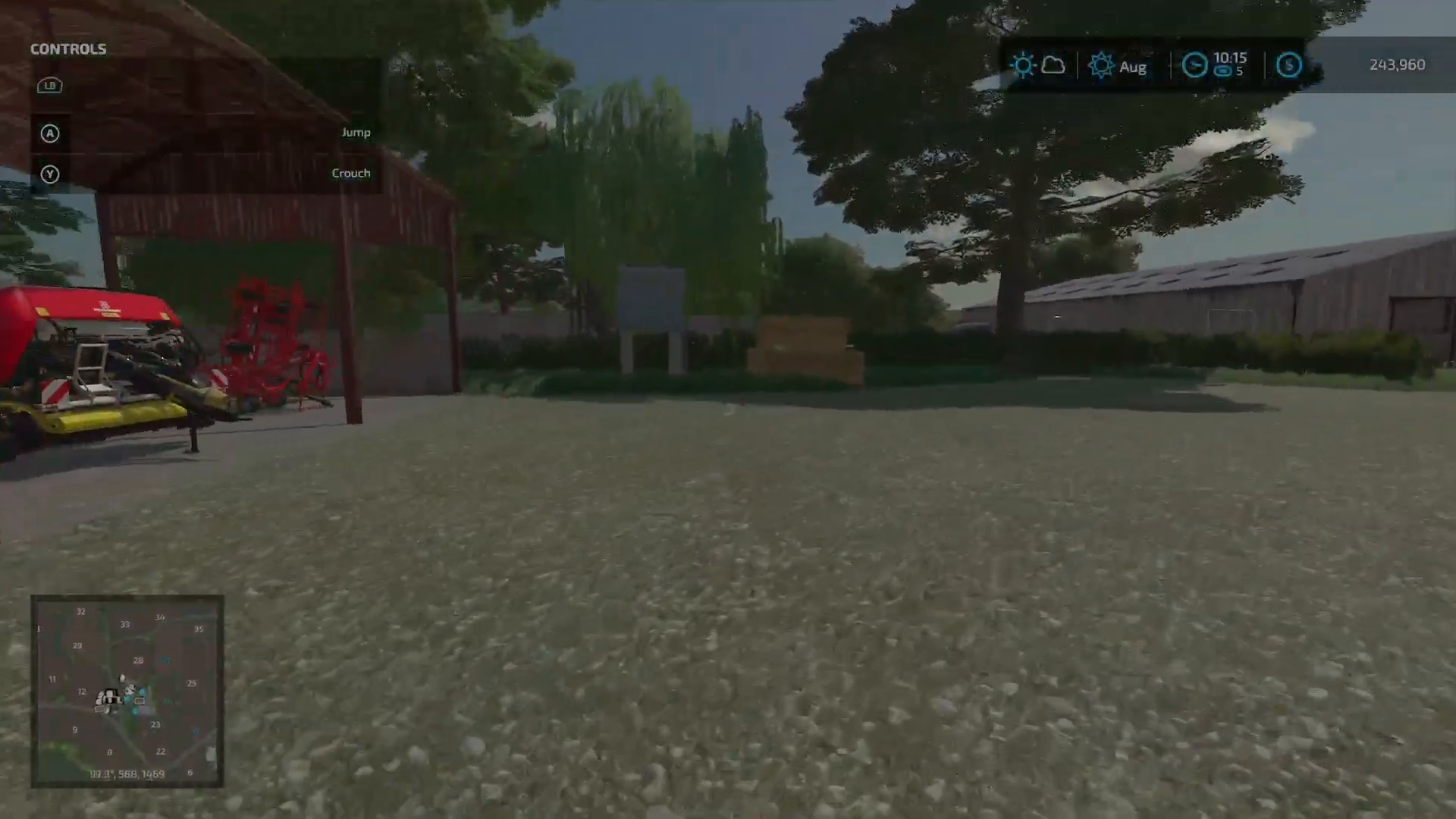